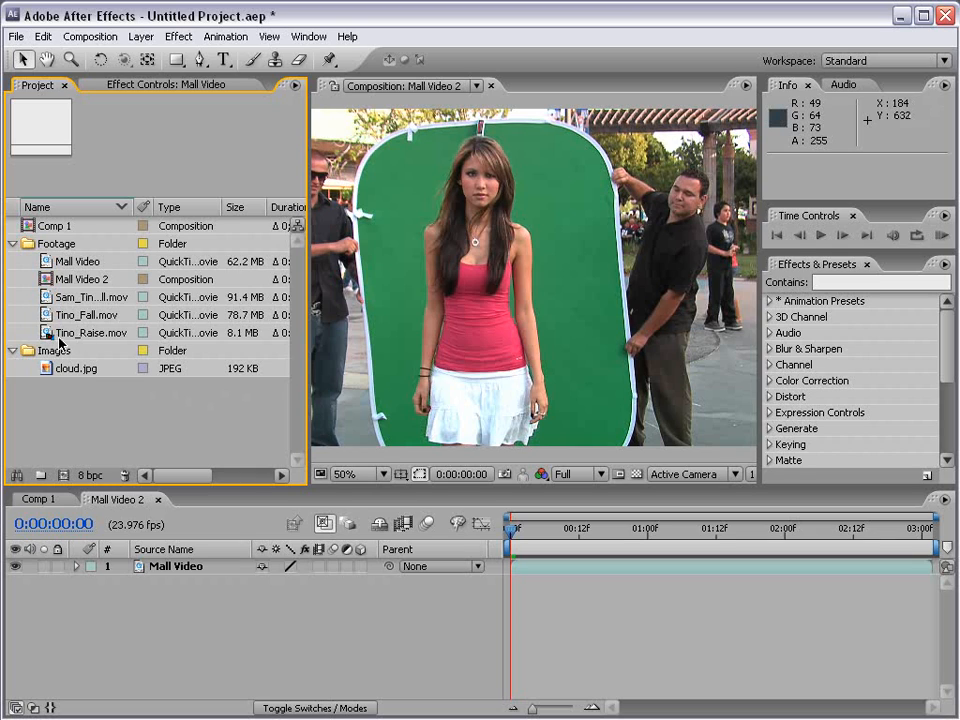
- Create a Tino_Raise composition from Tino_Raise.mov and open it in the viewer
{"action": "left_click", "coordinate": [90, 332]}
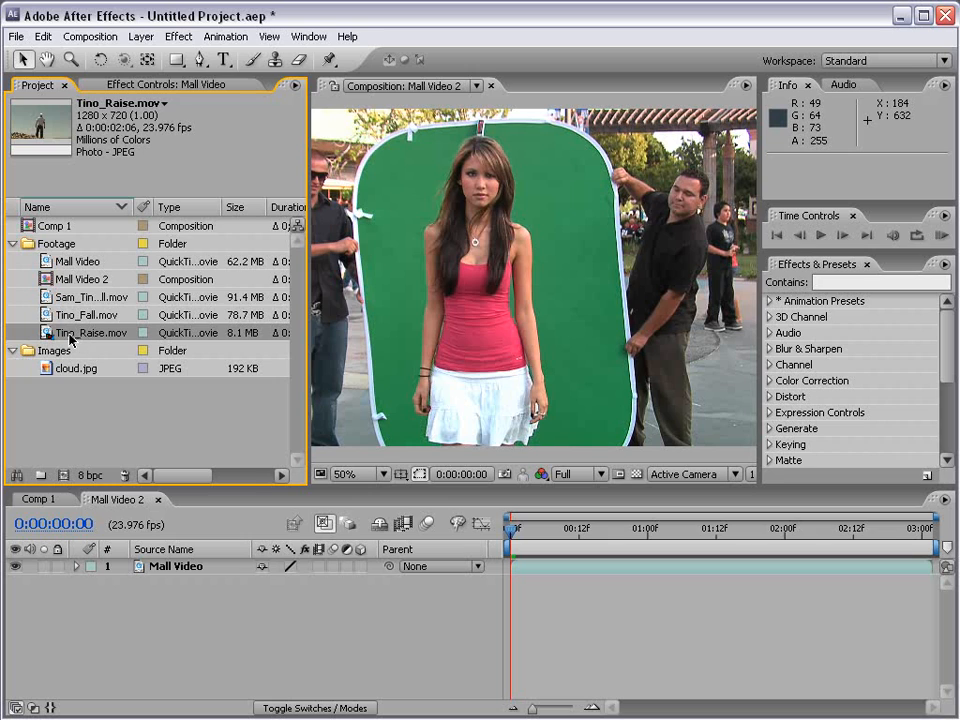
{"action": "left_click_drag", "start_coordinate": [80, 332], "coordinate": [80, 436]}
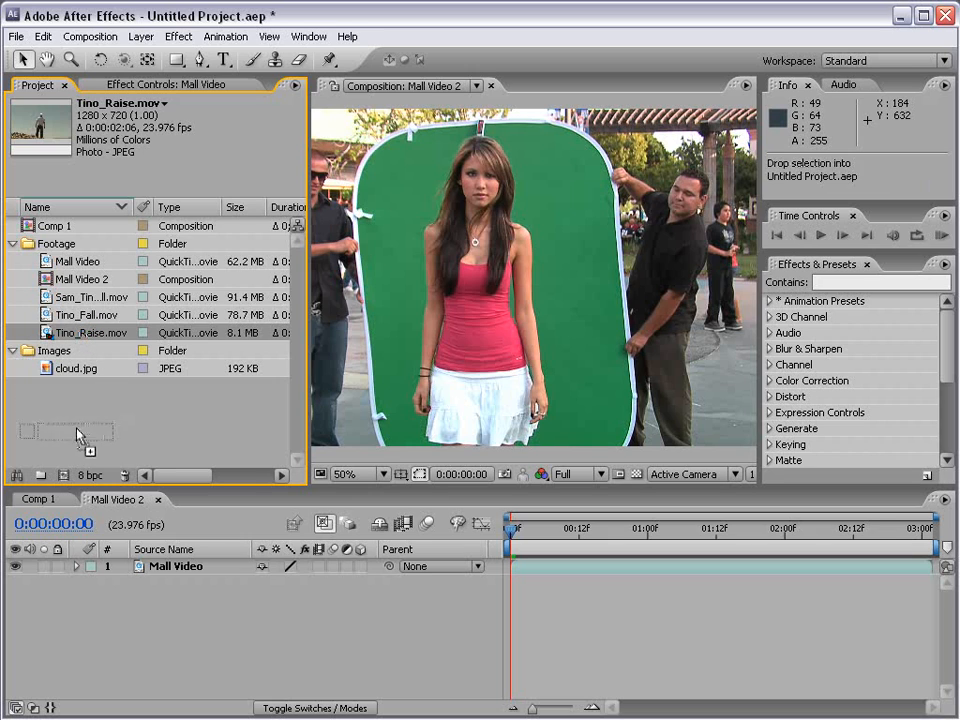
{"action": "double_click", "coordinate": [80, 338]}
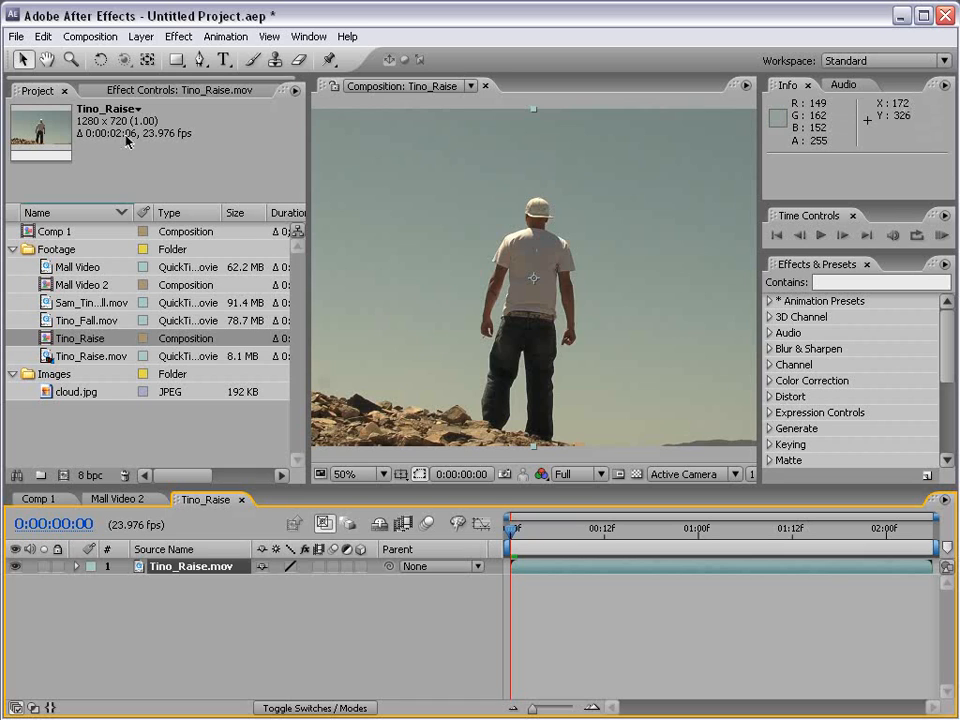
{"action": "mouse_move", "coordinate": [84, 336]}
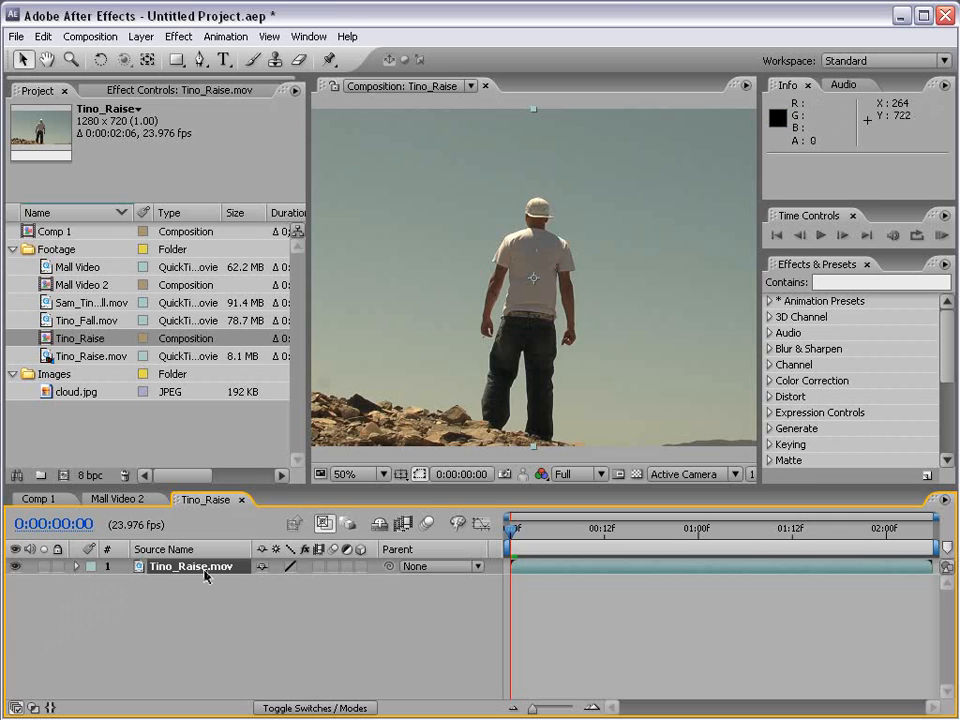
- Reveal Transform on Tino_Raise.mov, try a ~5° rotation, then reset the values to defaults
{"action": "left_click", "coordinate": [76, 566]}
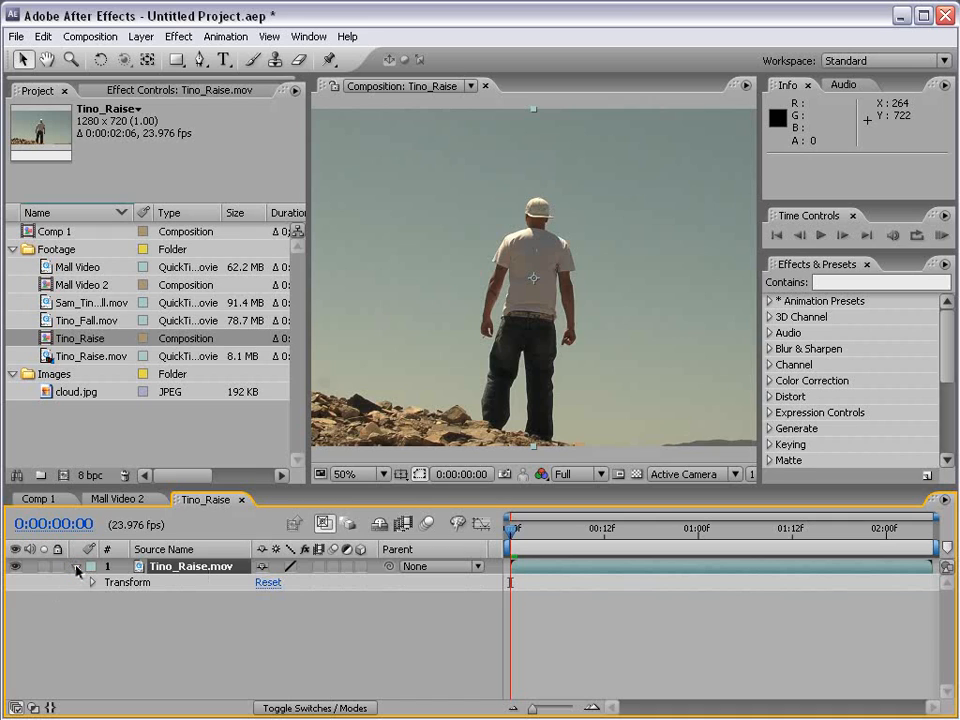
{"action": "mouse_move", "coordinate": [132, 584]}
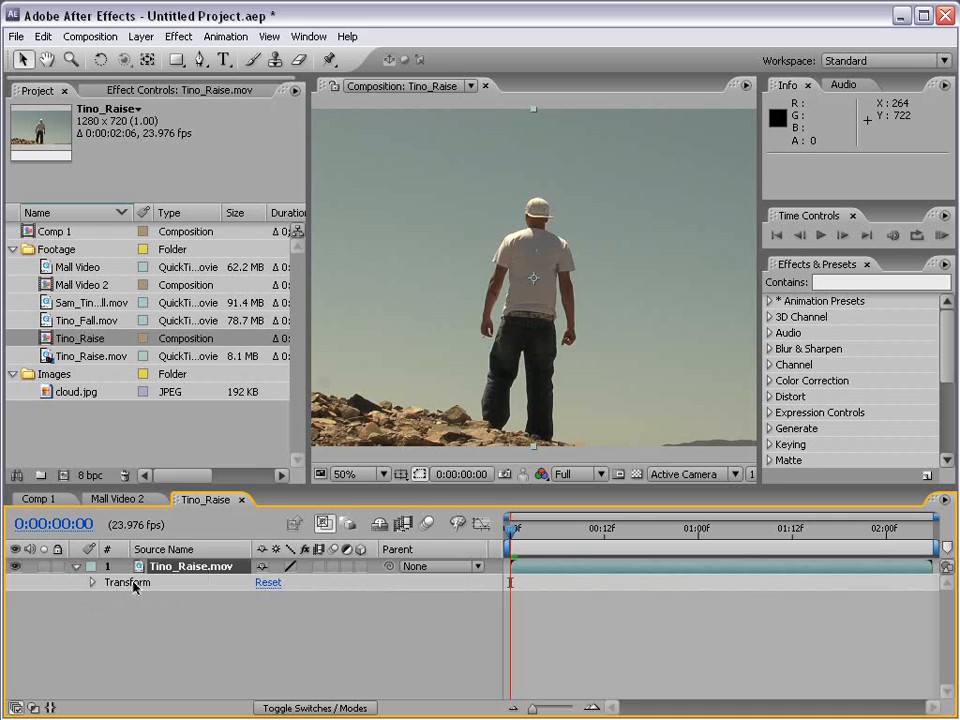
{"action": "left_click", "coordinate": [92, 582]}
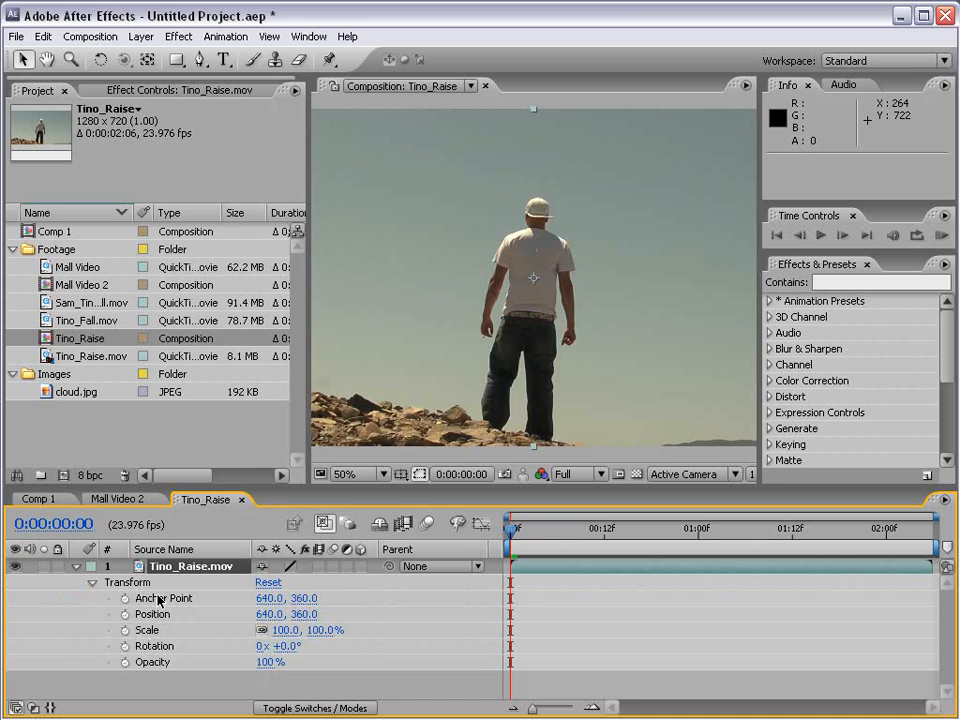
{"action": "mouse_move", "coordinate": [156, 636]}
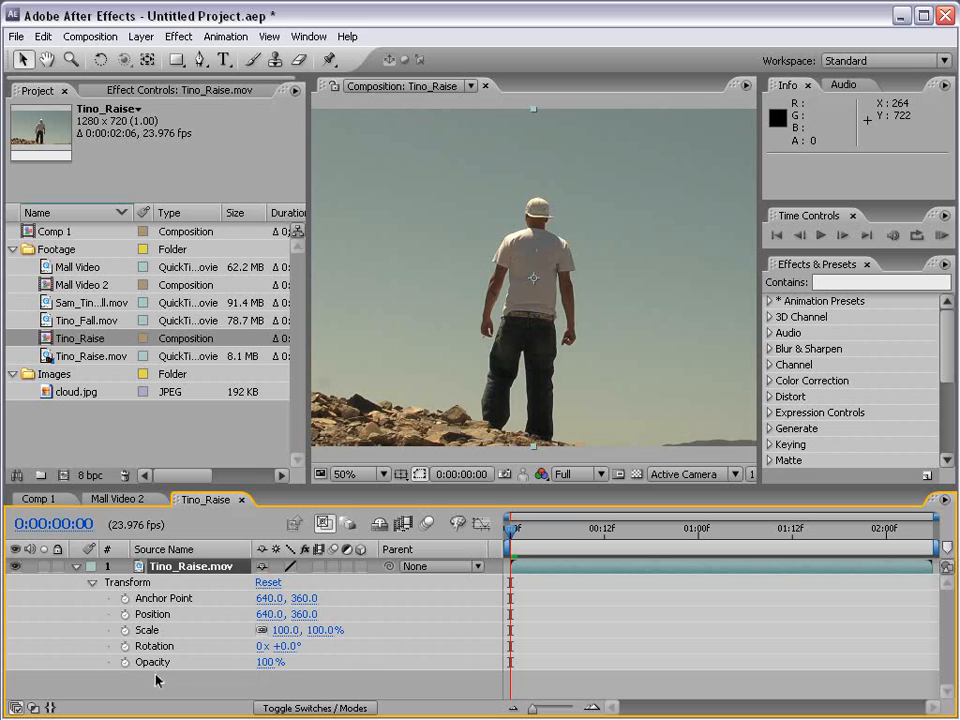
{"action": "mouse_move", "coordinate": [532, 288]}
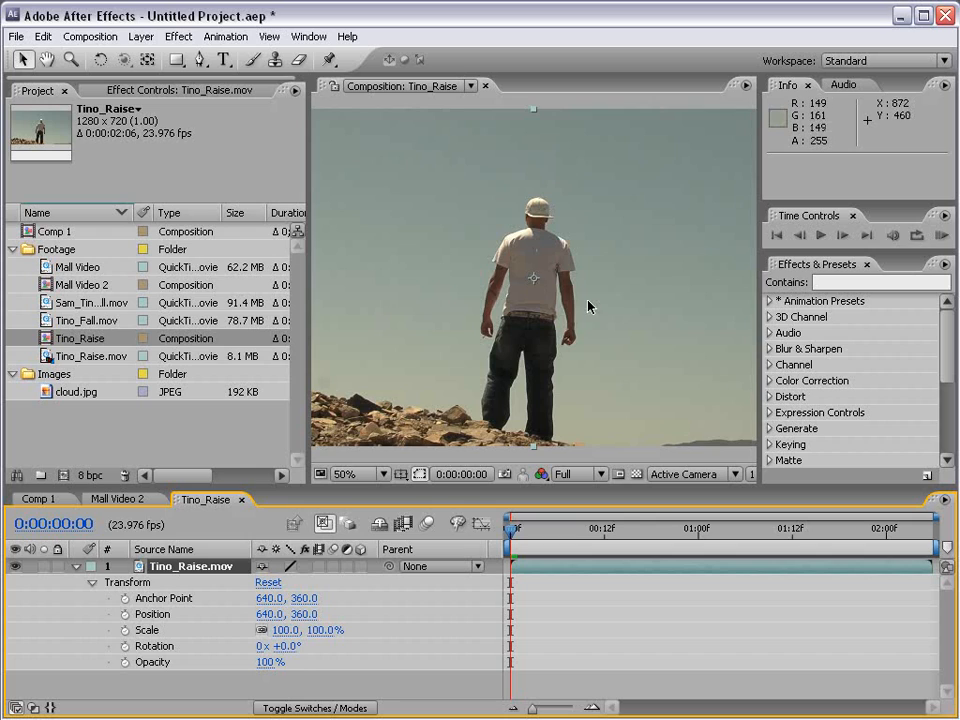
{"action": "mouse_move", "coordinate": [584, 300]}
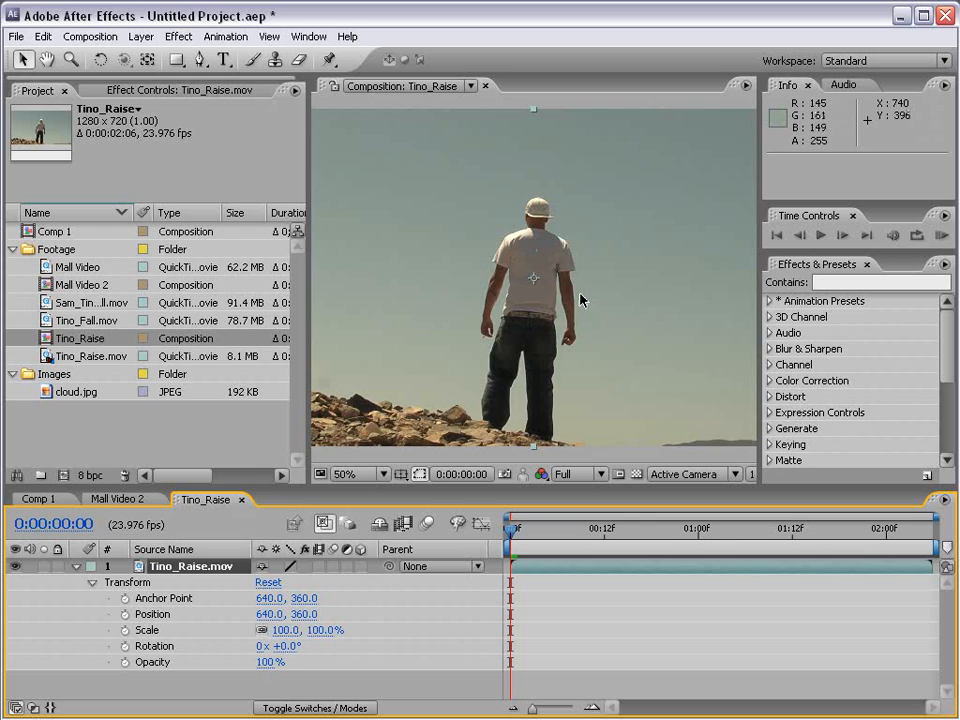
{"action": "mouse_move", "coordinate": [562, 324]}
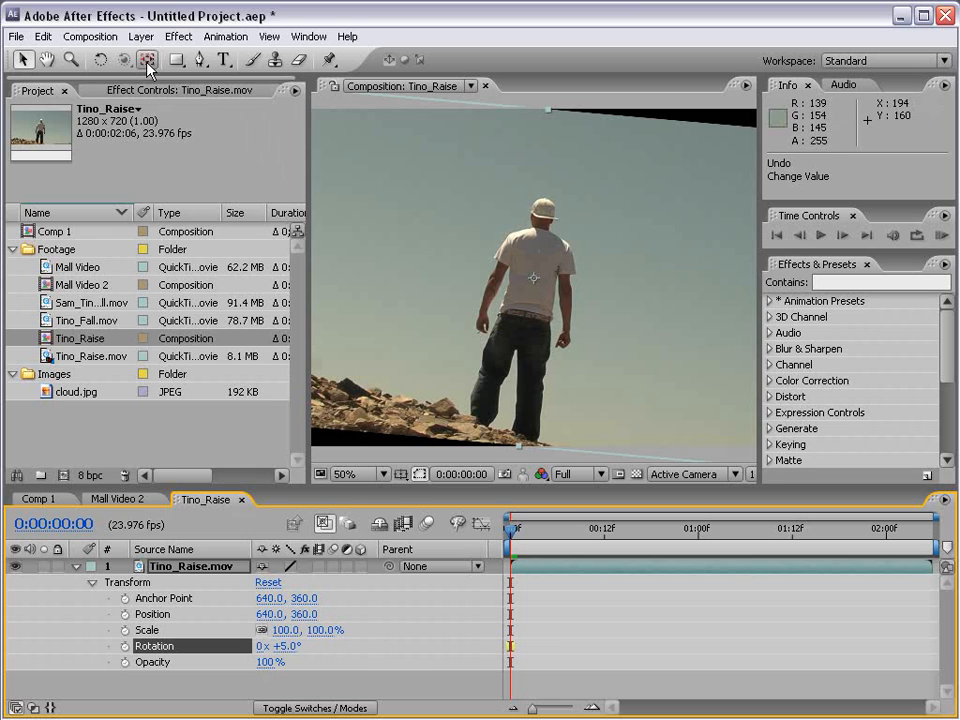
{"action": "left_click_drag", "start_coordinate": [532, 278], "coordinate": [536, 252]}
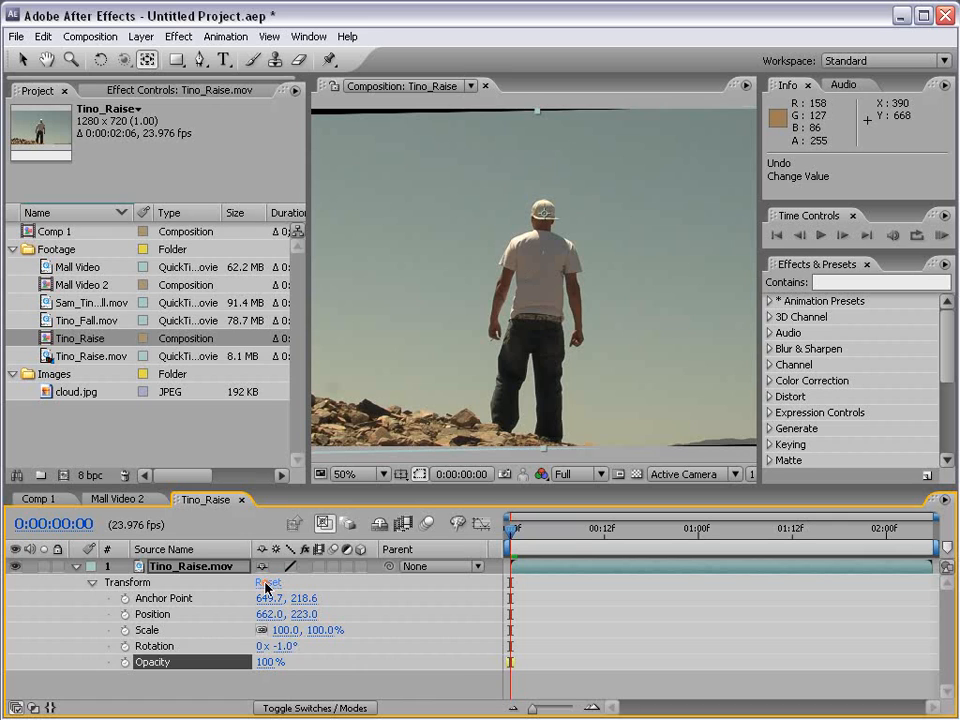
{"action": "left_click", "coordinate": [268, 582]}
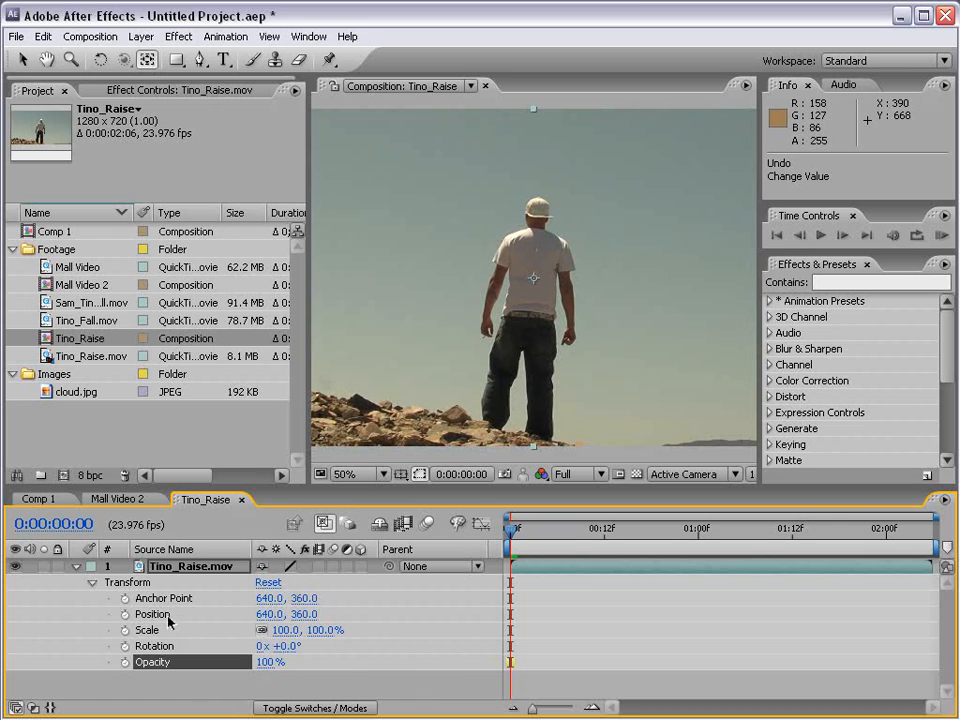
{"action": "right_click", "coordinate": [152, 612]}
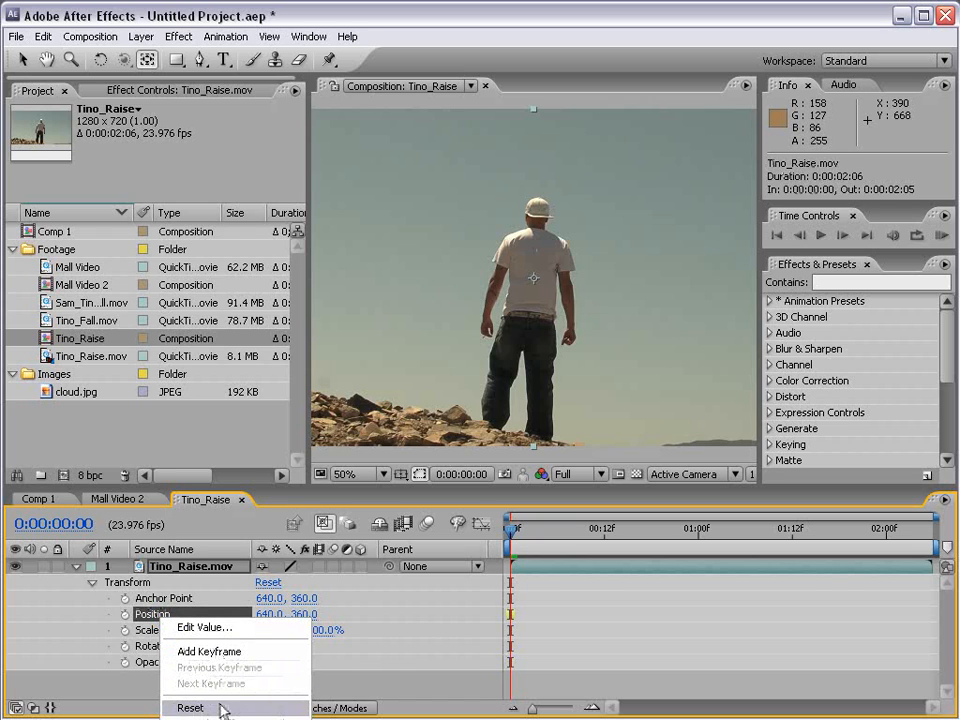
{"action": "left_click", "coordinate": [188, 708]}
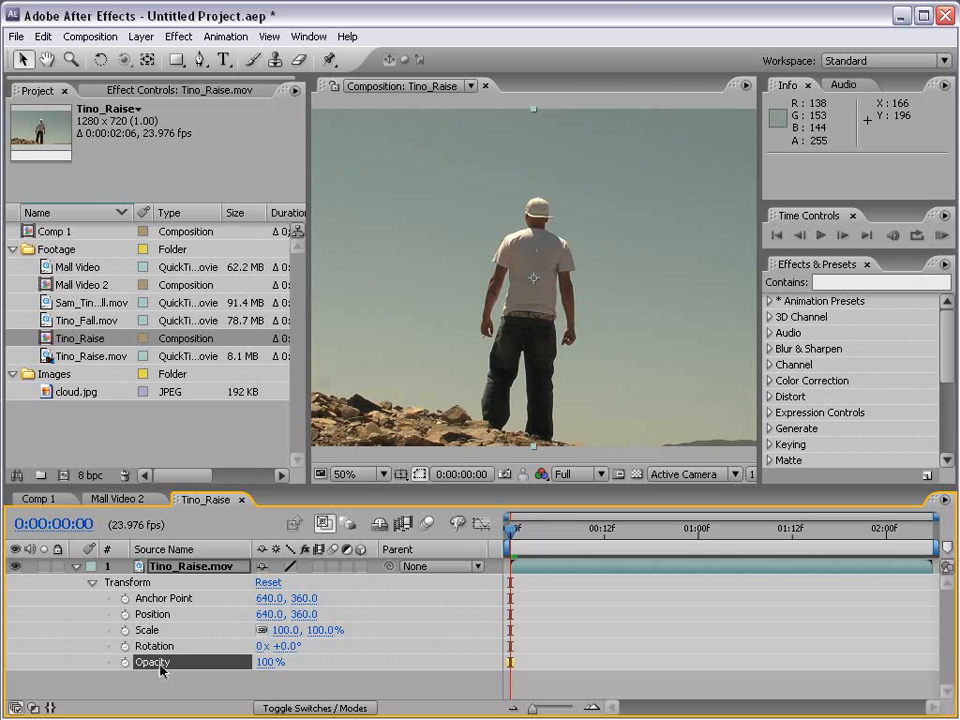
{"action": "type", "text": "0"}
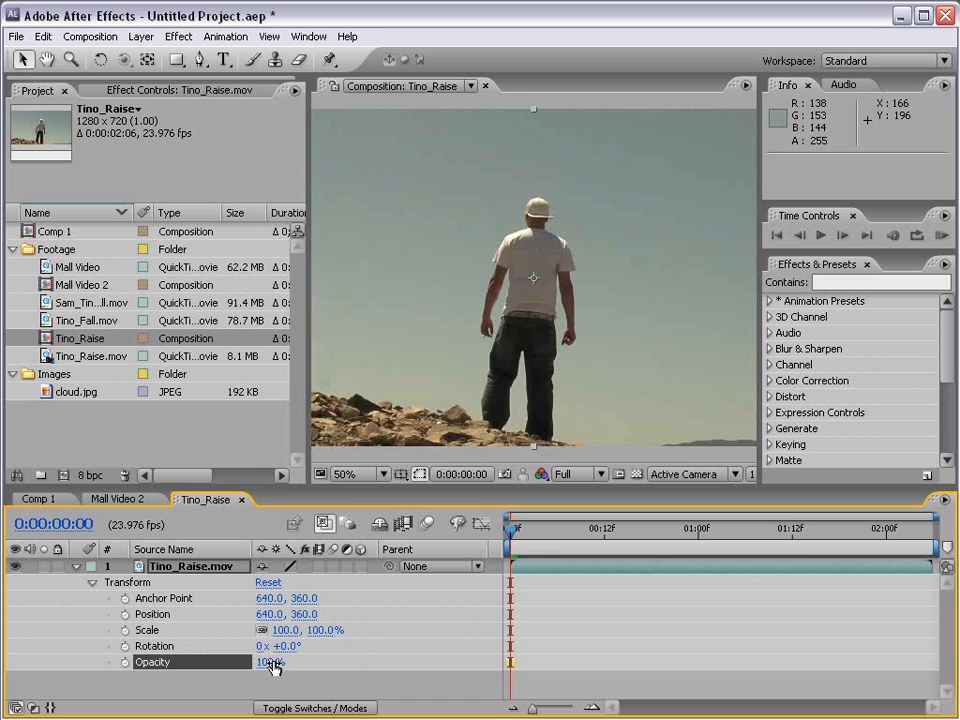
{"action": "left_click", "coordinate": [696, 528]}
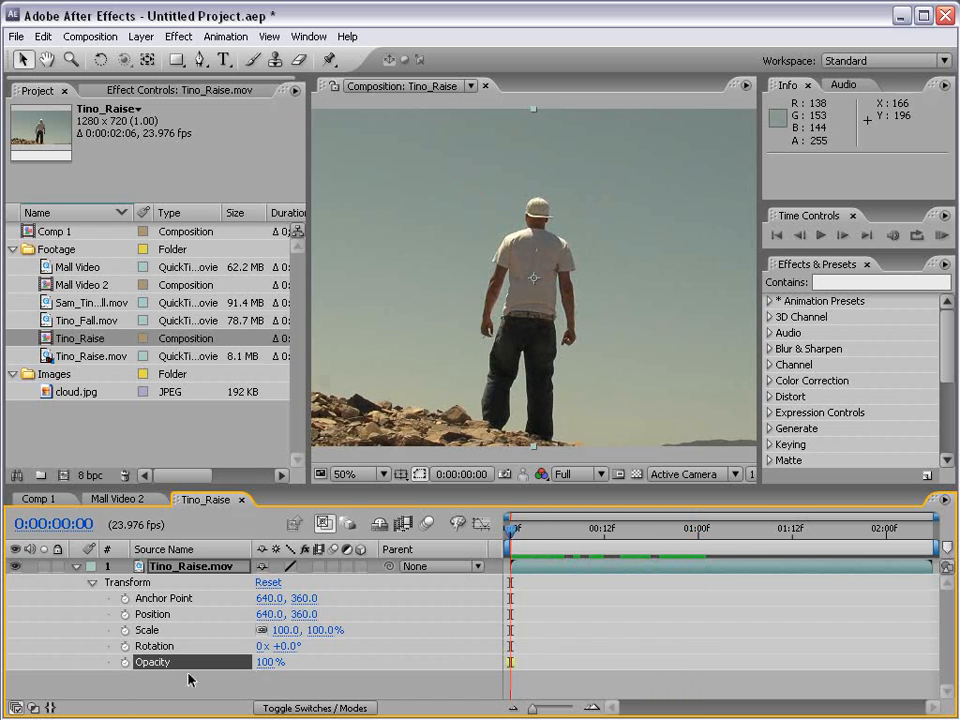
{"action": "double_click", "coordinate": [270, 662]}
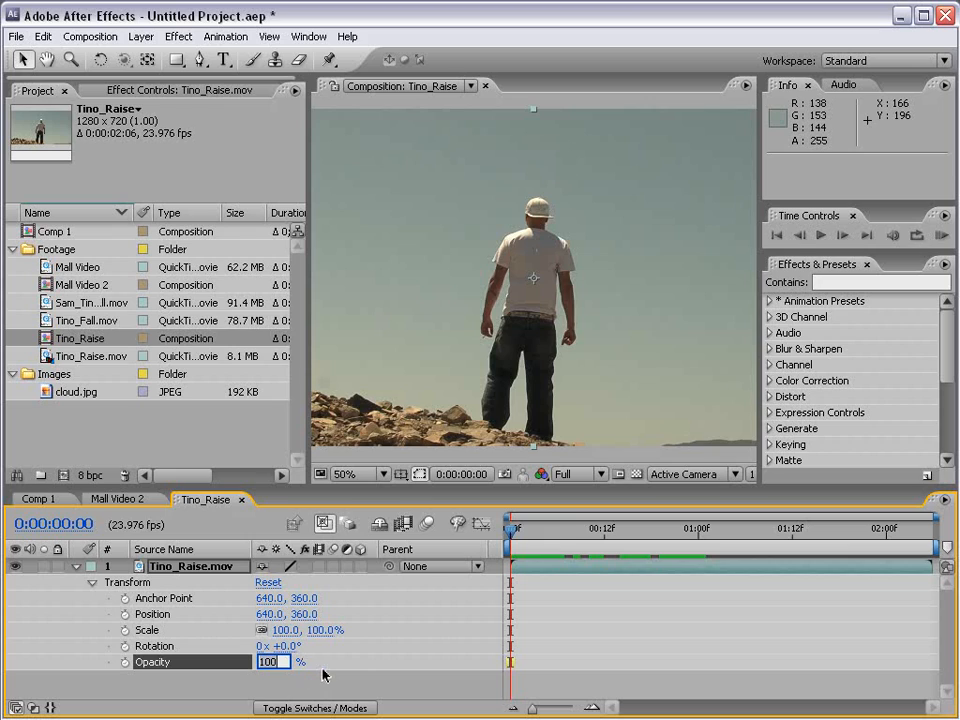
{"action": "type", "text": "0"}
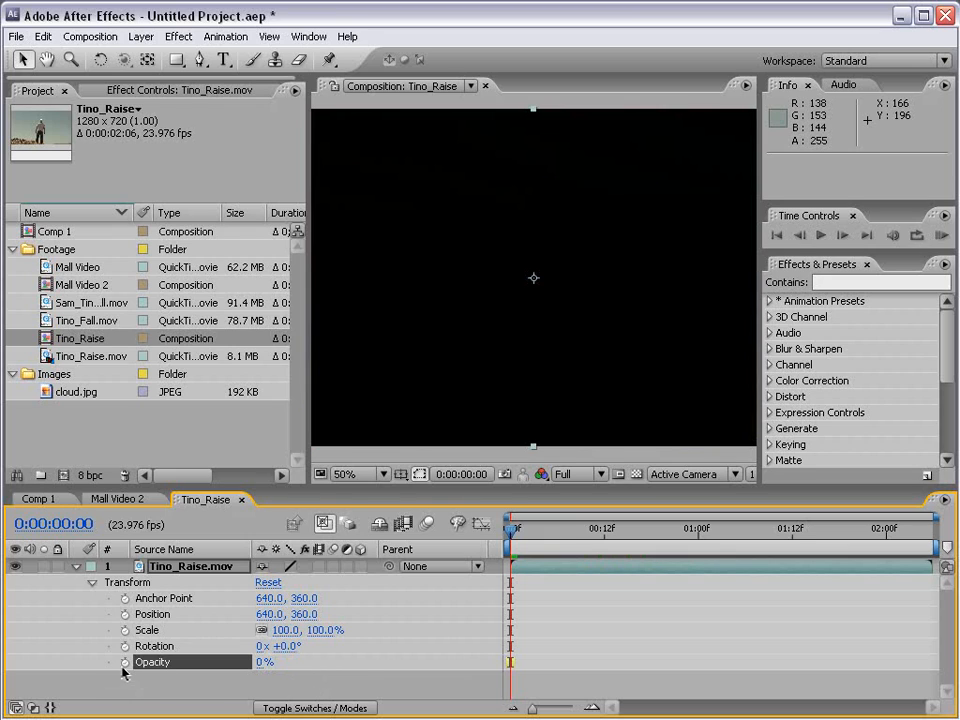
{"action": "left_click", "coordinate": [124, 662]}
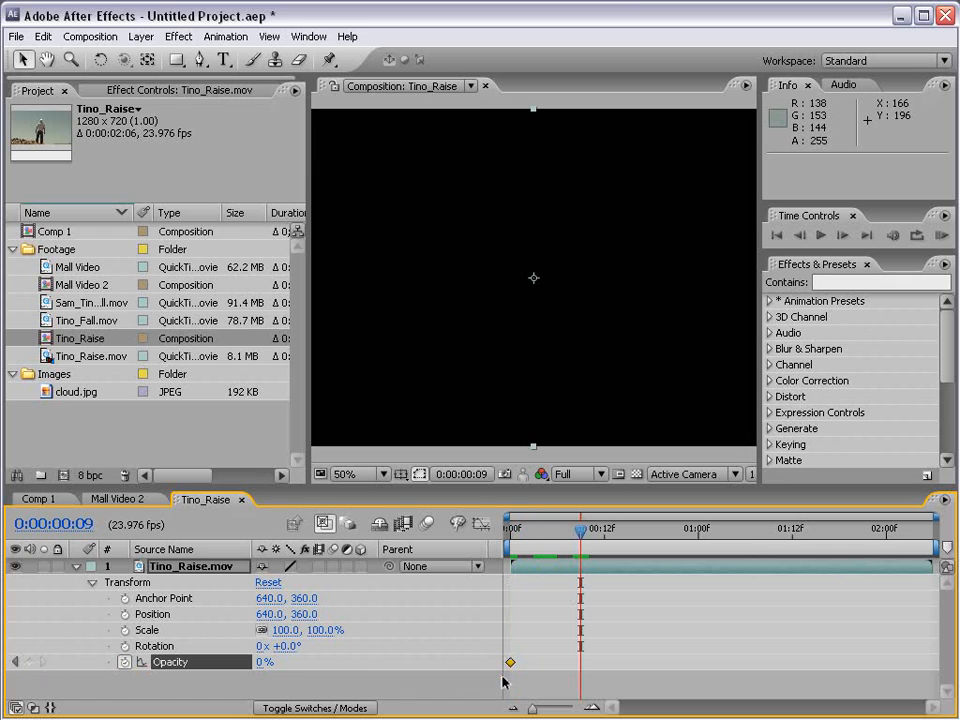
{"action": "left_click", "coordinate": [510, 528]}
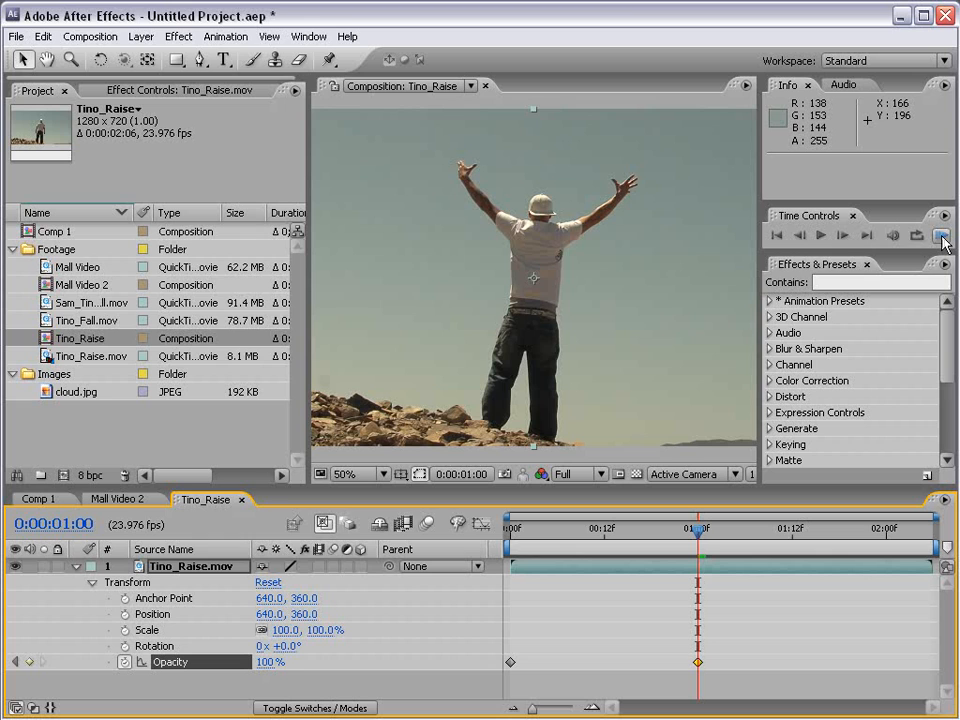
{"action": "left_click", "coordinate": [940, 236]}
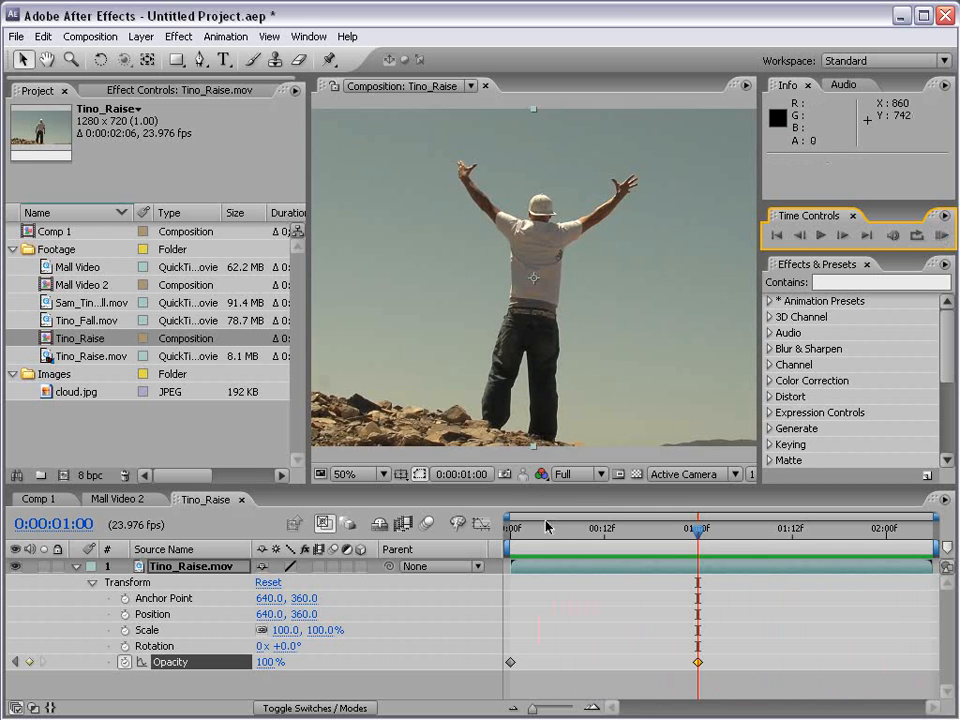
{"action": "left_click_drag", "start_coordinate": [696, 528], "coordinate": [556, 528]}
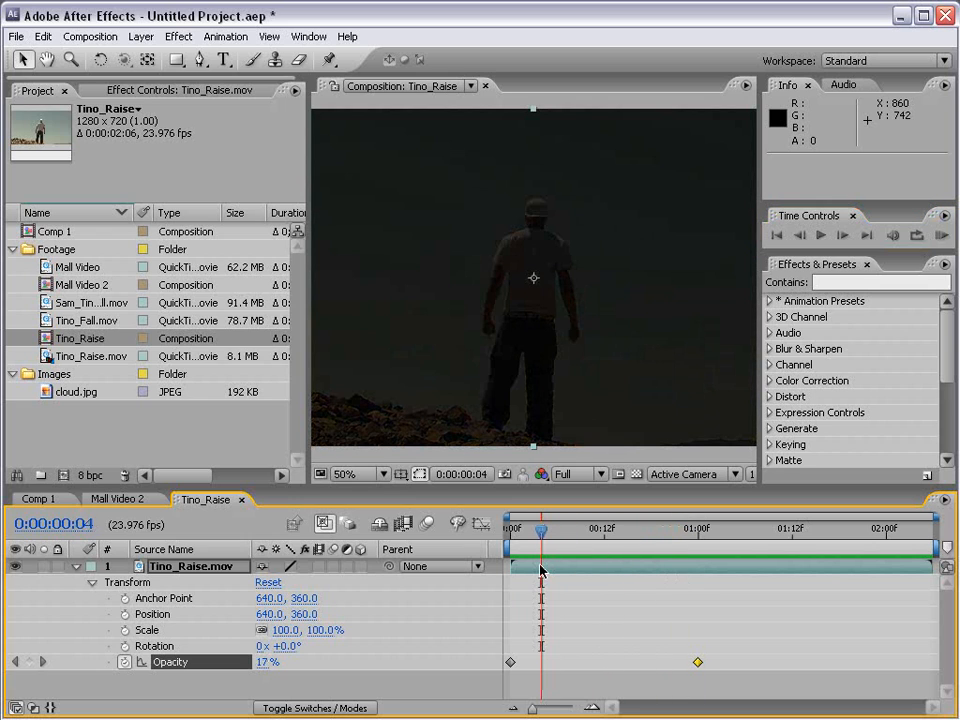
{"action": "left_click_drag", "start_coordinate": [540, 528], "coordinate": [620, 528]}
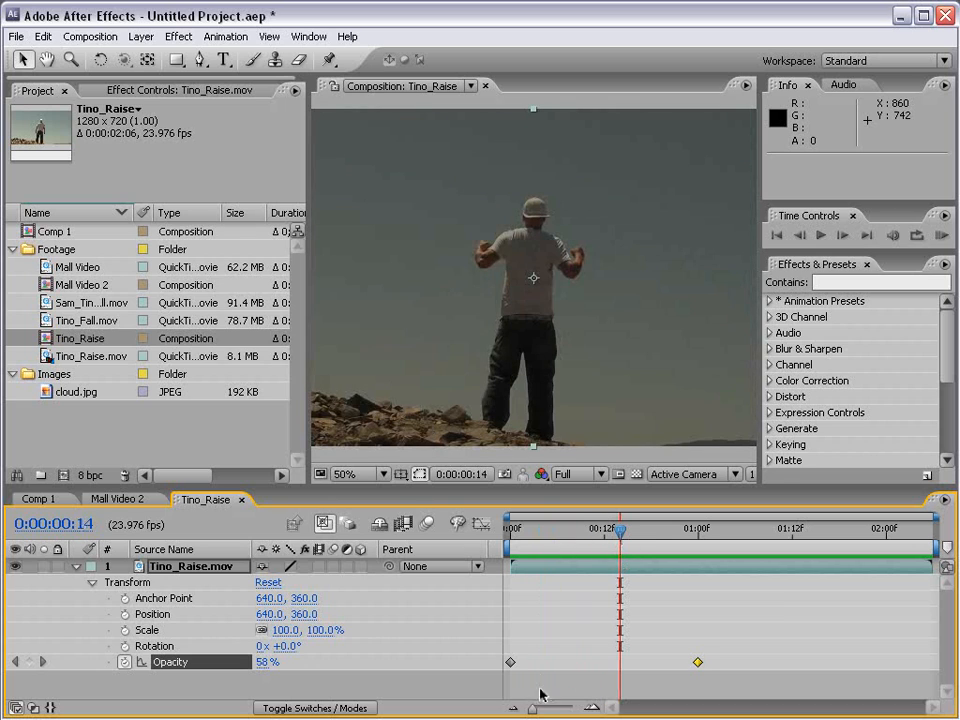
{"action": "mouse_move", "coordinate": [488, 608]}
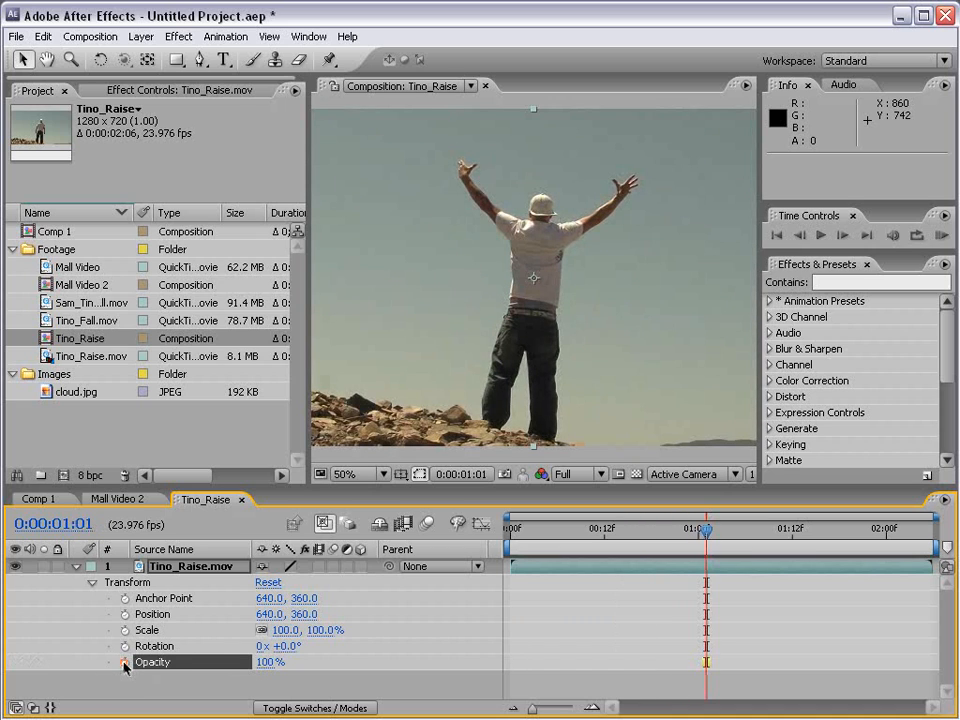
{"action": "left_click_drag", "start_coordinate": [704, 530], "coordinate": [556, 530]}
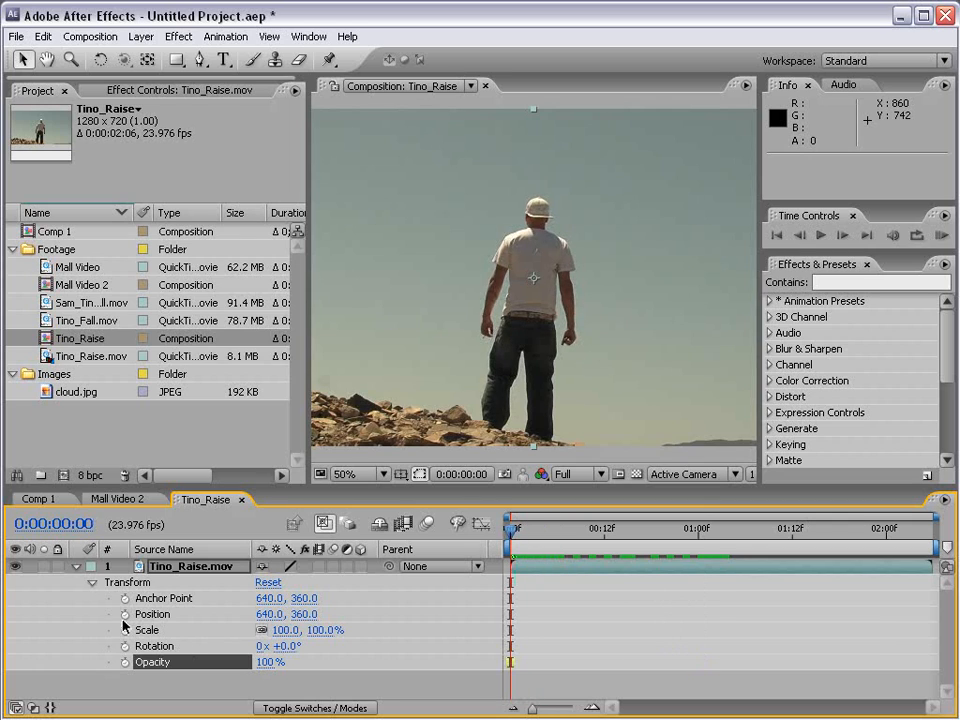
- Keyframe Position from -724,360 at frame 0 to 640,360 at frame 9 and RAM preview the slide-in
{"action": "left_click", "coordinate": [124, 614]}
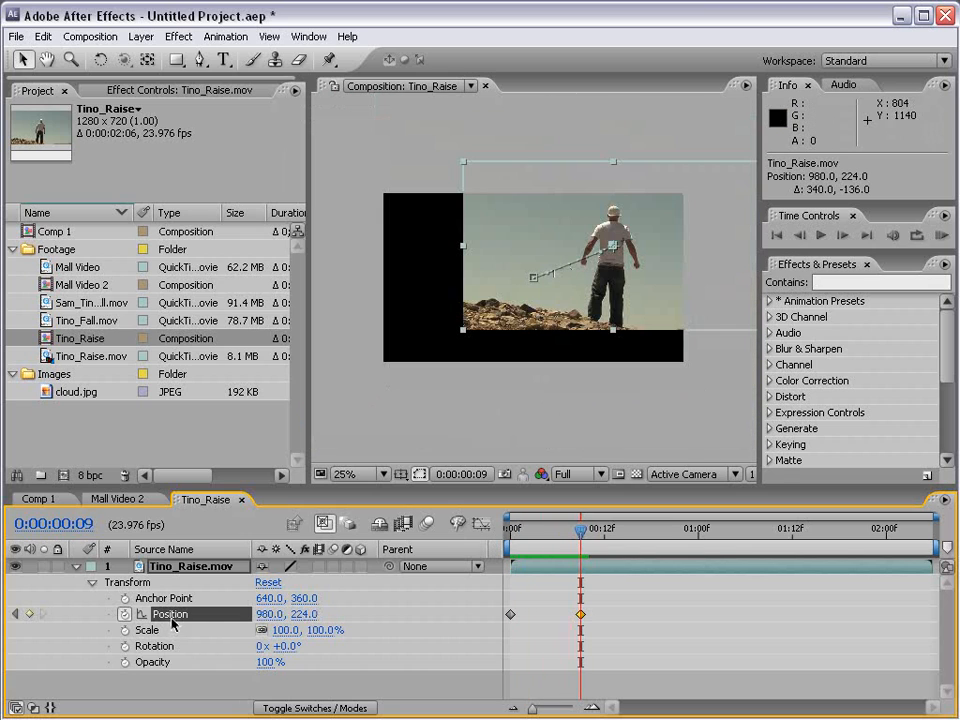
{"action": "left_click", "coordinate": [268, 582]}
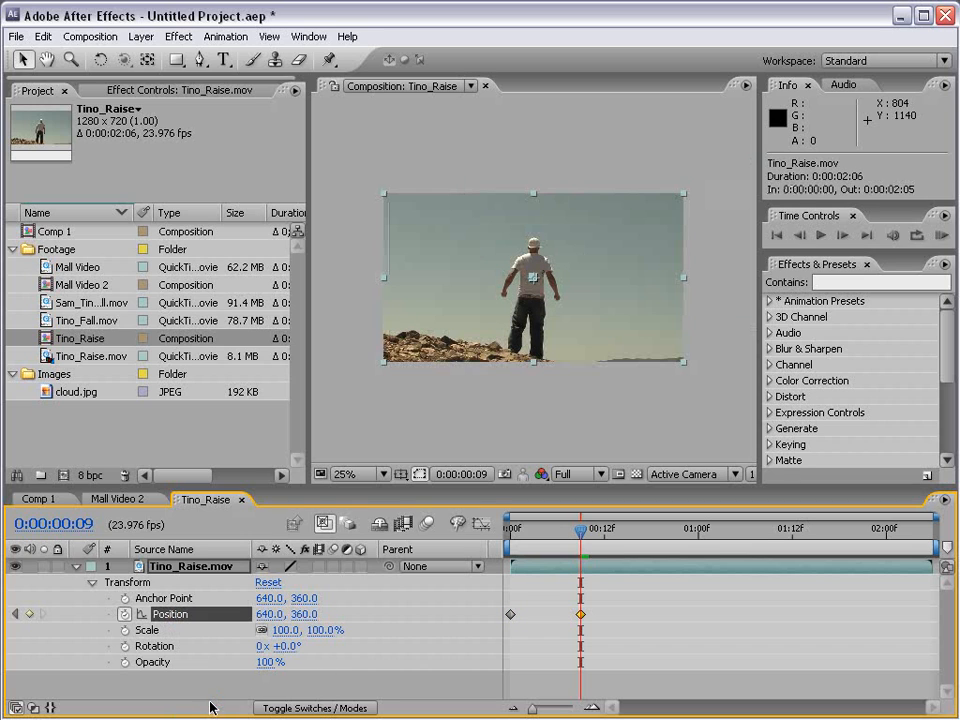
{"action": "left_click", "coordinate": [516, 528]}
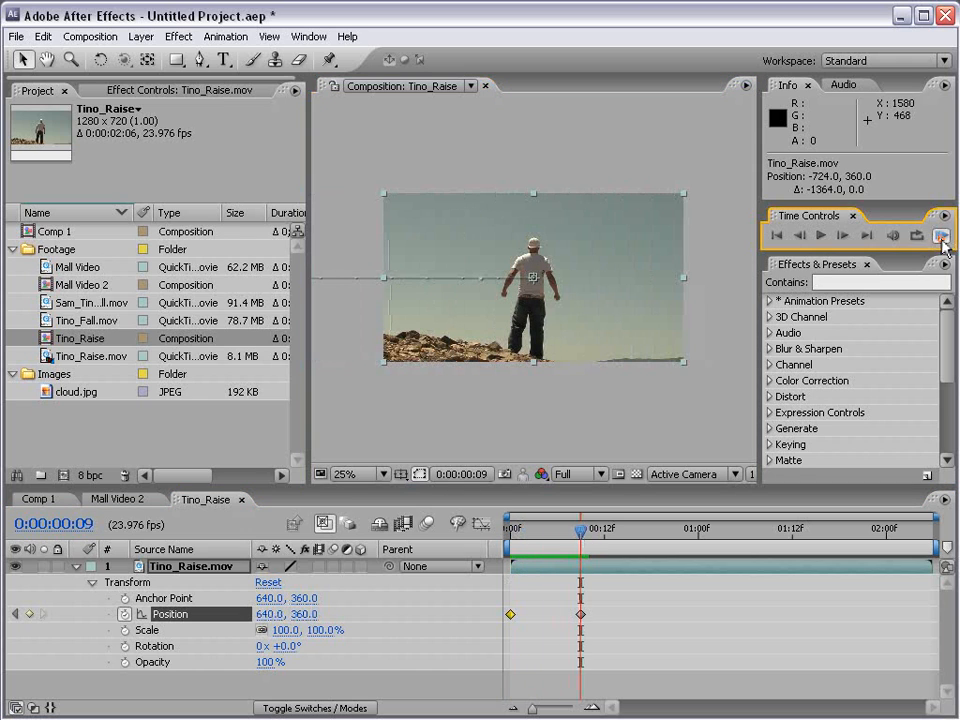
{"action": "left_click", "coordinate": [940, 236]}
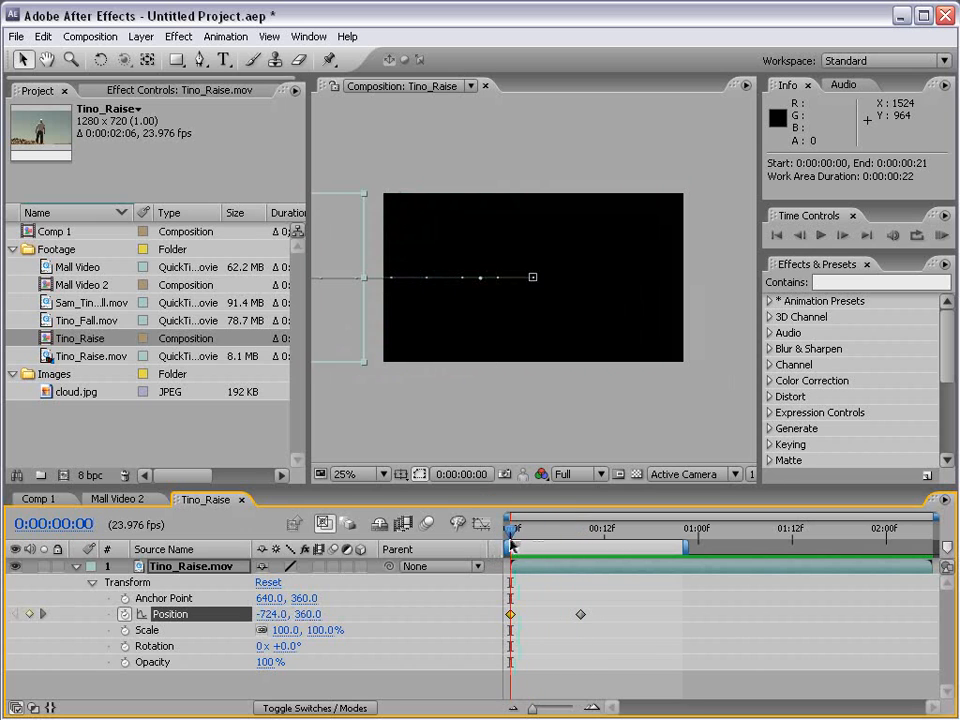
- Scrub the slide-in and Easy Ease In the final Position keyframe at 640,360
{"action": "left_click_drag", "start_coordinate": [512, 526], "coordinate": [578, 526]}
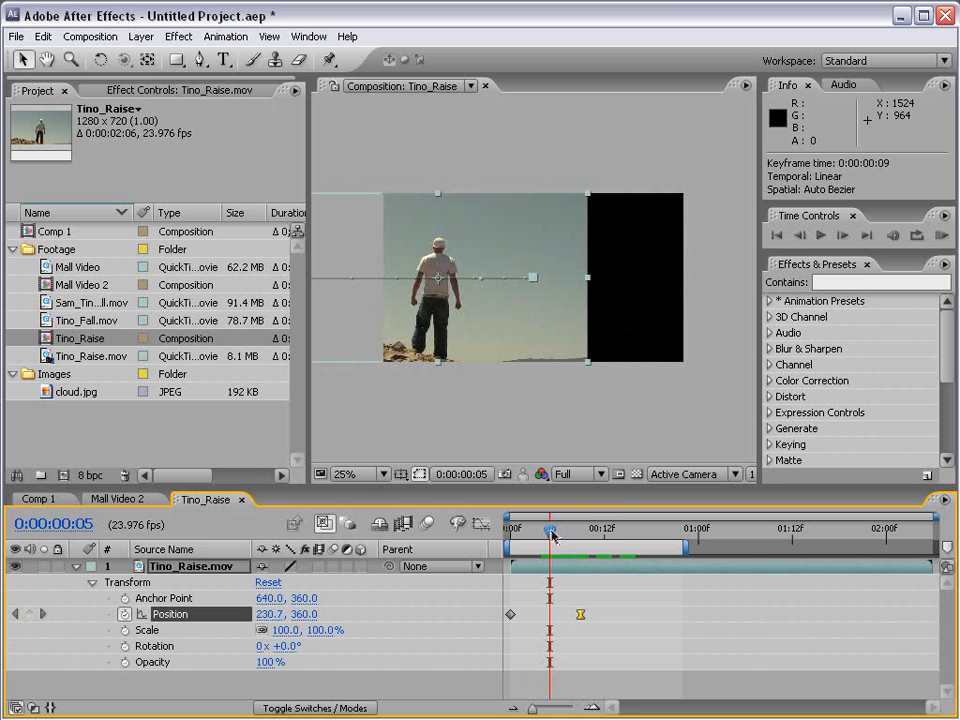
{"action": "mouse_move", "coordinate": [784, 234]}
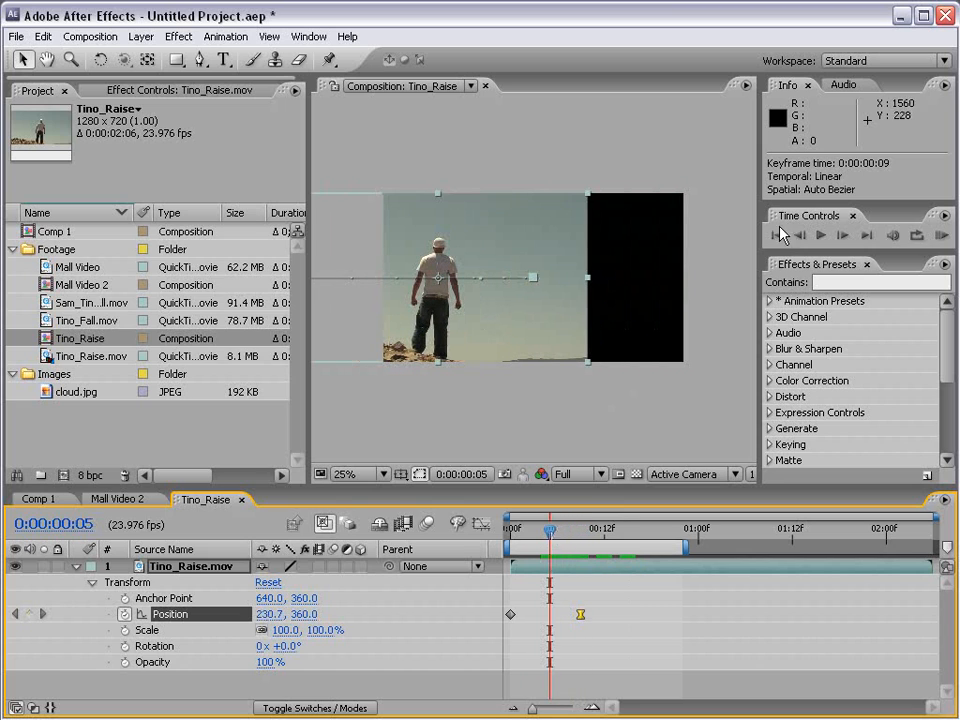
{"action": "left_click", "coordinate": [940, 234]}
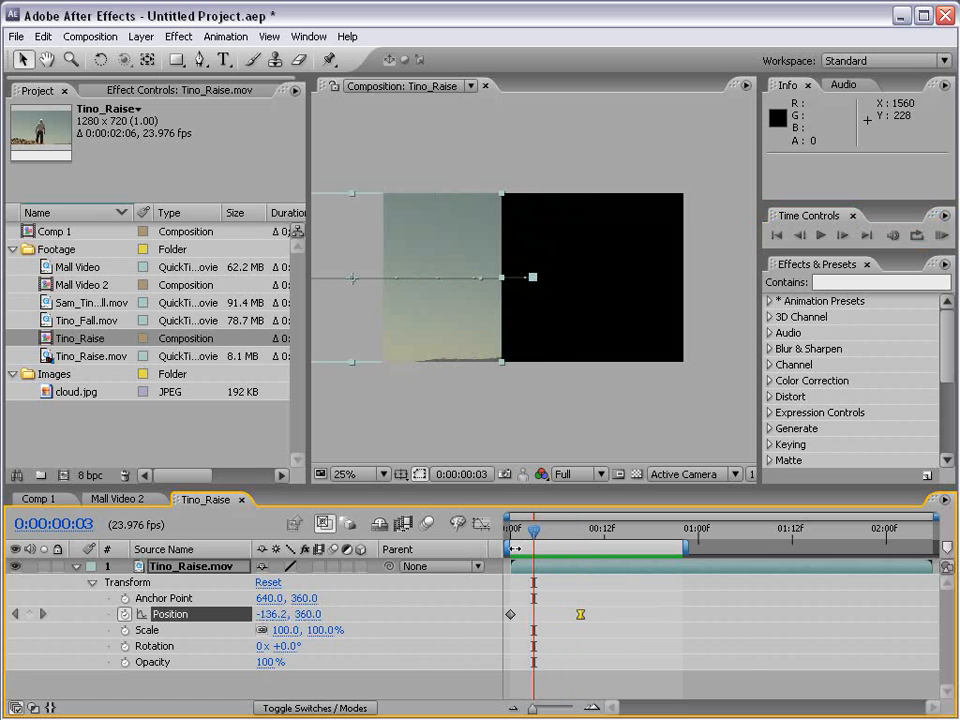
{"action": "left_click_drag", "start_coordinate": [536, 528], "coordinate": [580, 528]}
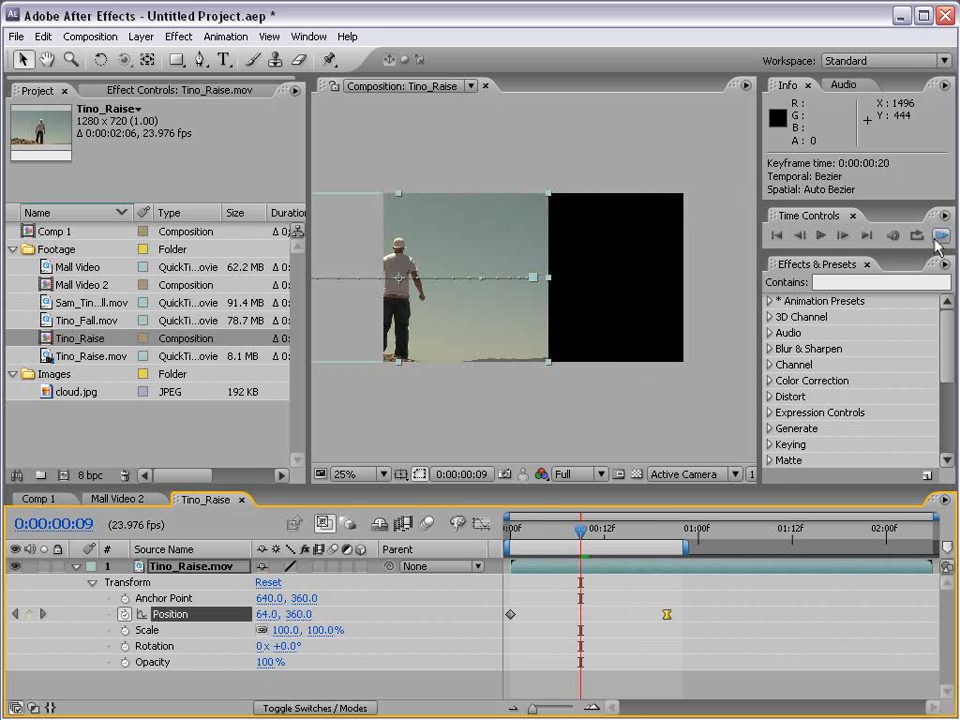
{"action": "left_click", "coordinate": [938, 236]}
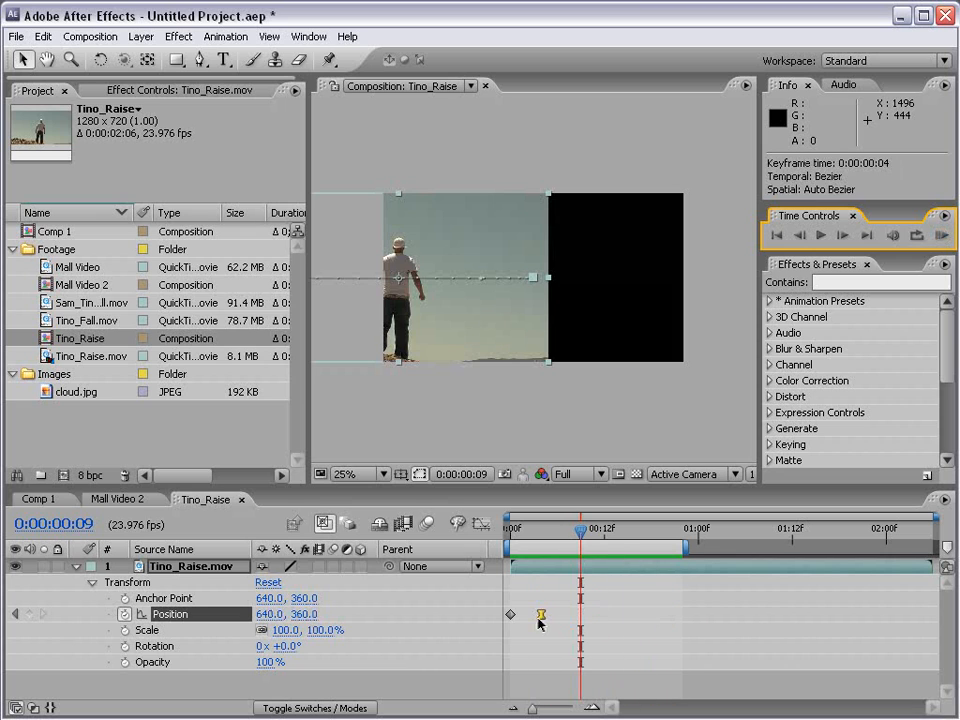
{"action": "left_click", "coordinate": [938, 234]}
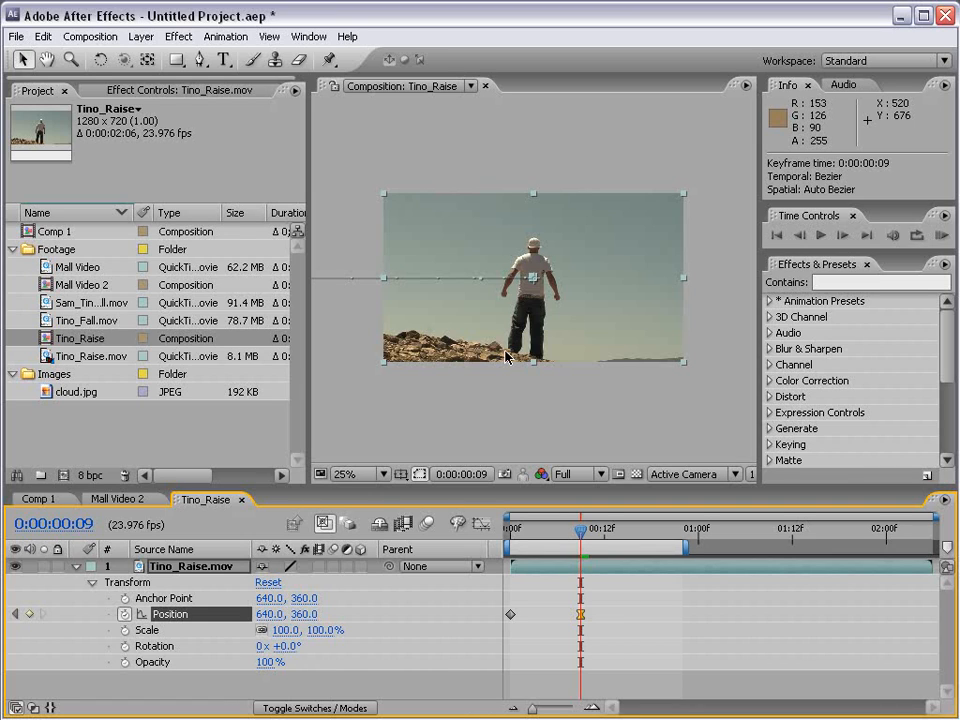
{"action": "mouse_move", "coordinate": [544, 304]}
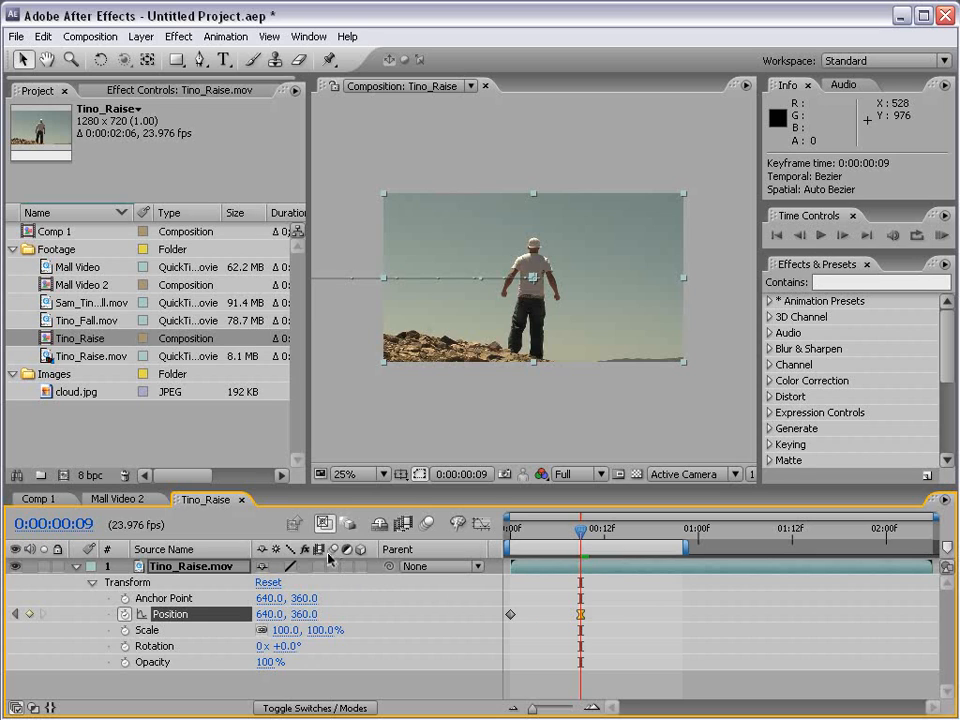
{"action": "mouse_move", "coordinate": [332, 572]}
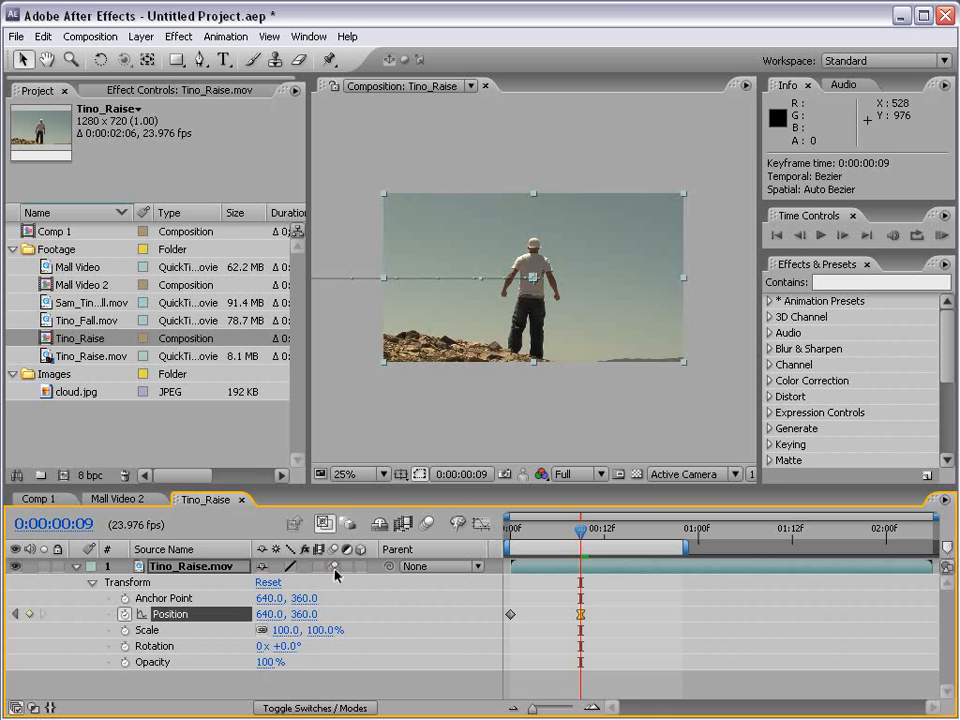
{"action": "mouse_move", "coordinate": [492, 552]}
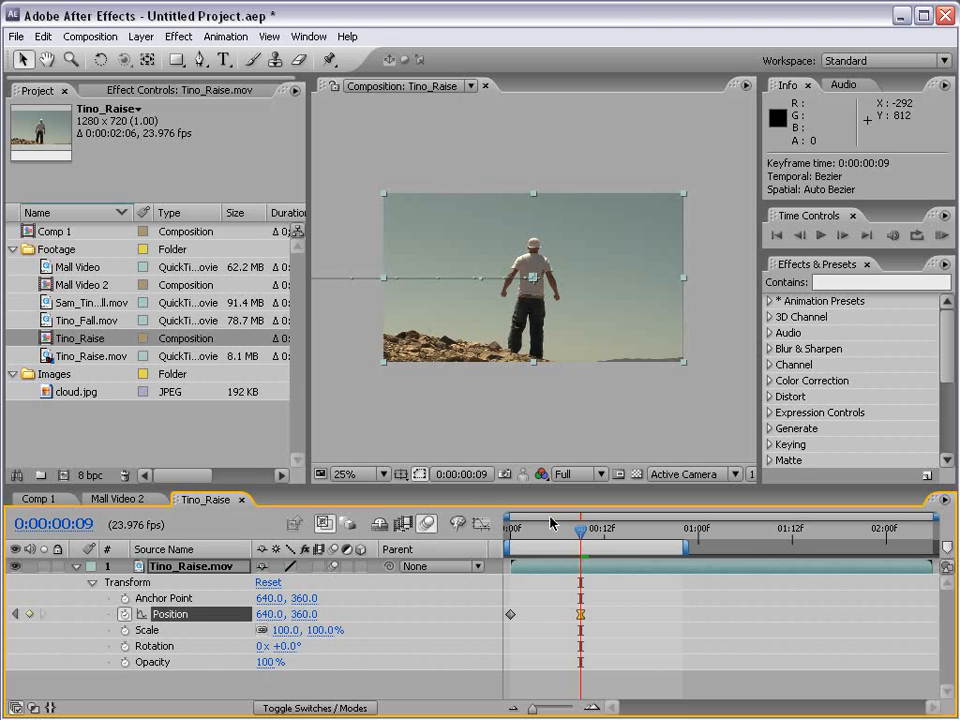
{"action": "left_click", "coordinate": [940, 234]}
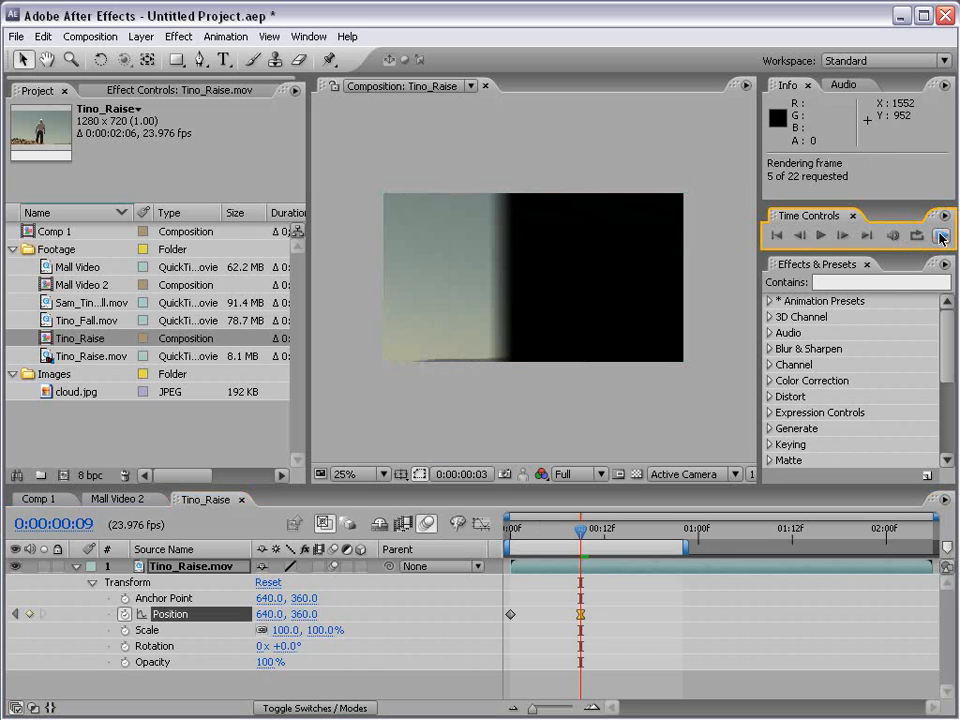
{"action": "left_click", "coordinate": [940, 236]}
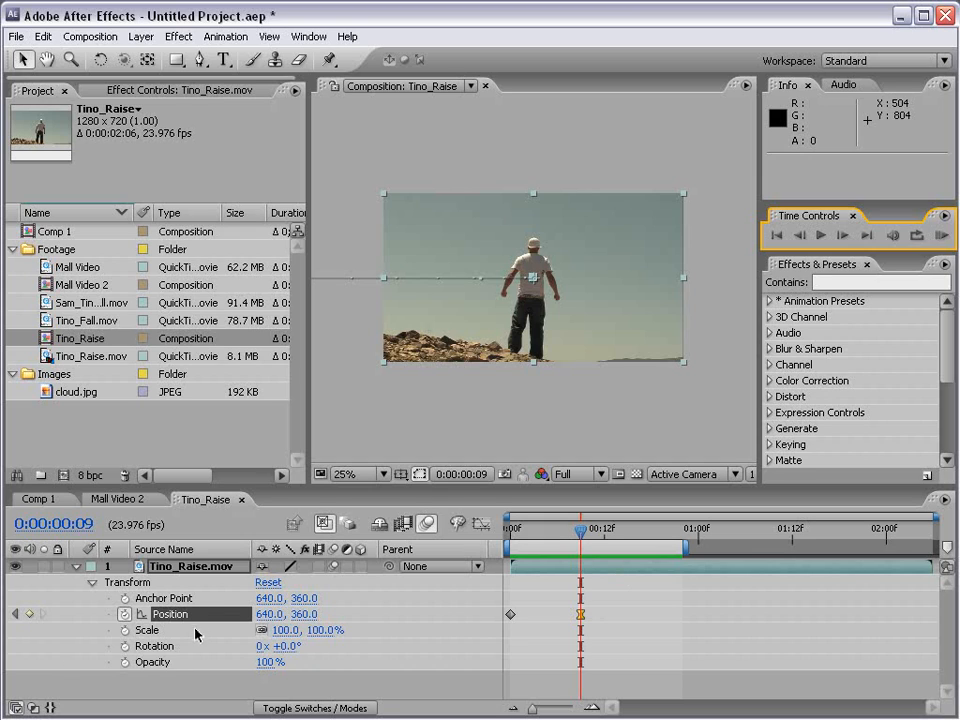
{"action": "mouse_move", "coordinate": [256, 668]}
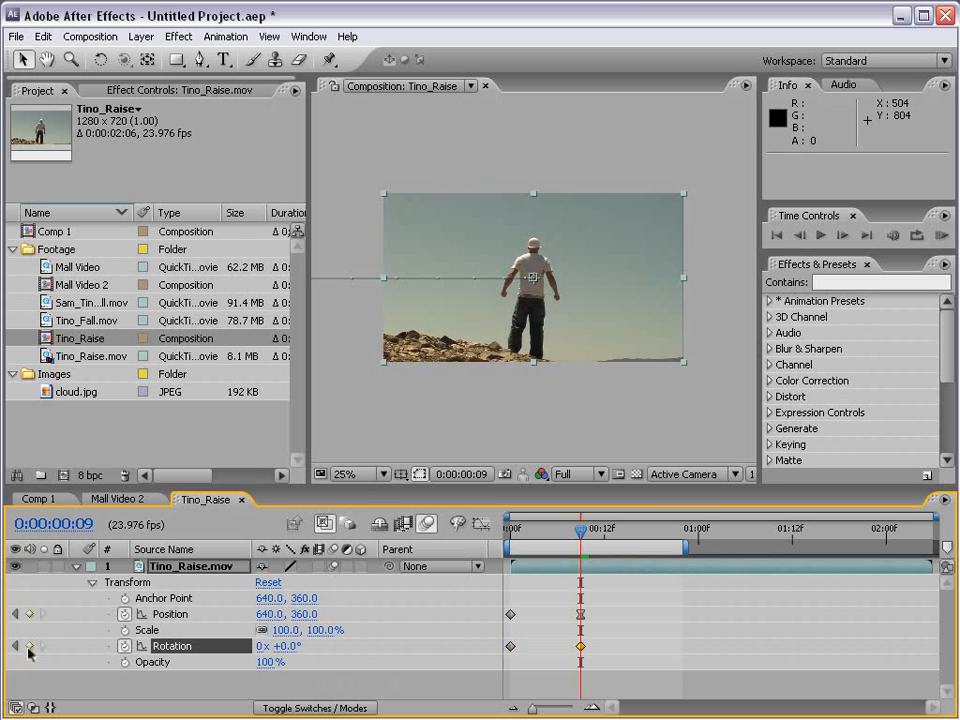
{"action": "mouse_move", "coordinate": [636, 562]}
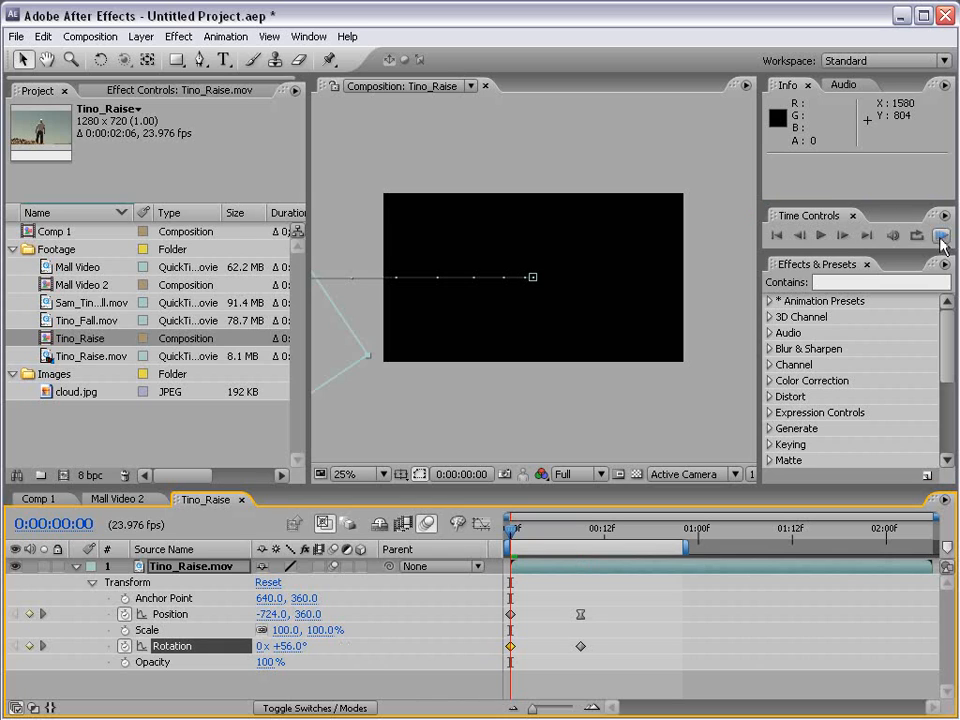
- Preview the 56°-to-0° rotation, Easy Ease In its ending keyframe, and preview again
{"action": "left_click", "coordinate": [940, 236]}
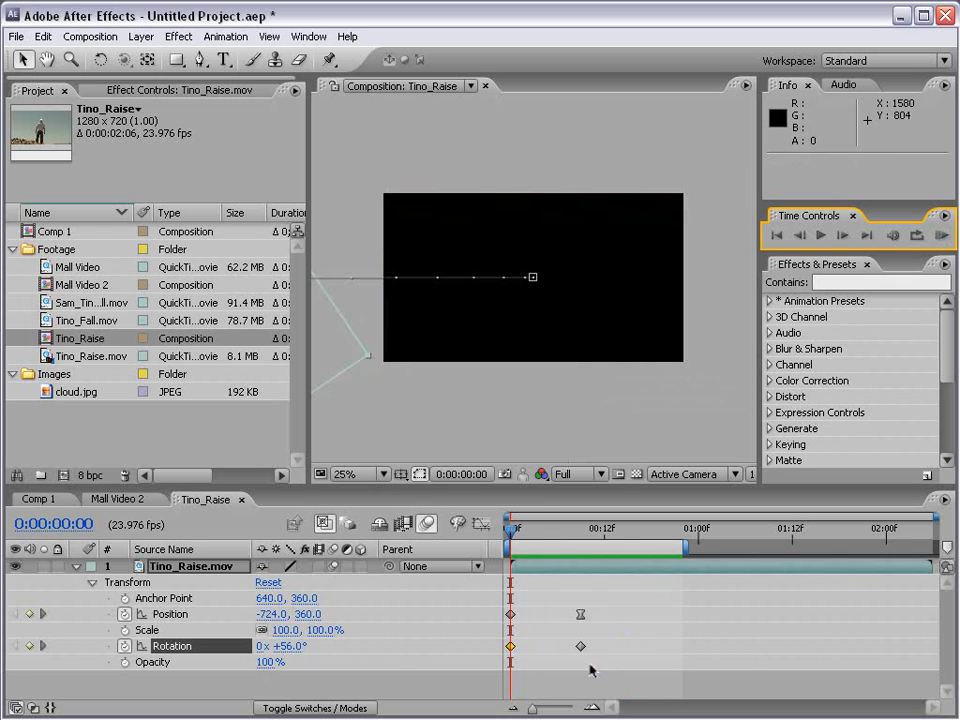
{"action": "left_click", "coordinate": [580, 646]}
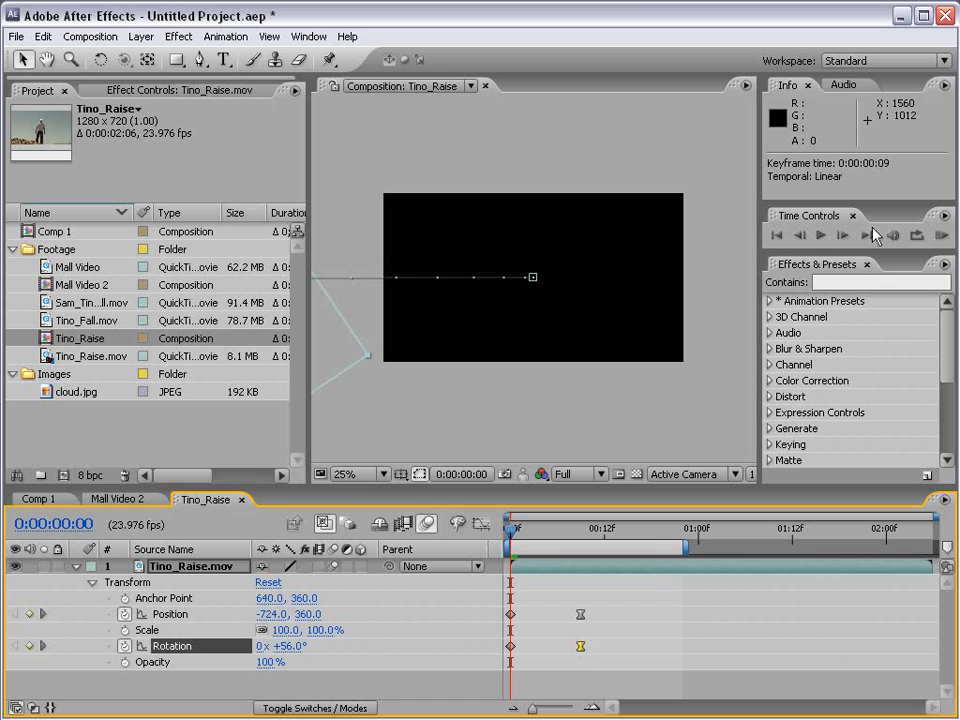
{"action": "left_click", "coordinate": [940, 236]}
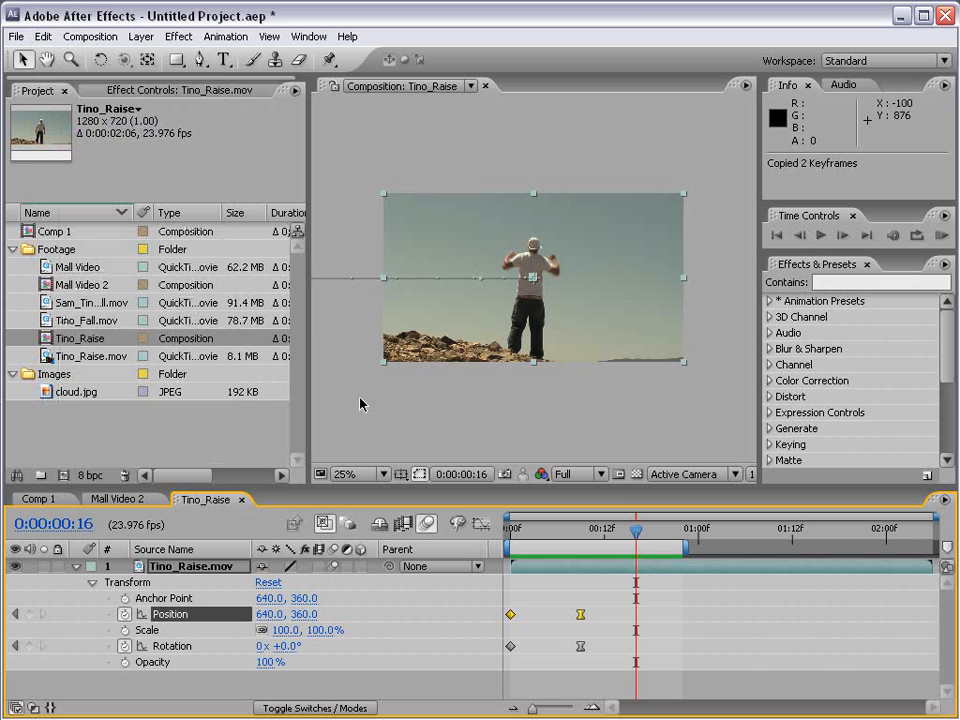
- Paste the copied Position and Rotation keyframes later in time and drag them to retime the move-out
{"action": "left_click", "coordinate": [44, 36]}
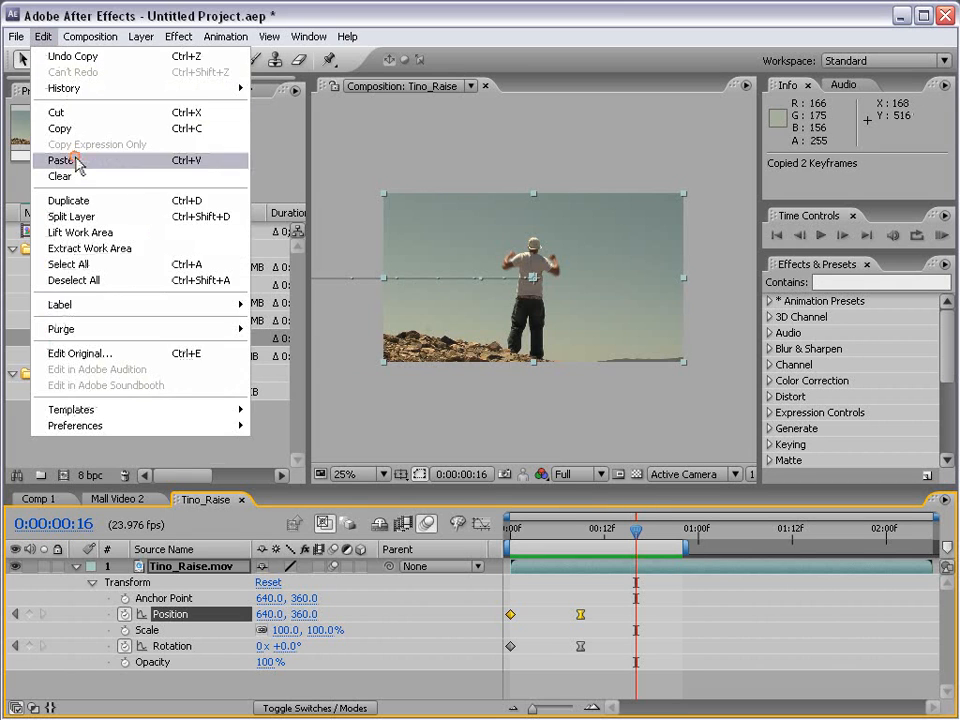
{"action": "left_click", "coordinate": [62, 160]}
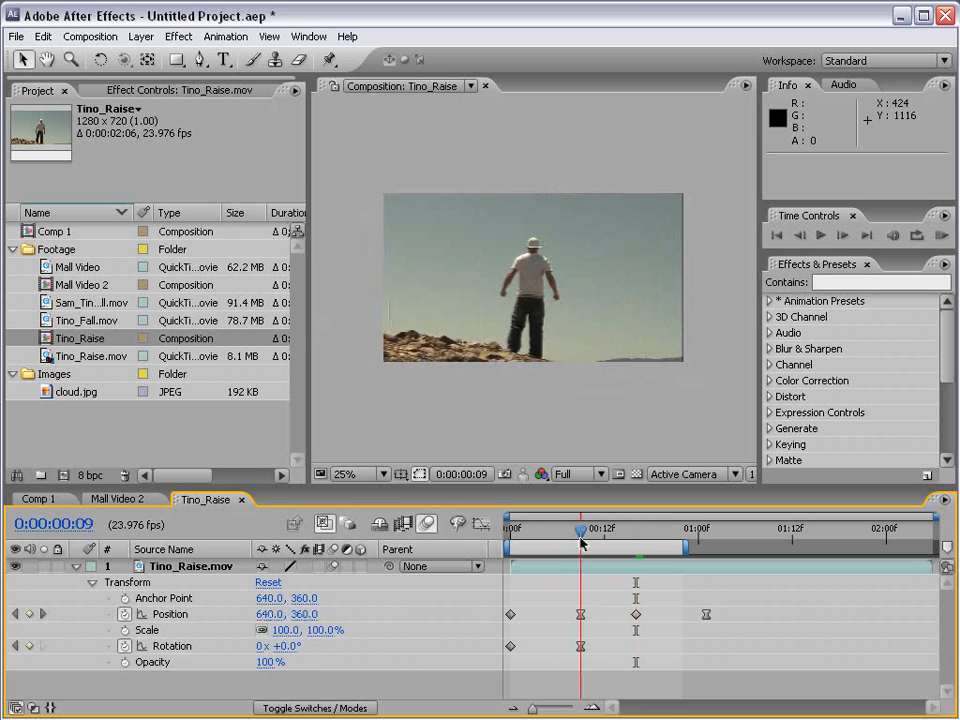
{"action": "left_click_drag", "start_coordinate": [580, 528], "coordinate": [684, 528]}
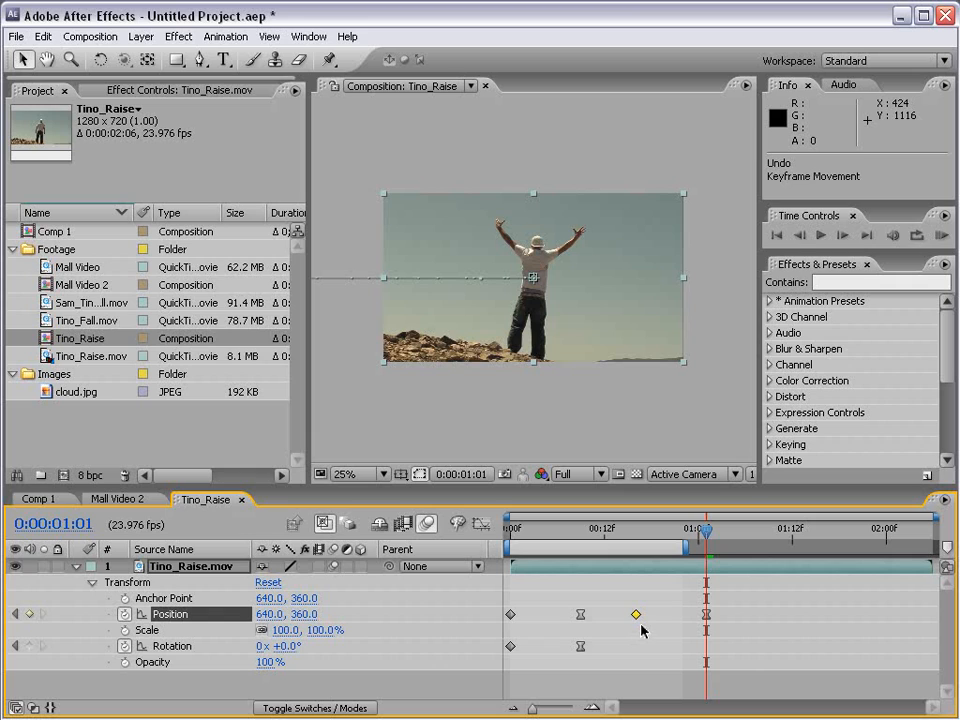
{"action": "left_click_drag", "start_coordinate": [636, 614], "coordinate": [760, 618]}
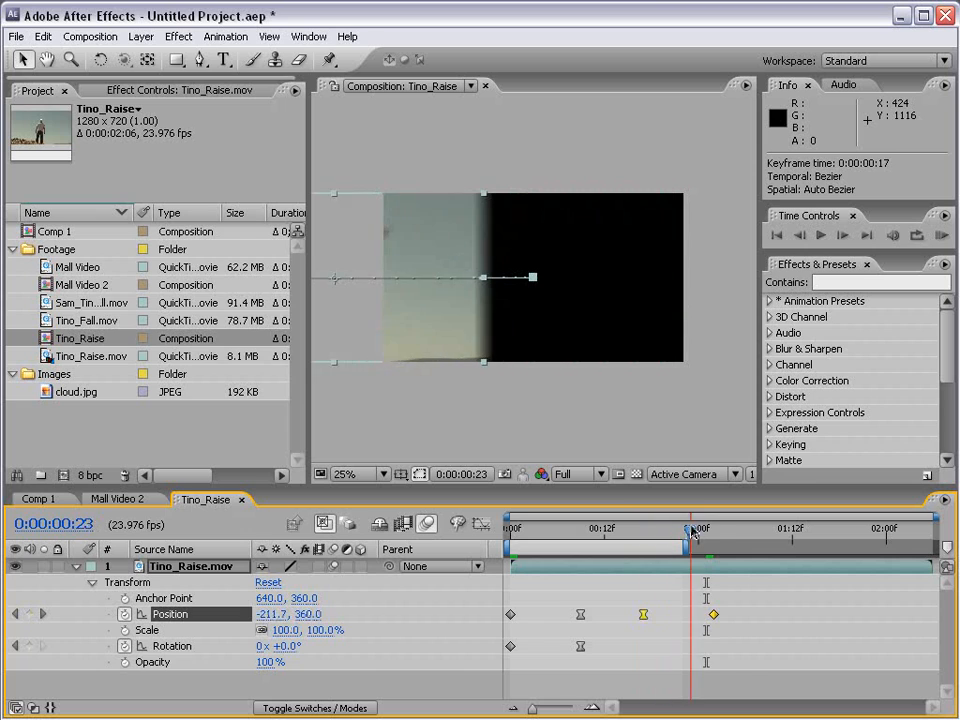
{"action": "left_click_drag", "start_coordinate": [690, 530], "coordinate": [550, 530]}
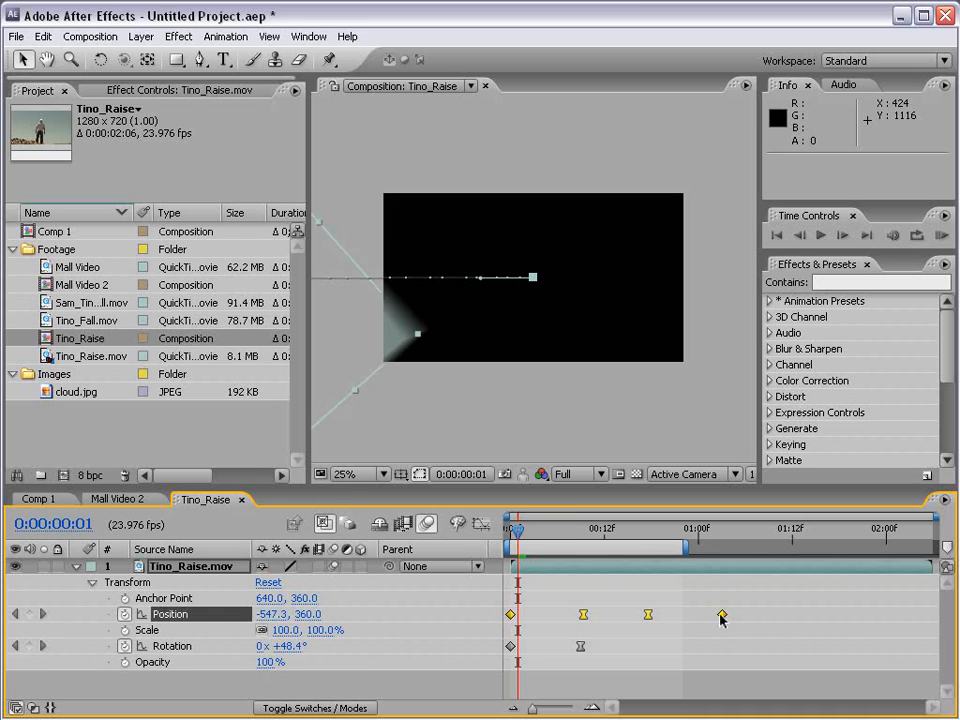
{"action": "left_click_drag", "start_coordinate": [720, 614], "coordinate": [656, 614]}
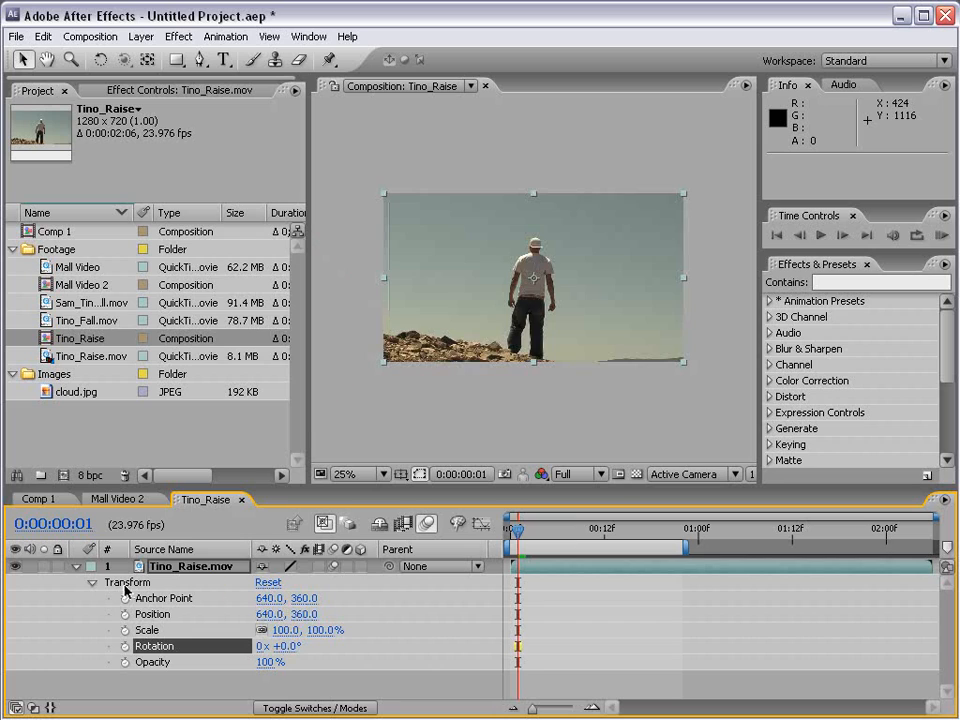
{"action": "mouse_move", "coordinate": [428, 376]}
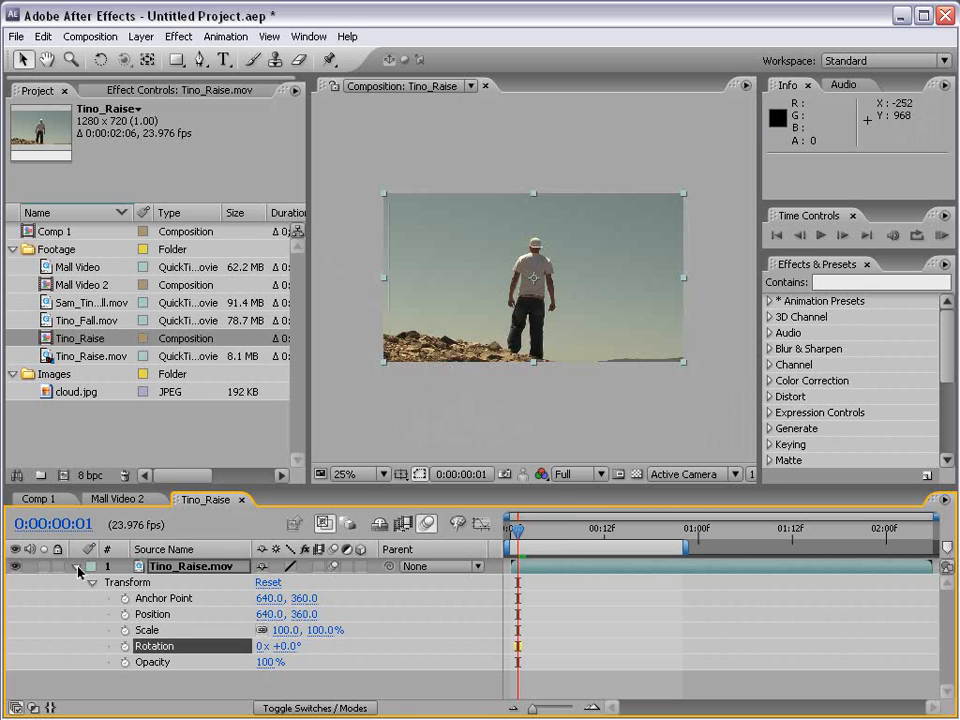
- Collapse Transform, reveal Scale and Anchor Point alone, then fold the Tino_Raise layer up again
{"action": "left_click", "coordinate": [76, 566]}
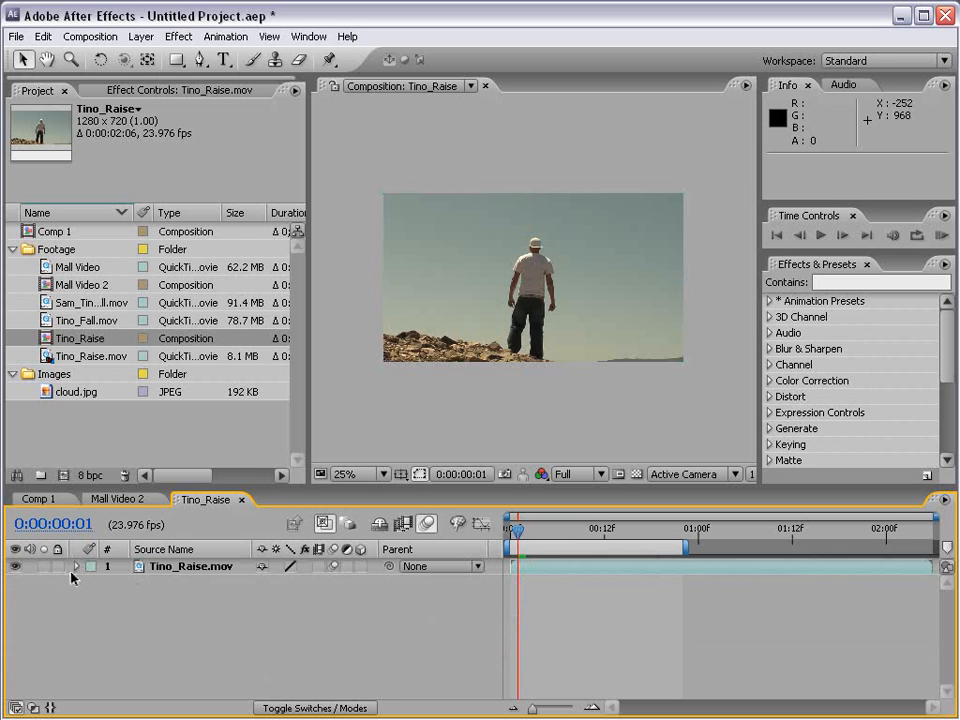
{"action": "left_click", "coordinate": [190, 566]}
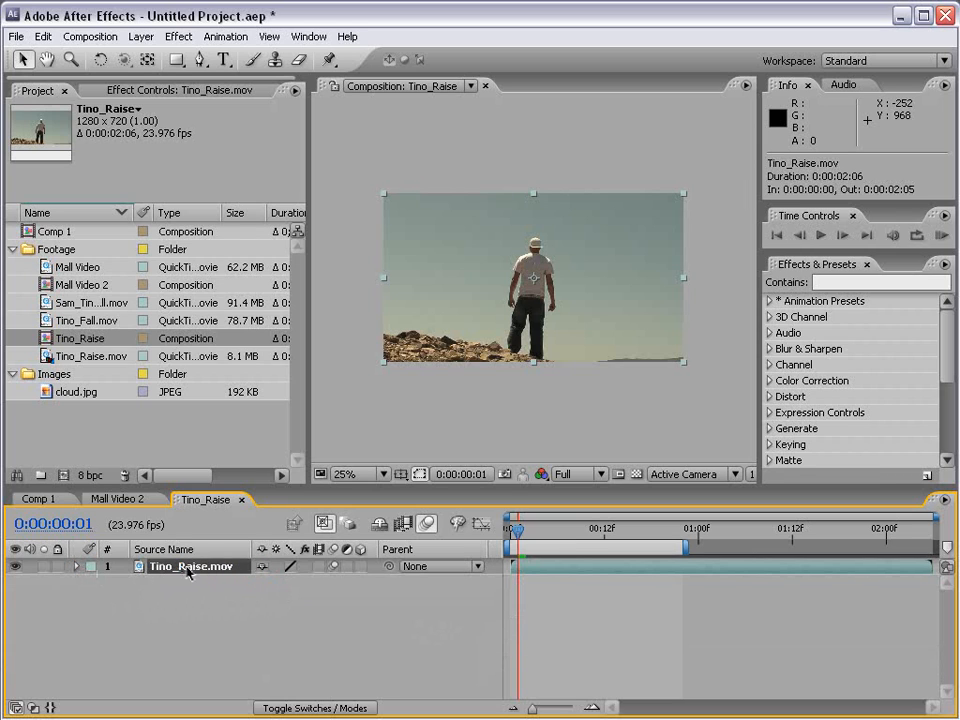
{"action": "left_click", "coordinate": [76, 566]}
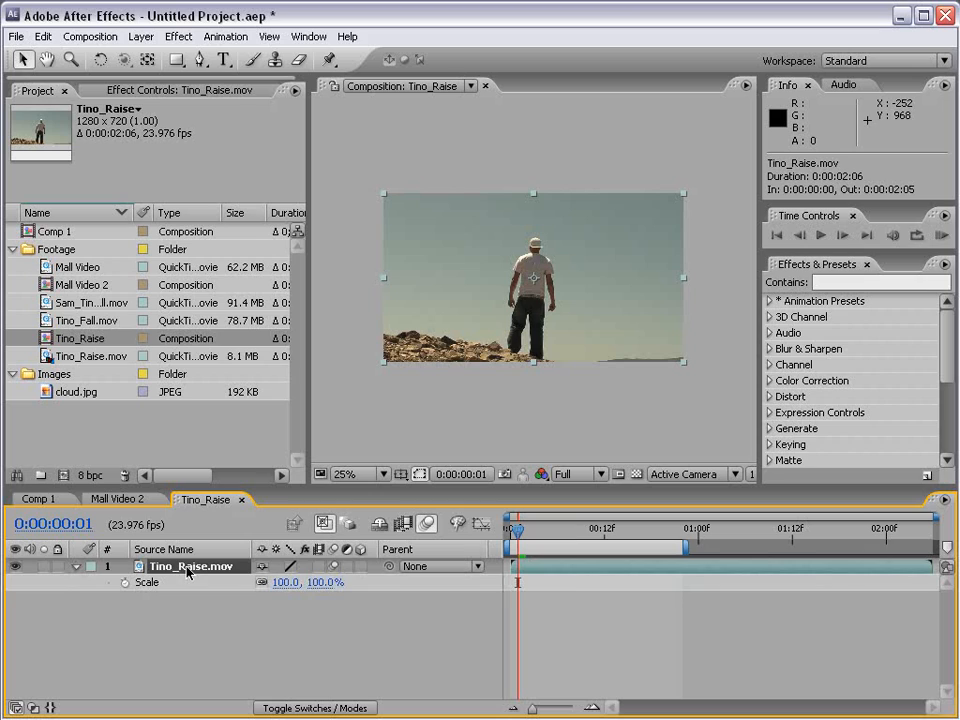
{"action": "mouse_move", "coordinate": [184, 594]}
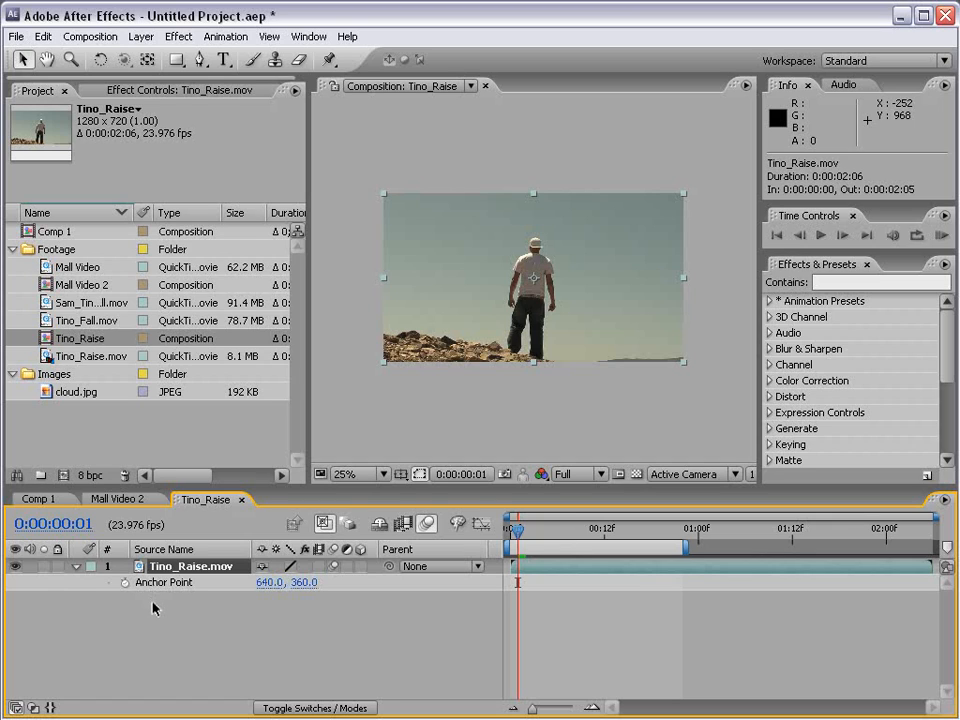
{"action": "left_click", "coordinate": [126, 582]}
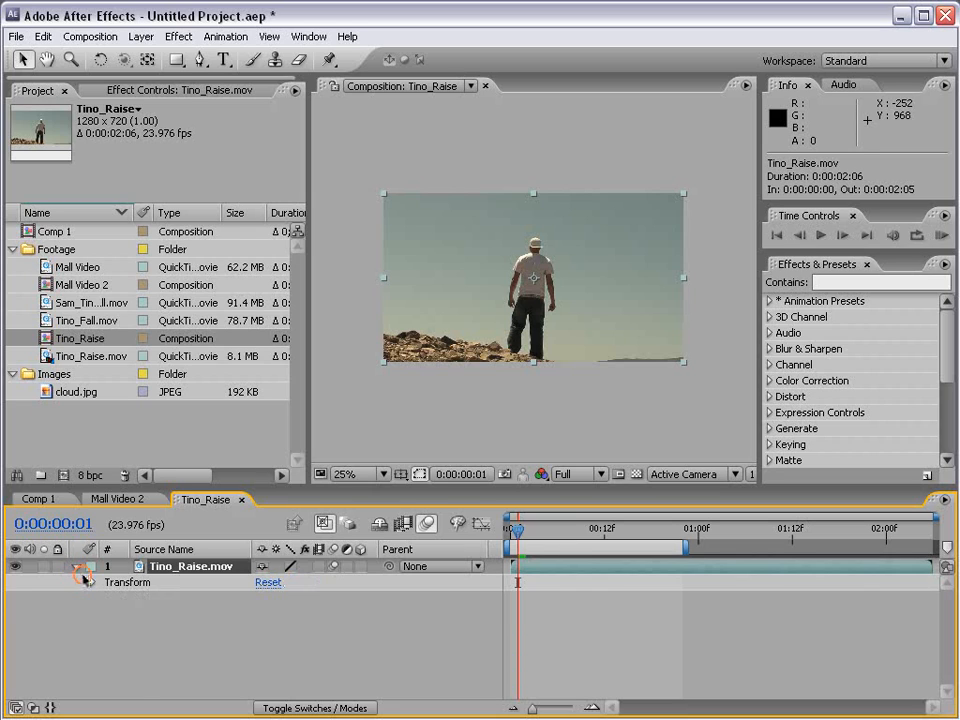
{"action": "left_click", "coordinate": [76, 566]}
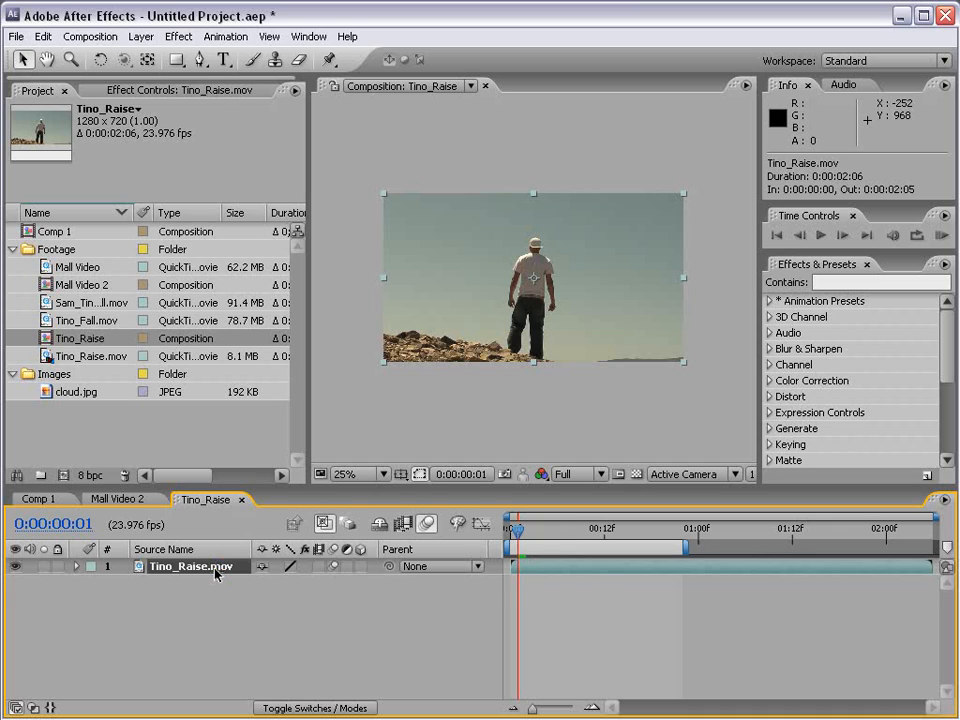
{"action": "left_click", "coordinate": [76, 566]}
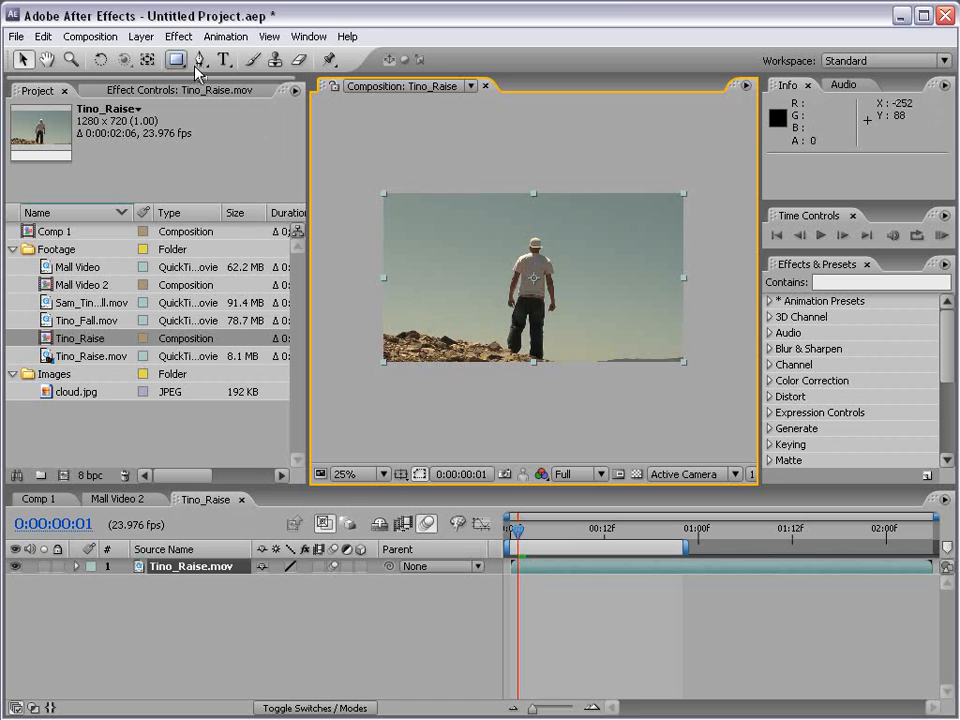
- Apply Fast Blur with Repeat Edge Pixels, keyframe Blurriness and scrub to frame 8 to check it
{"action": "left_click", "coordinate": [178, 36]}
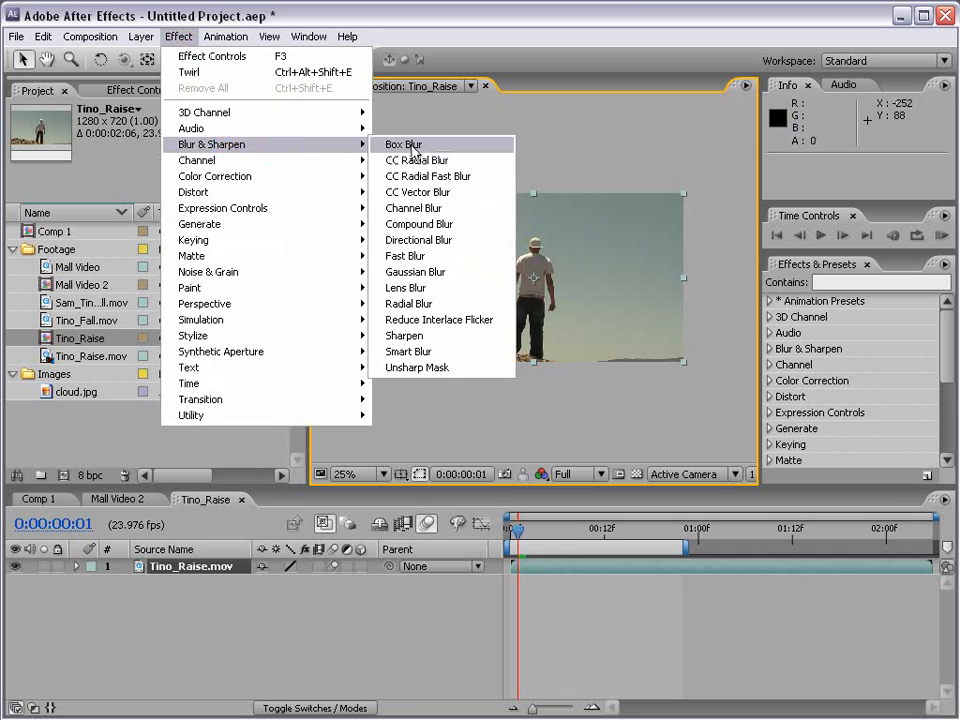
{"action": "left_click", "coordinate": [404, 256]}
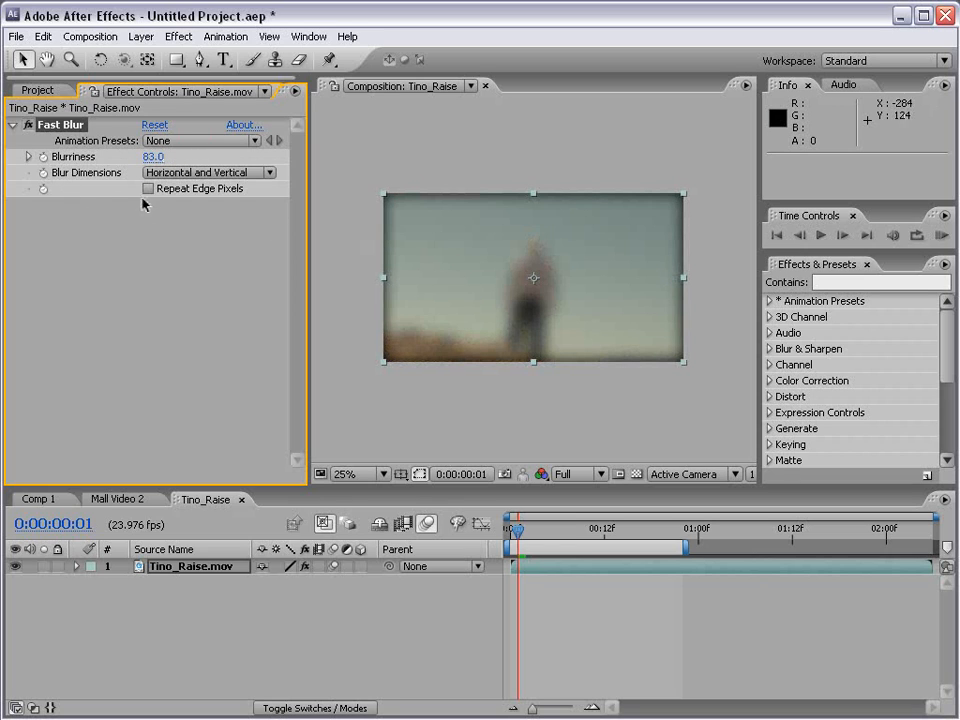
{"action": "left_click", "coordinate": [148, 188]}
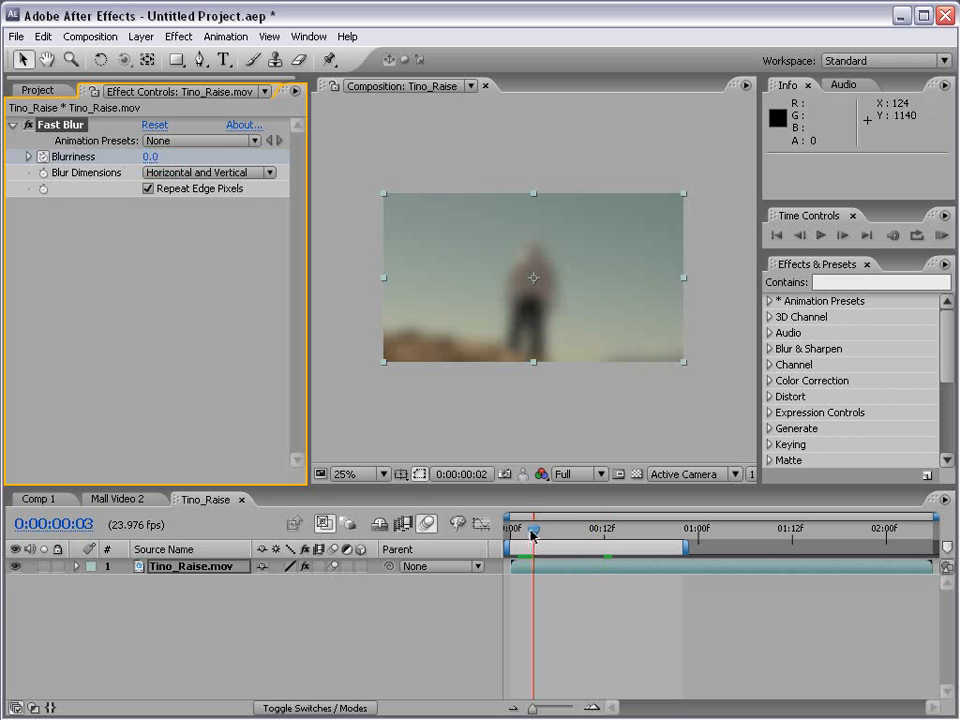
{"action": "left_click_drag", "start_coordinate": [532, 528], "coordinate": [596, 528]}
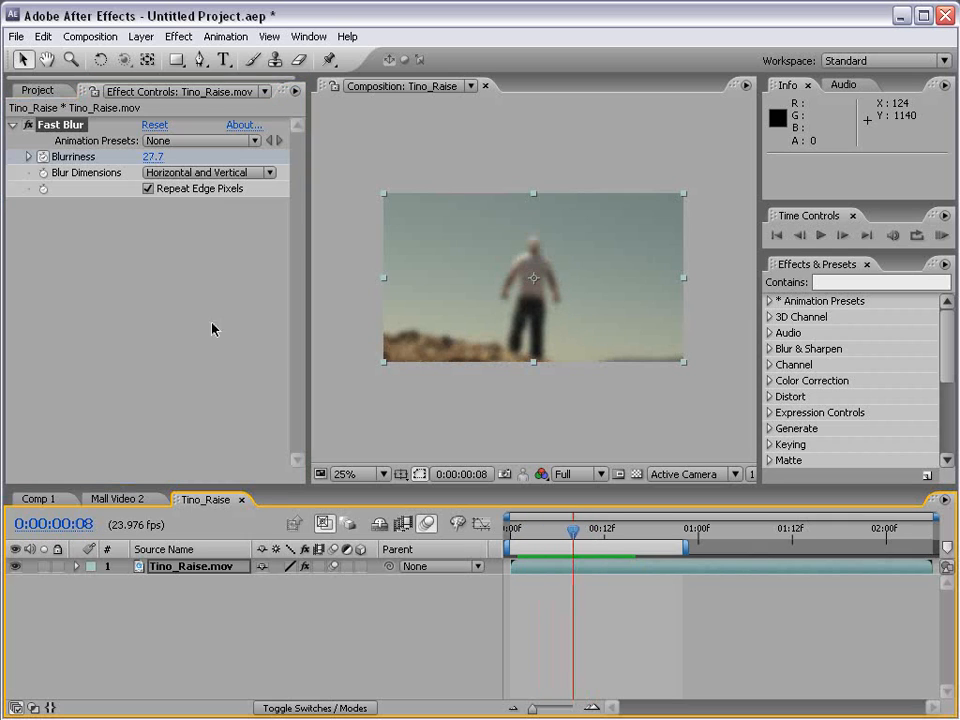
{"action": "mouse_move", "coordinate": [172, 644]}
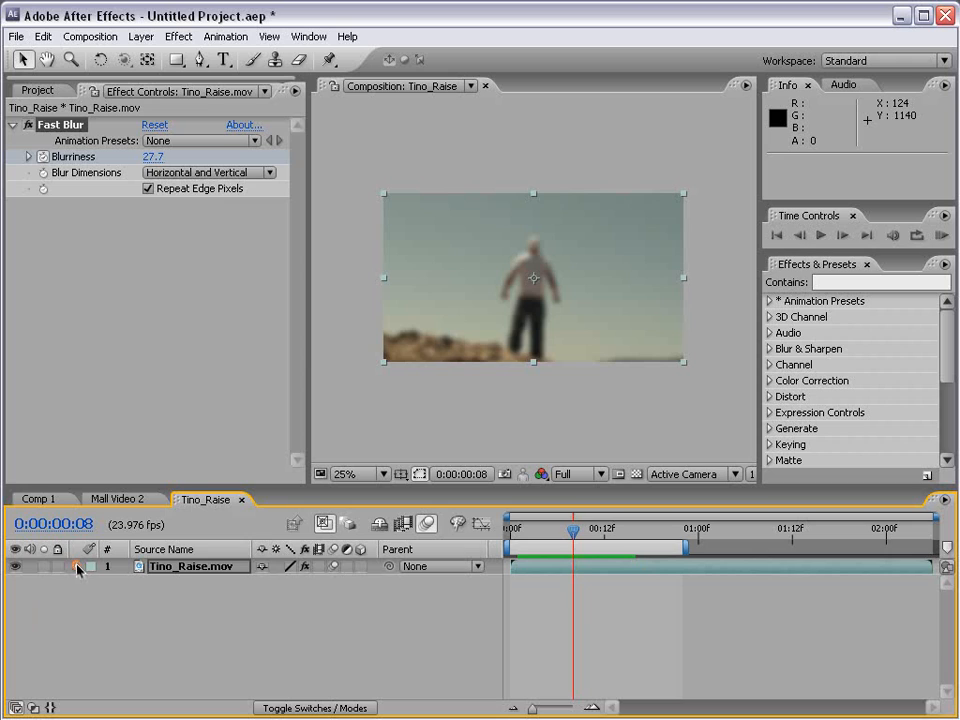
- Reveal keyframed properties, keyframe Opacity, then fold the layer up and reselect Tino_Raise
{"action": "left_click", "coordinate": [76, 566]}
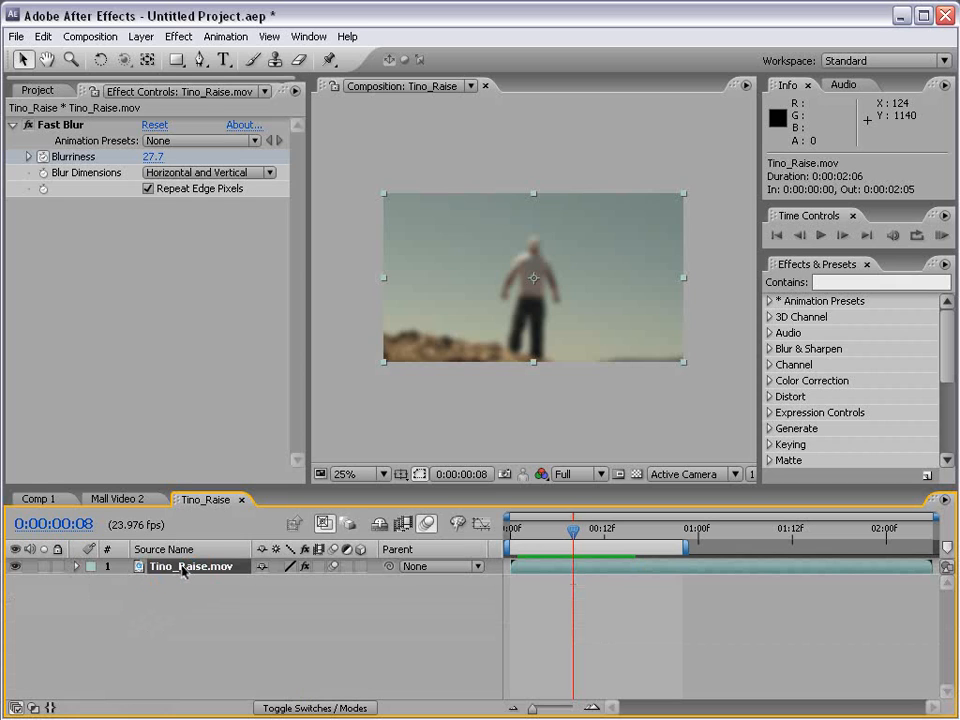
{"action": "left_click", "coordinate": [76, 566]}
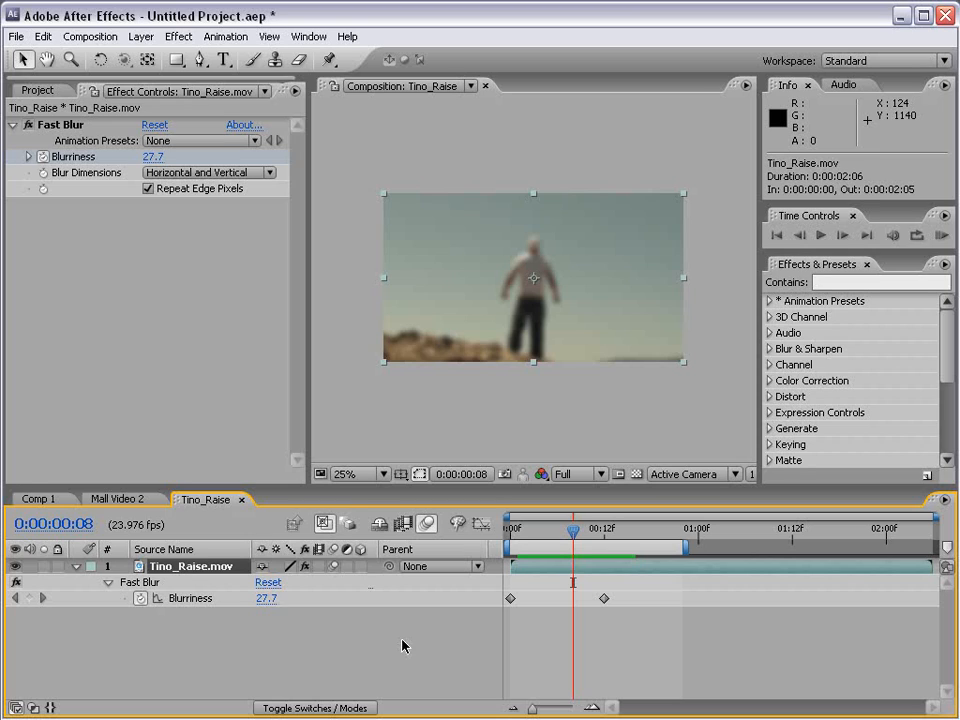
{"action": "mouse_move", "coordinate": [604, 602]}
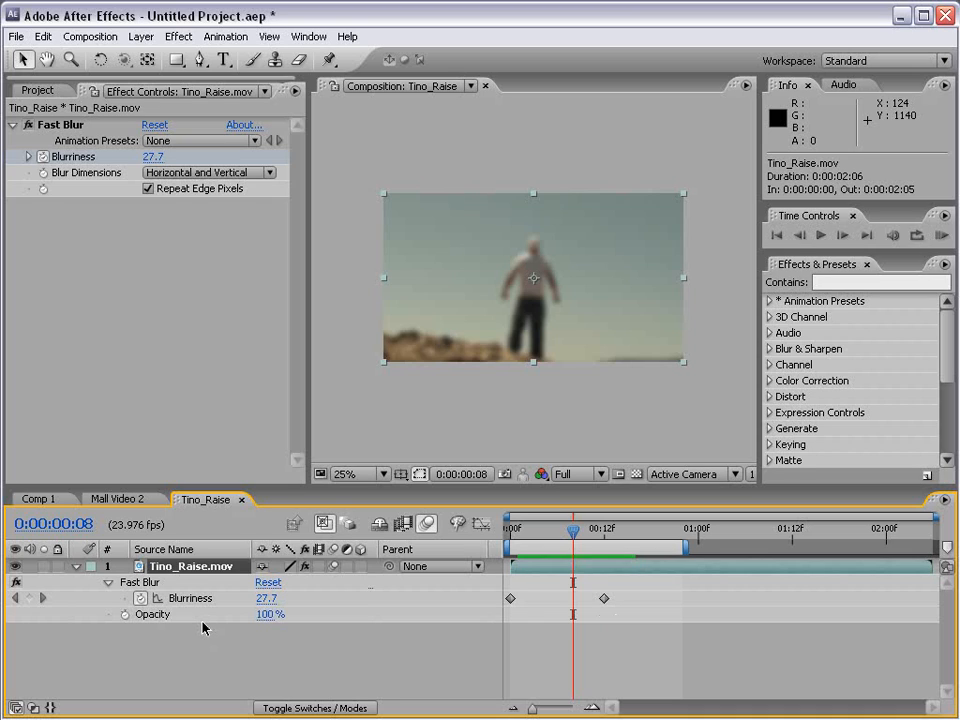
{"action": "mouse_move", "coordinate": [136, 620]}
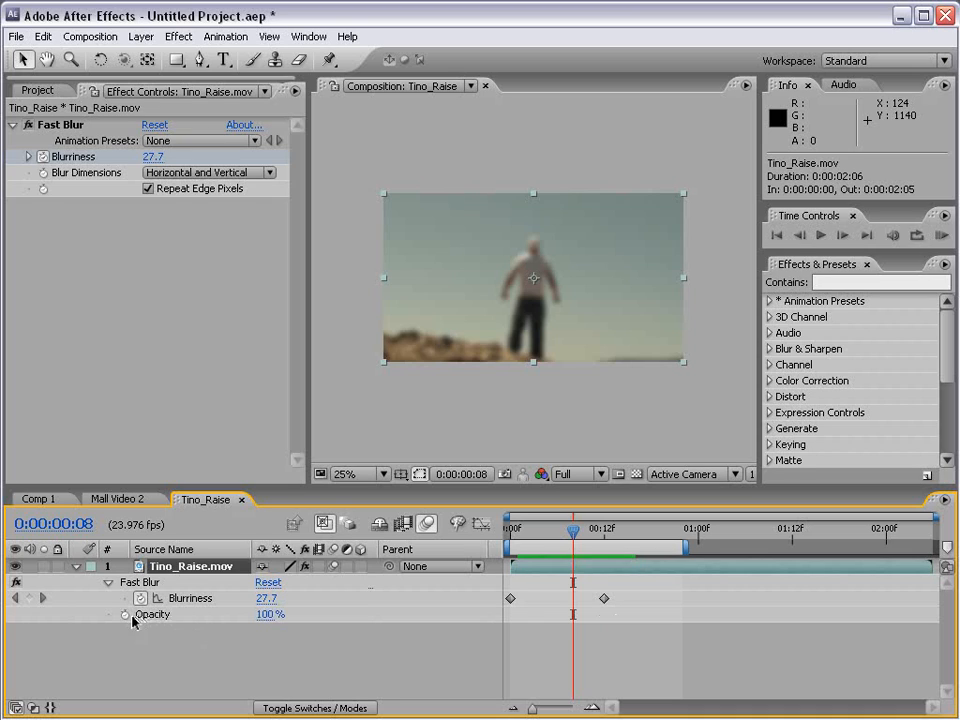
{"action": "left_click", "coordinate": [124, 614]}
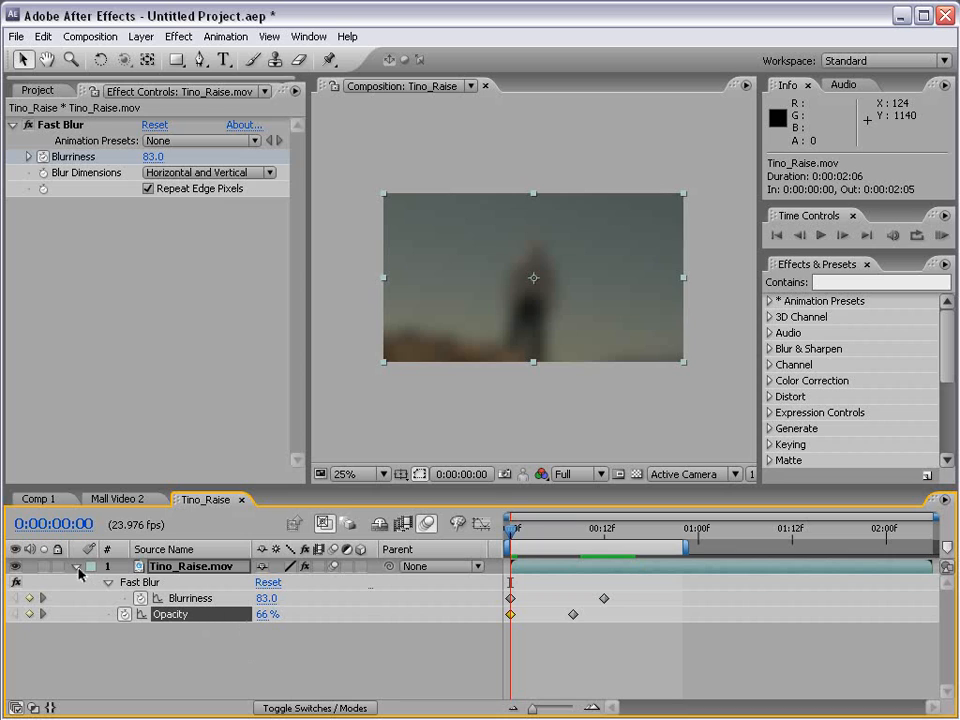
{"action": "left_click", "coordinate": [76, 582]}
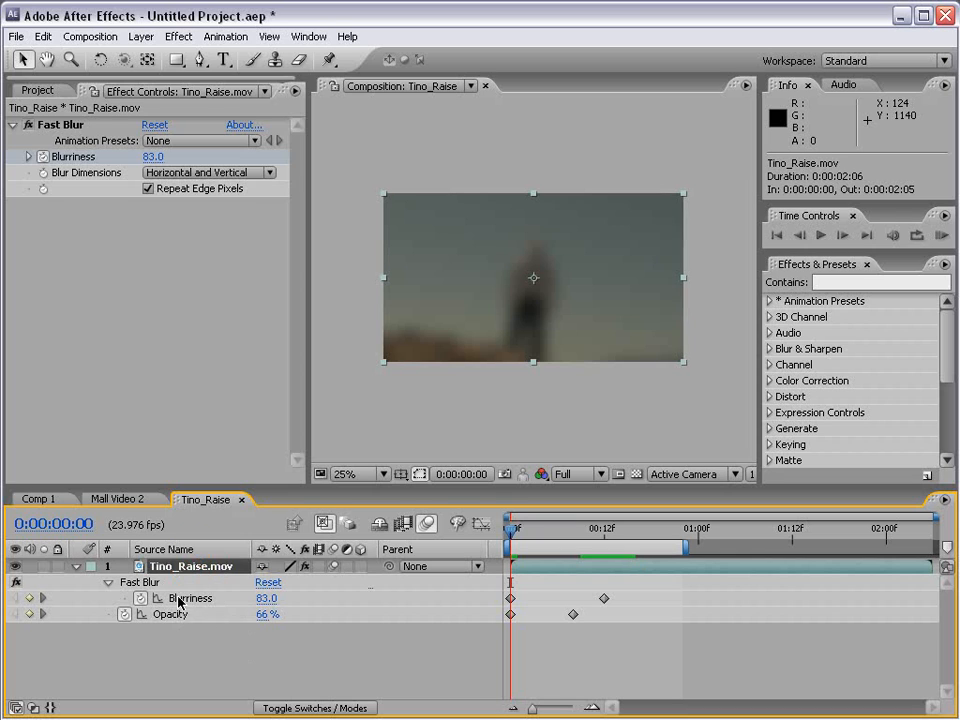
{"action": "mouse_move", "coordinate": [624, 616]}
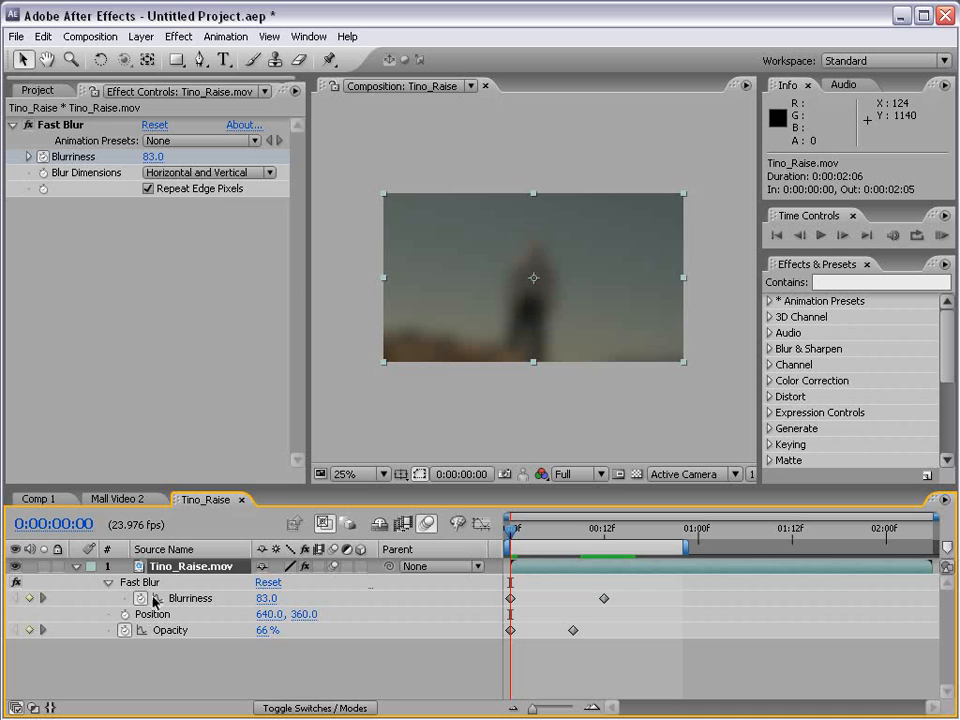
{"action": "mouse_move", "coordinate": [132, 616]}
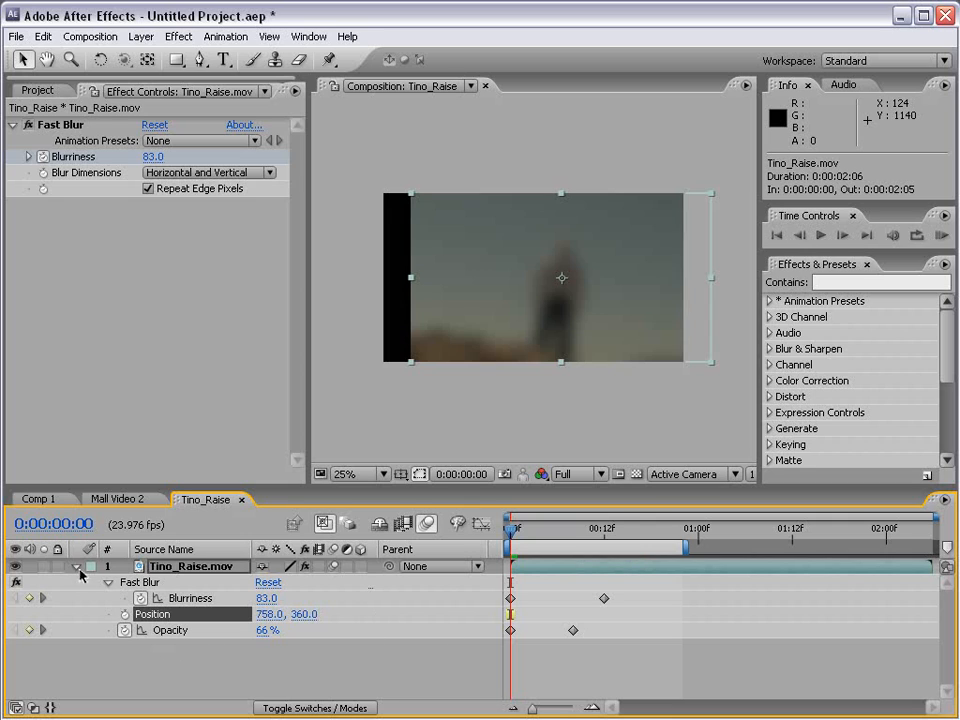
{"action": "left_click", "coordinate": [76, 580]}
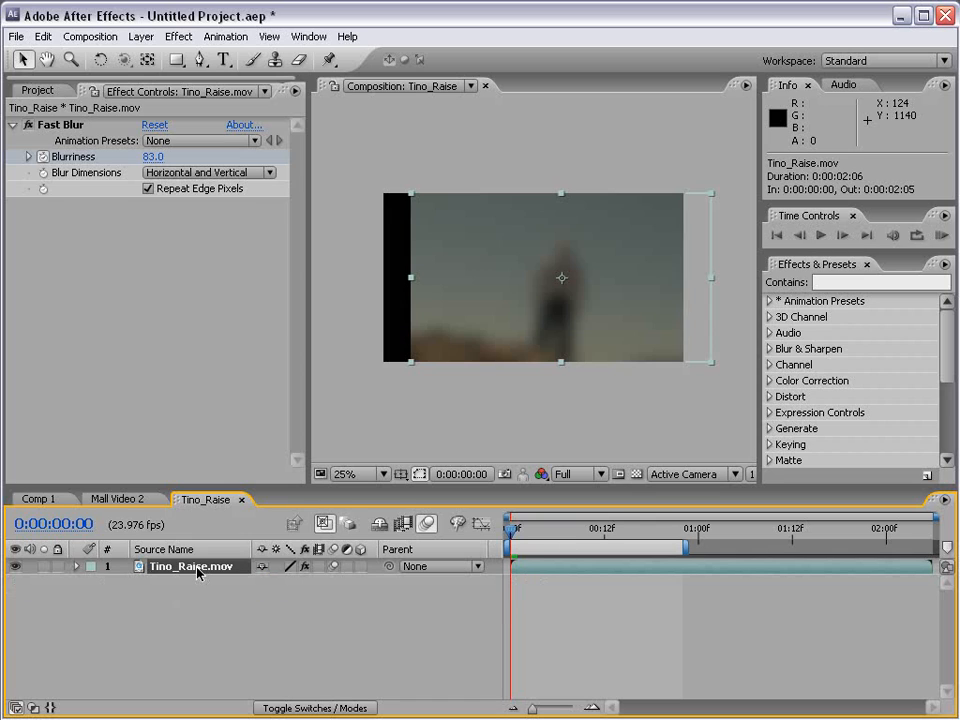
{"action": "left_click", "coordinate": [76, 566]}
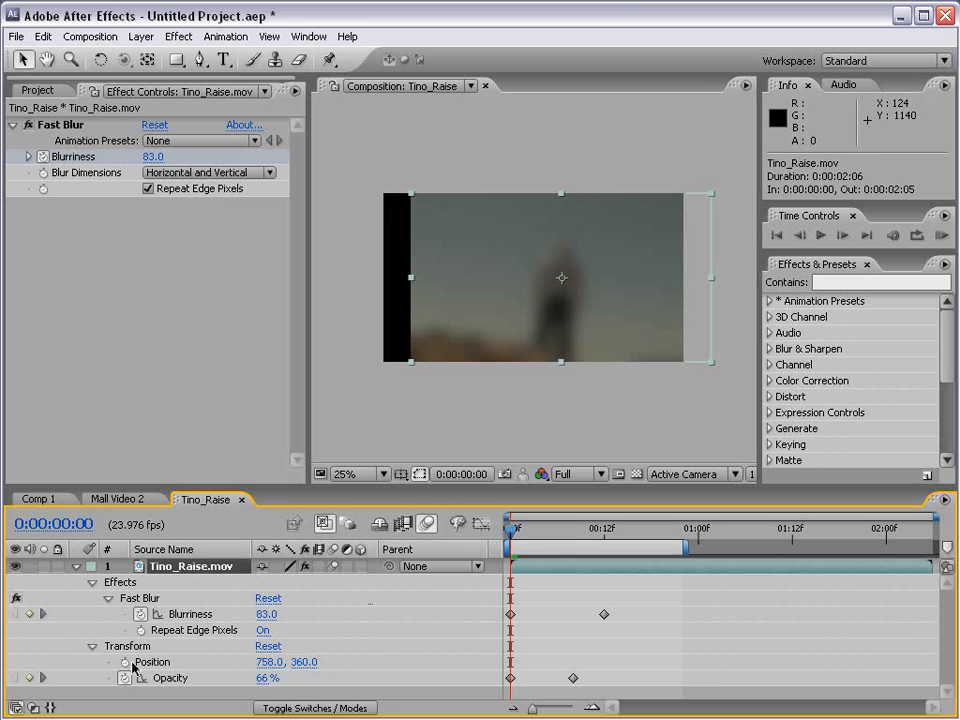
{"action": "mouse_move", "coordinate": [176, 630]}
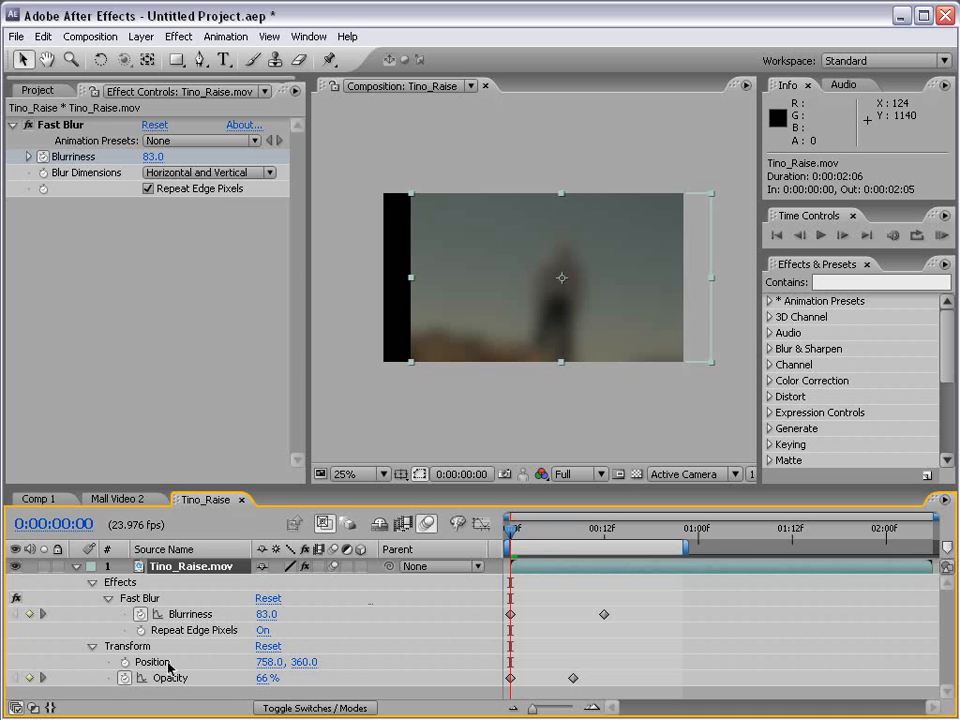
{"action": "mouse_move", "coordinate": [336, 392]}
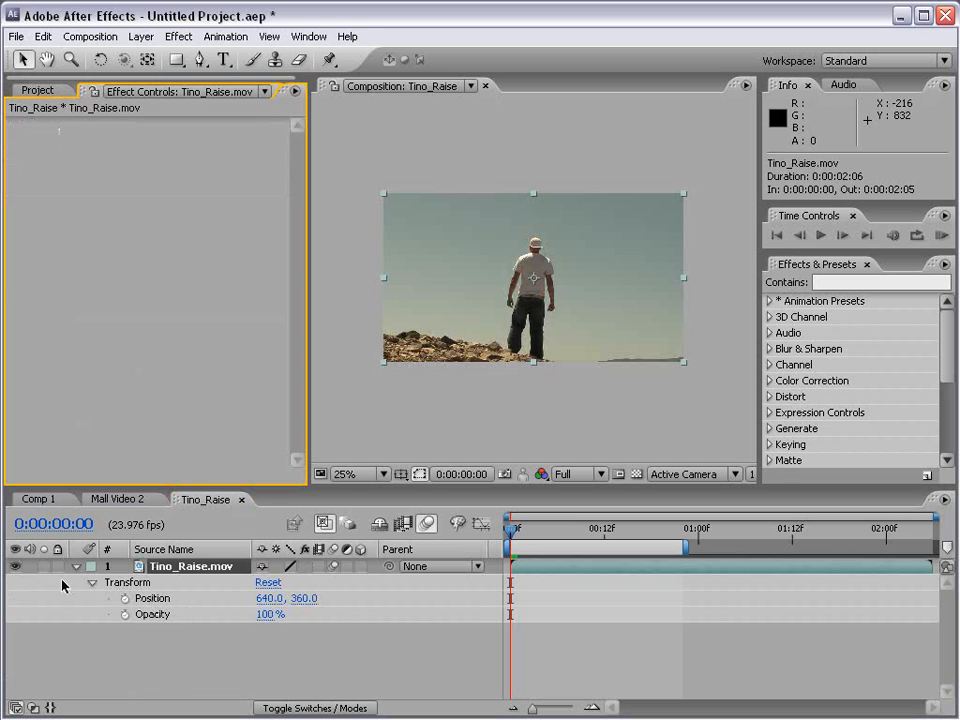
- Bring cloud.jpg from the Project panel's Images folder in above the Tino_Raise.mov layer
{"action": "left_click", "coordinate": [90, 582]}
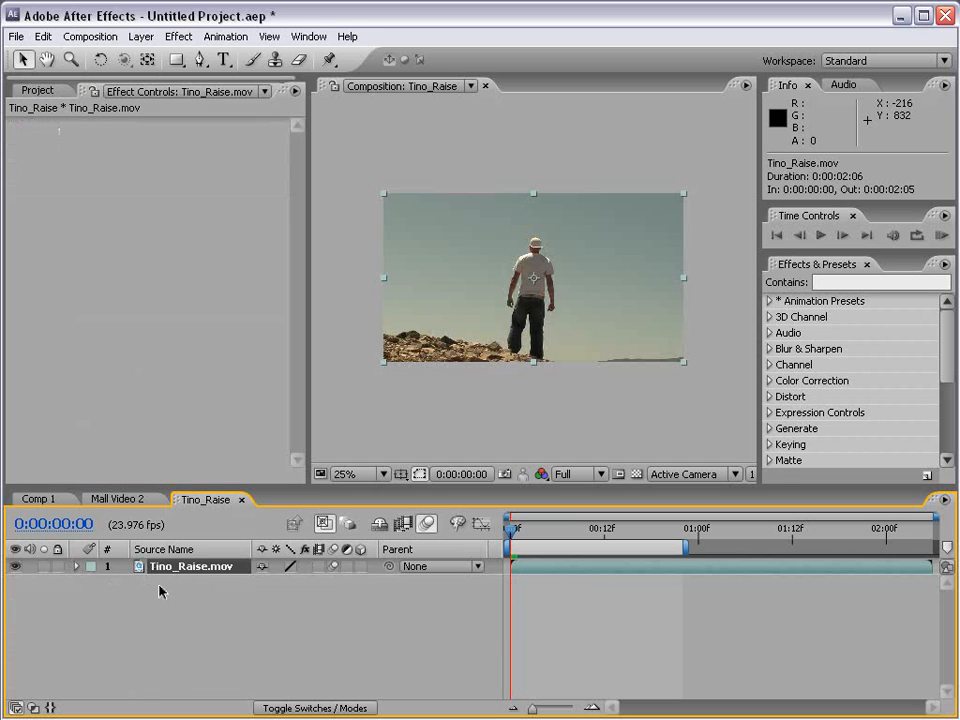
{"action": "left_click", "coordinate": [38, 90]}
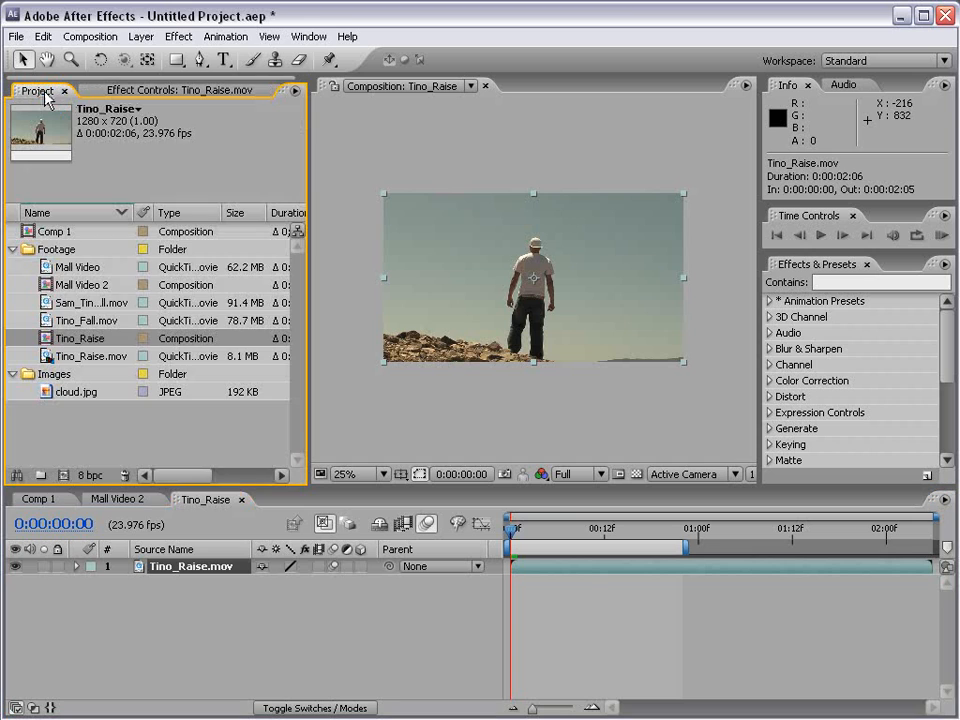
{"action": "left_click", "coordinate": [76, 390]}
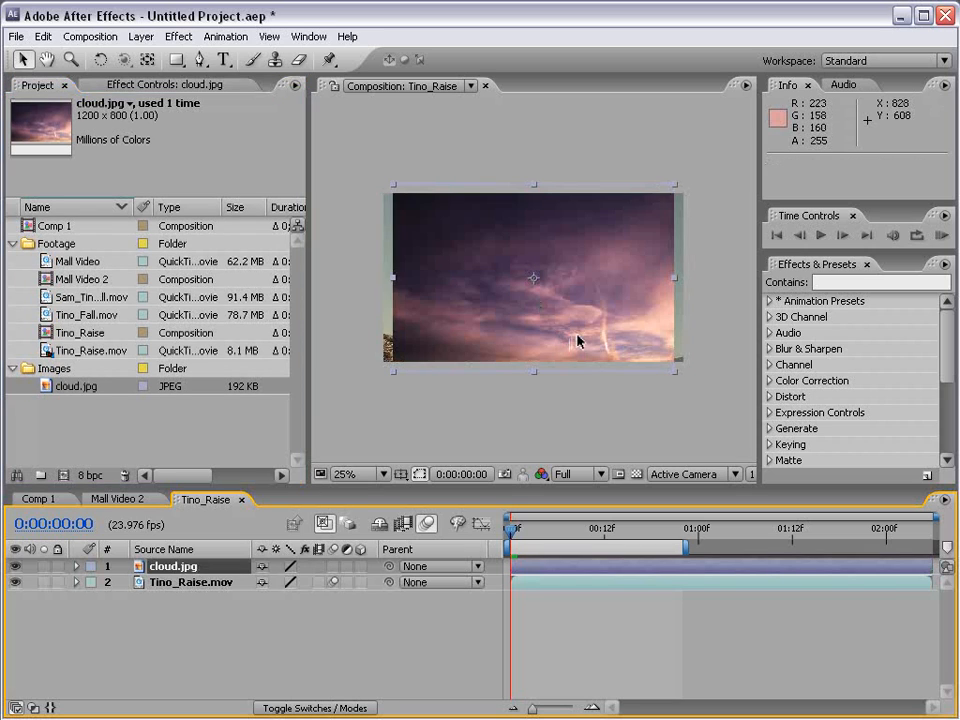
{"action": "mouse_move", "coordinate": [584, 336]}
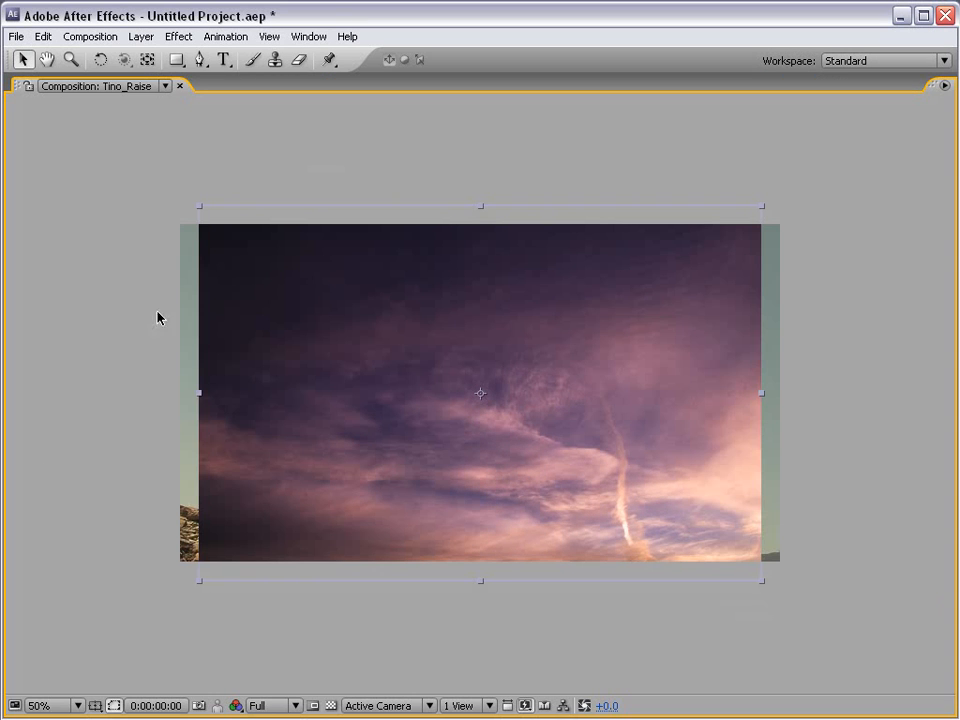
{"action": "mouse_move", "coordinate": [764, 584]}
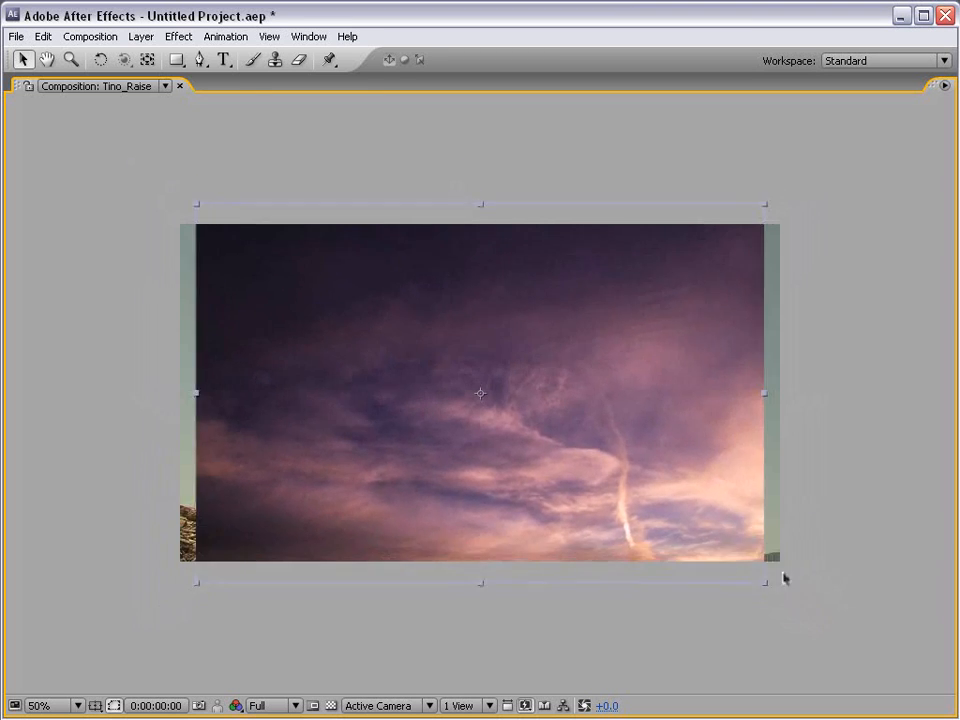
- Scale cloud.jpg up so its purple sky fills the whole Tino_Raise frame
{"action": "left_click", "coordinate": [100, 60]}
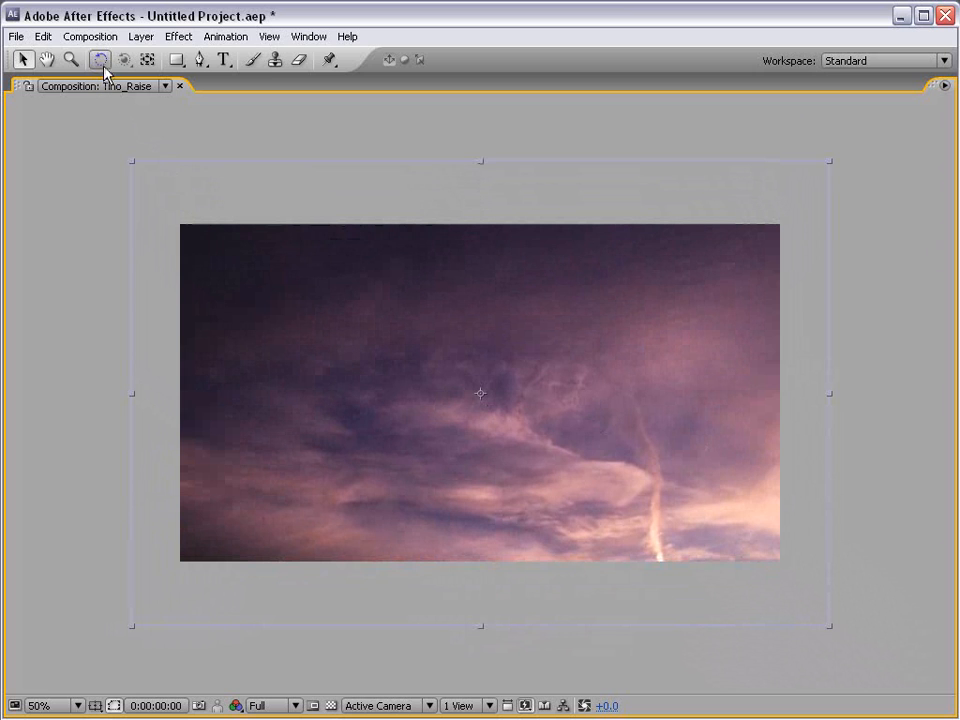
{"action": "left_click", "coordinate": [100, 60]}
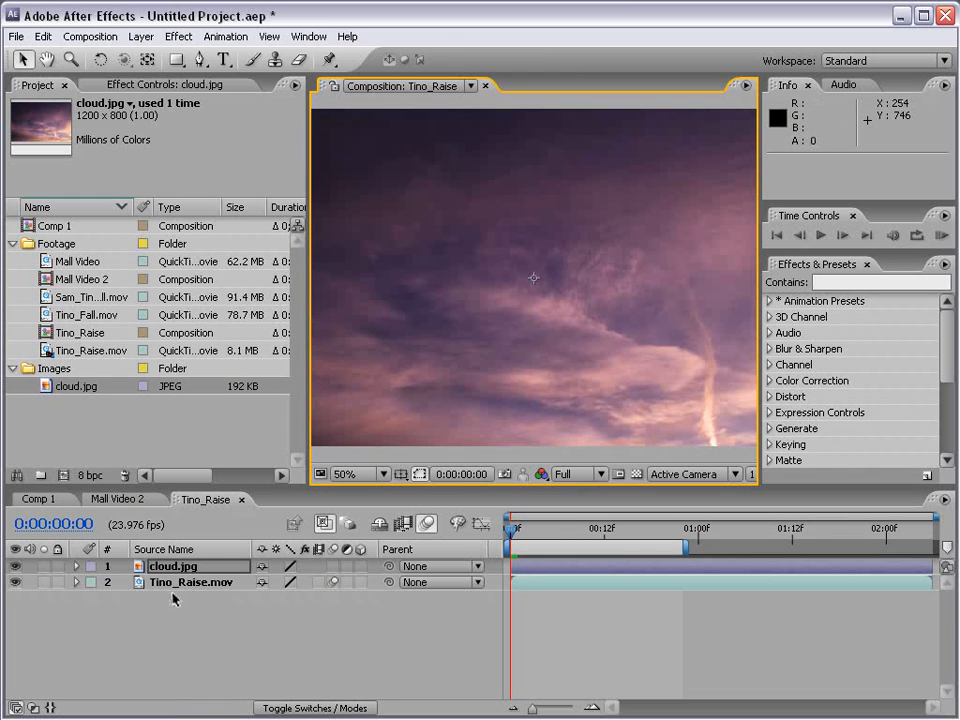
- Reposition cloud.jpg in the frame and stack Tino_Raise.mov above it
{"action": "left_click", "coordinate": [190, 582]}
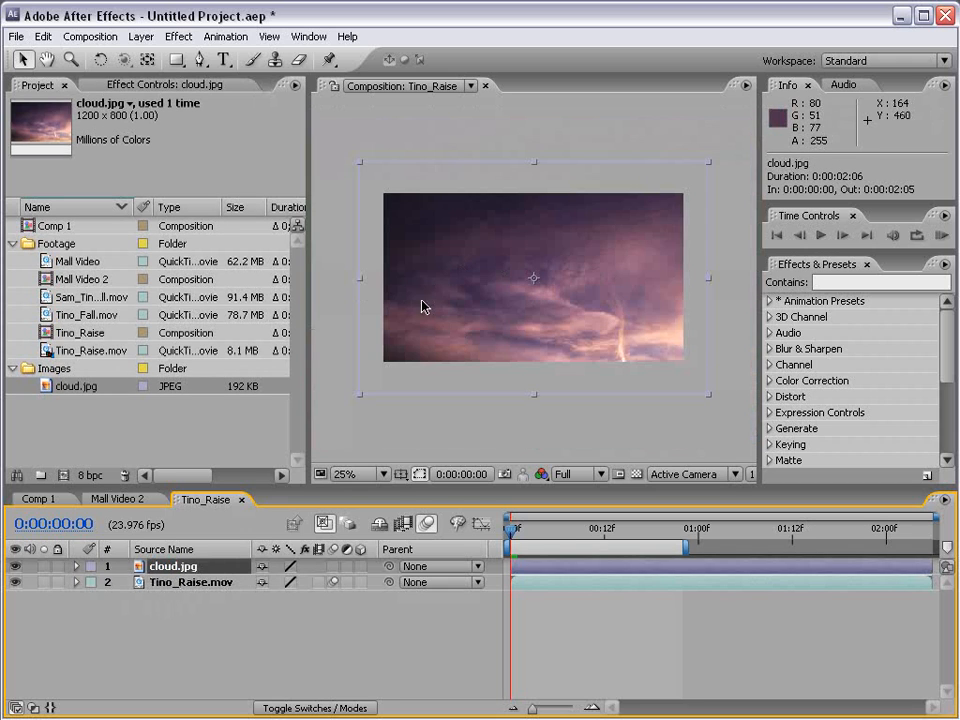
{"action": "mouse_move", "coordinate": [388, 260]}
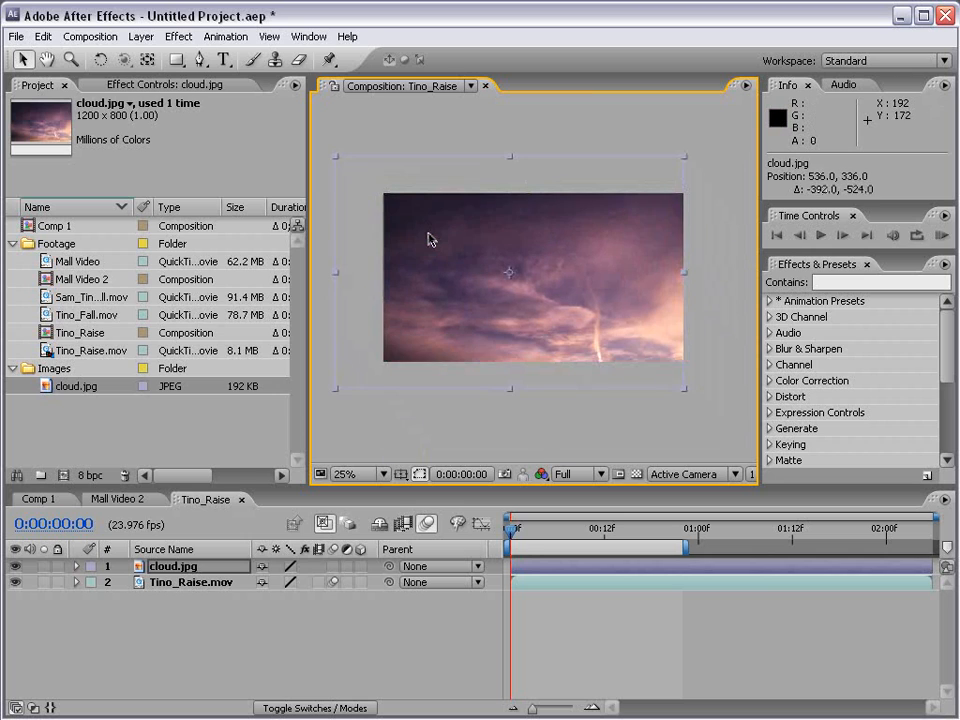
{"action": "left_click_drag", "start_coordinate": [508, 272], "coordinate": [630, 370]}
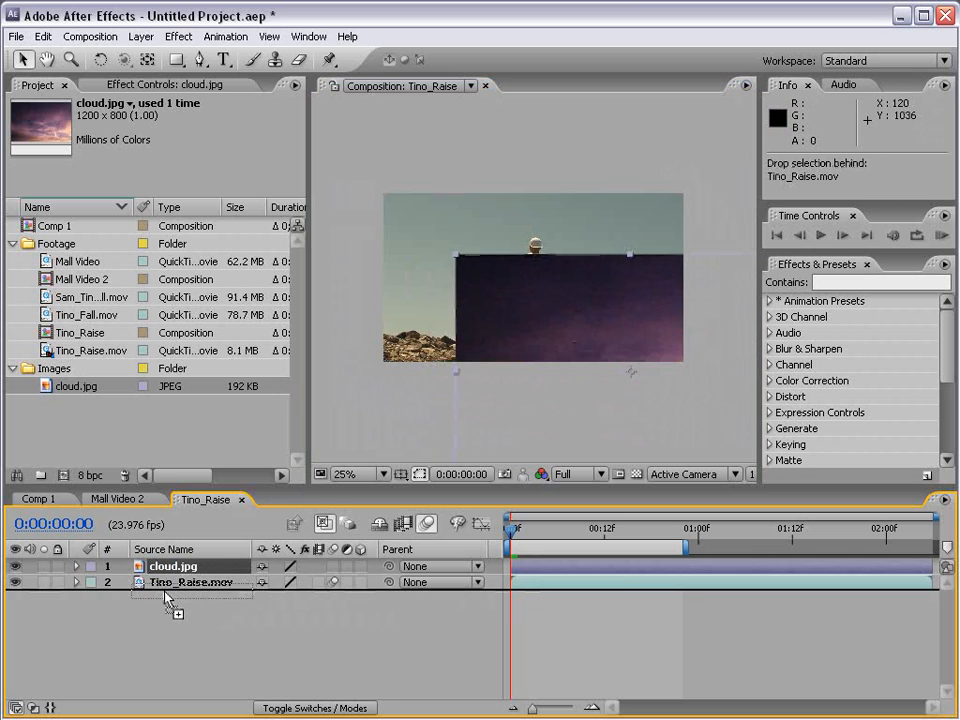
{"action": "left_click_drag", "start_coordinate": [190, 582], "coordinate": [190, 566]}
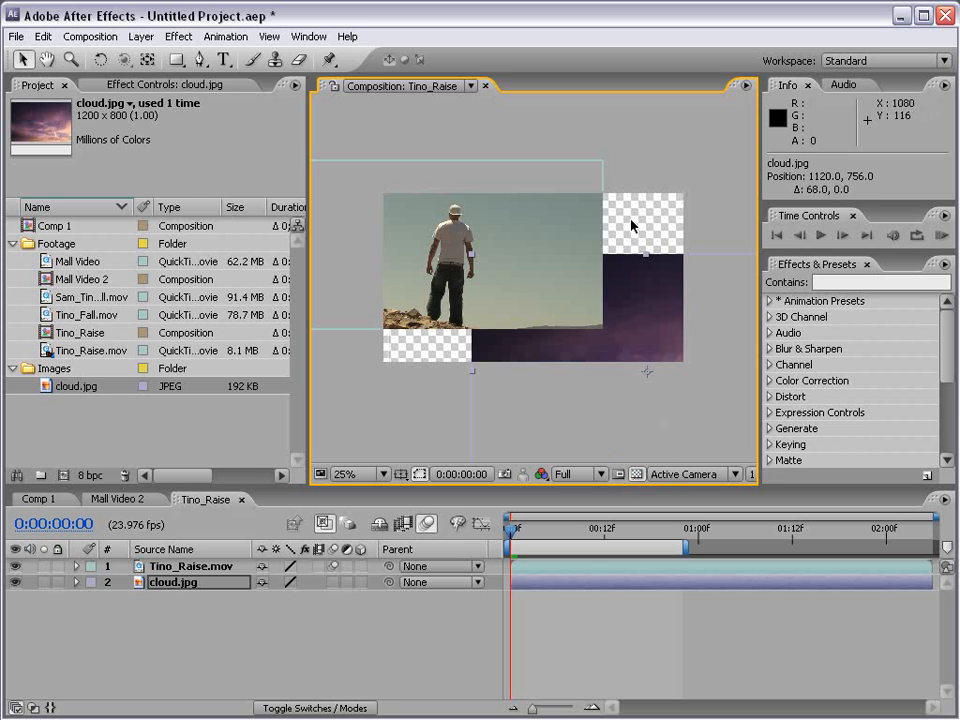
{"action": "mouse_move", "coordinate": [636, 210]}
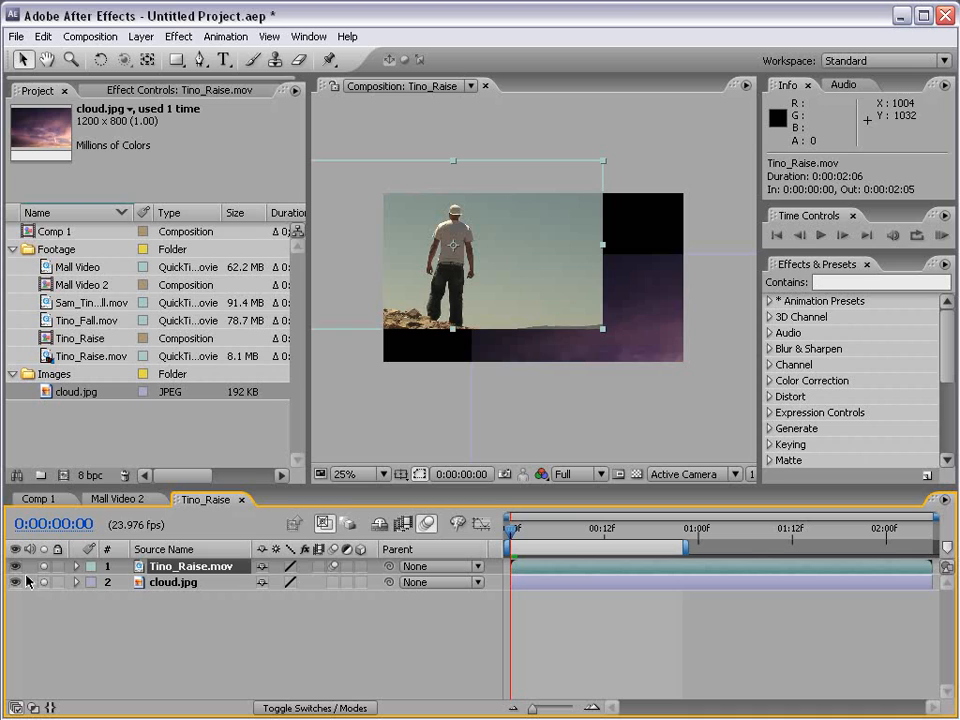
{"action": "mouse_move", "coordinate": [50, 590]}
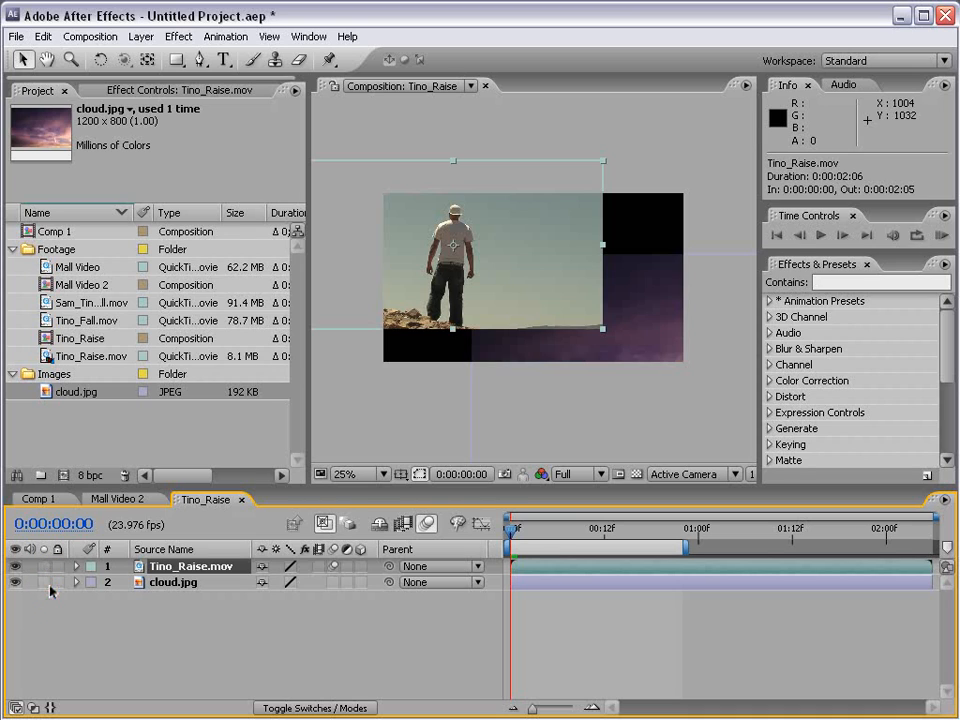
{"action": "mouse_move", "coordinate": [332, 596]}
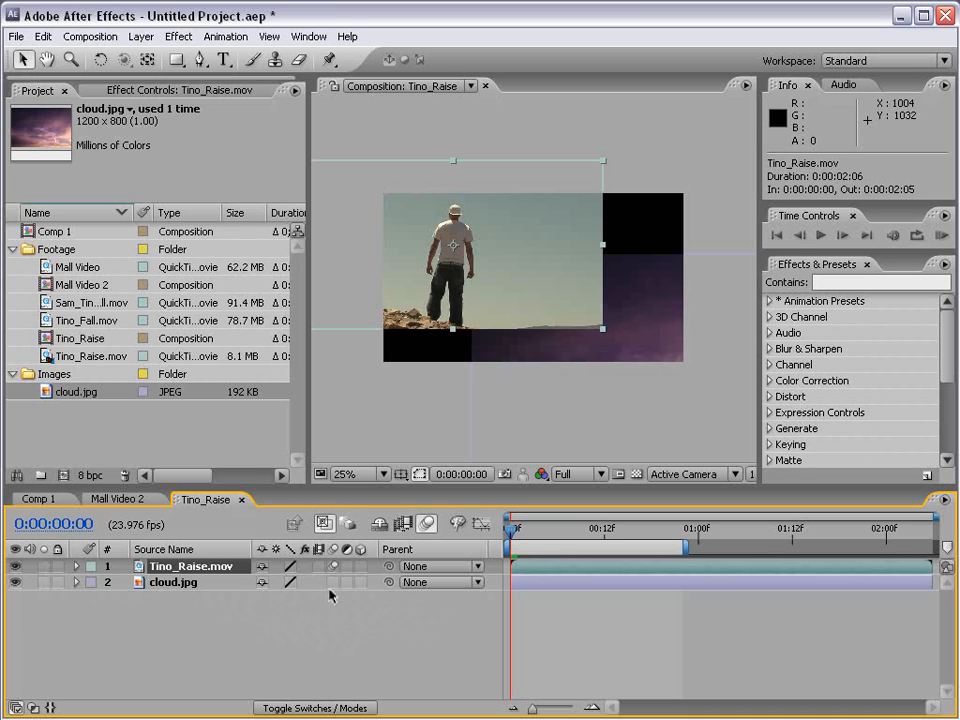
{"action": "mouse_move", "coordinate": [364, 576]}
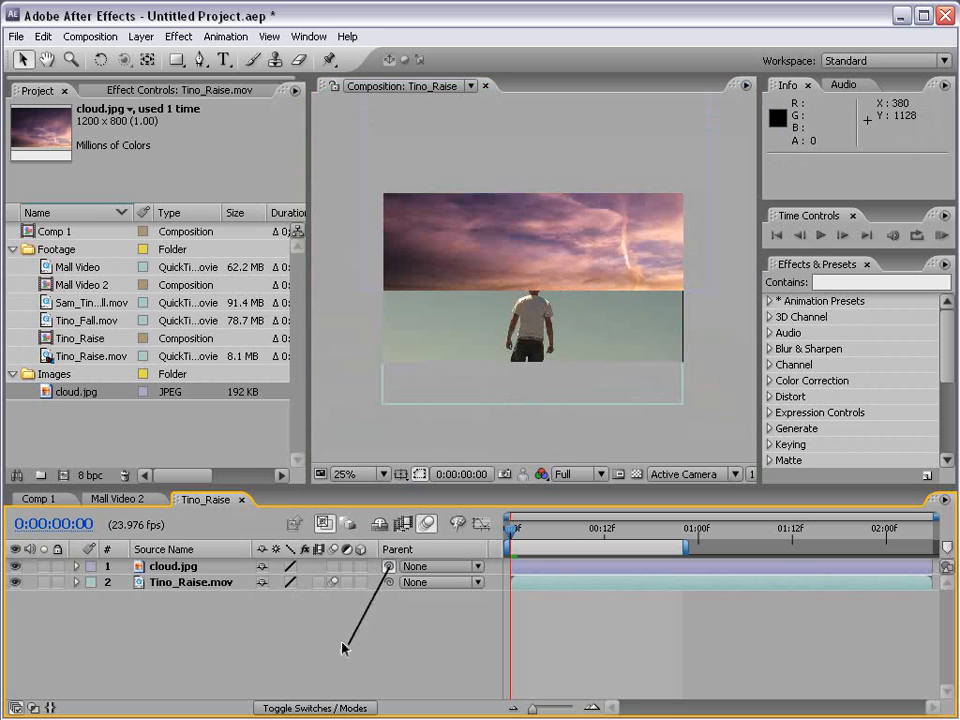
- Return cloud.jpg to the top of the stack, pick-whip its Parent to Tino_Raise.mov, then reset Parent to None
{"action": "left_click", "coordinate": [190, 582]}
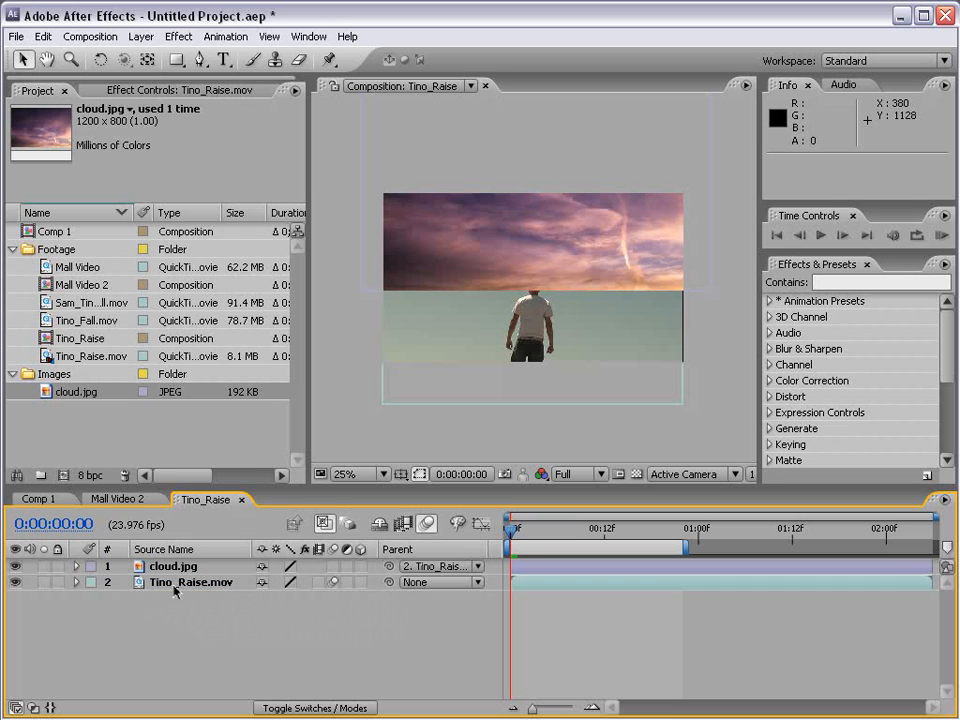
{"action": "left_click", "coordinate": [190, 582]}
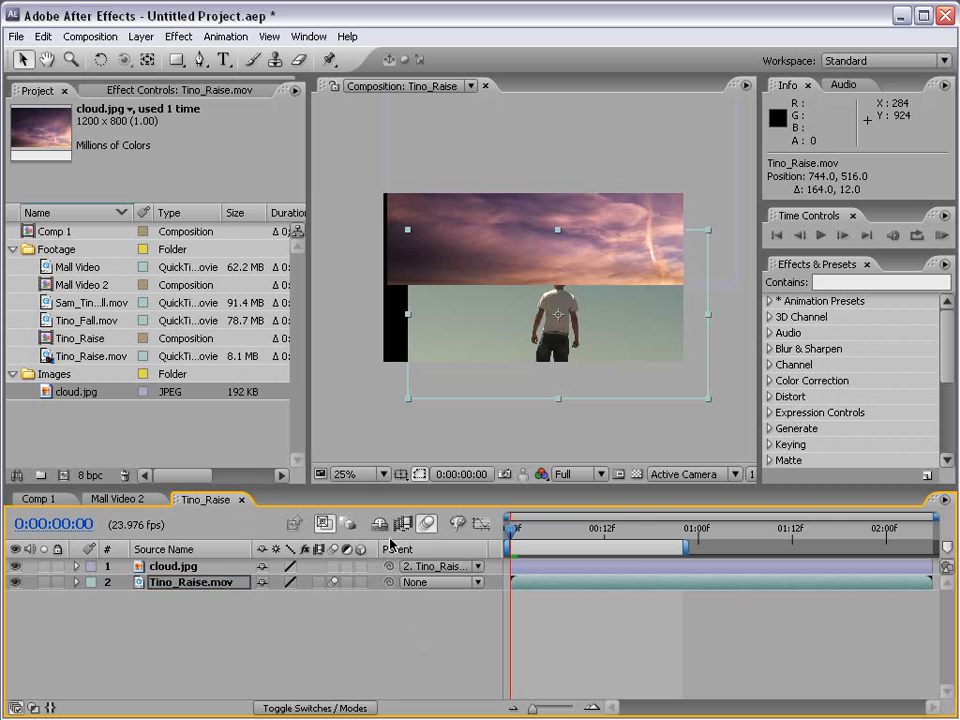
{"action": "left_click", "coordinate": [440, 580]}
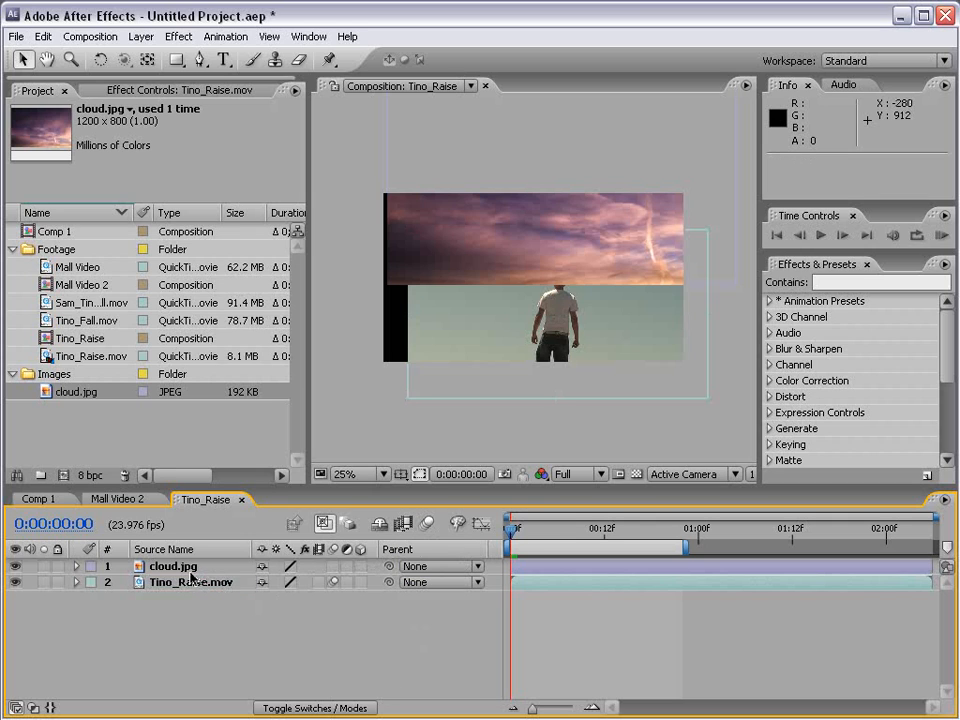
{"action": "left_click", "coordinate": [190, 582]}
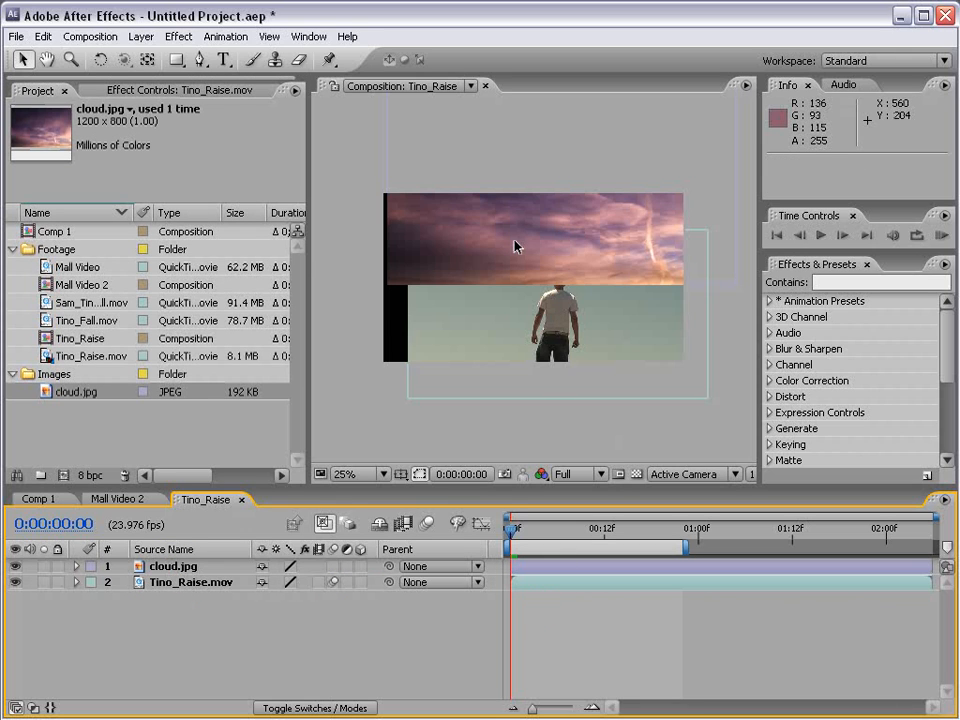
{"action": "mouse_move", "coordinate": [412, 198]}
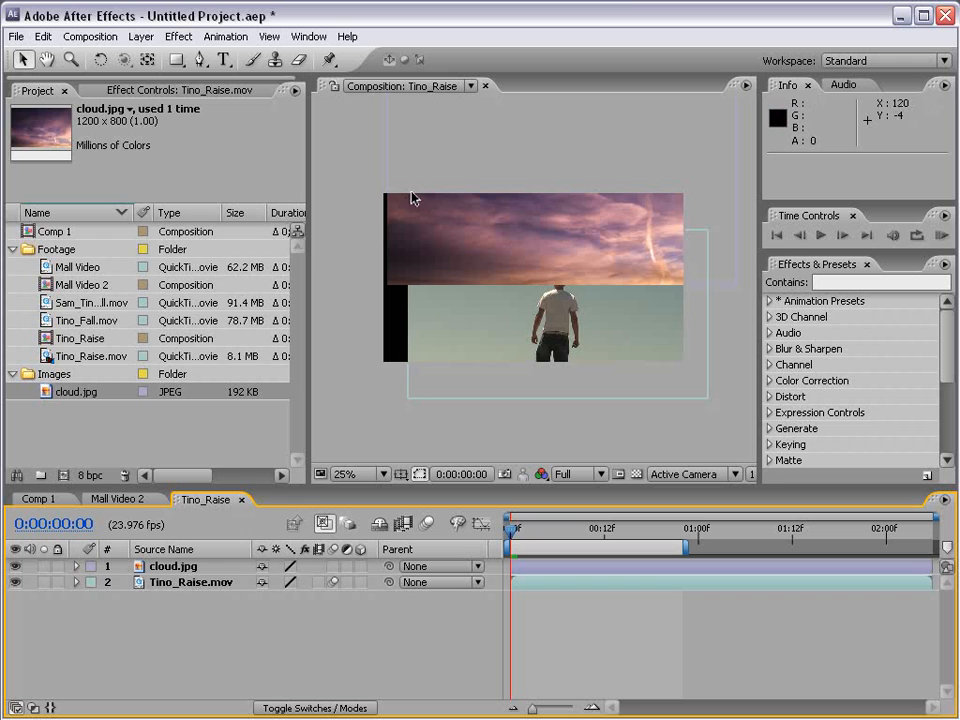
- Add a new Adjustment Layer on top and give it a Fast Blur with Blurriness 95
{"action": "left_click", "coordinate": [140, 36]}
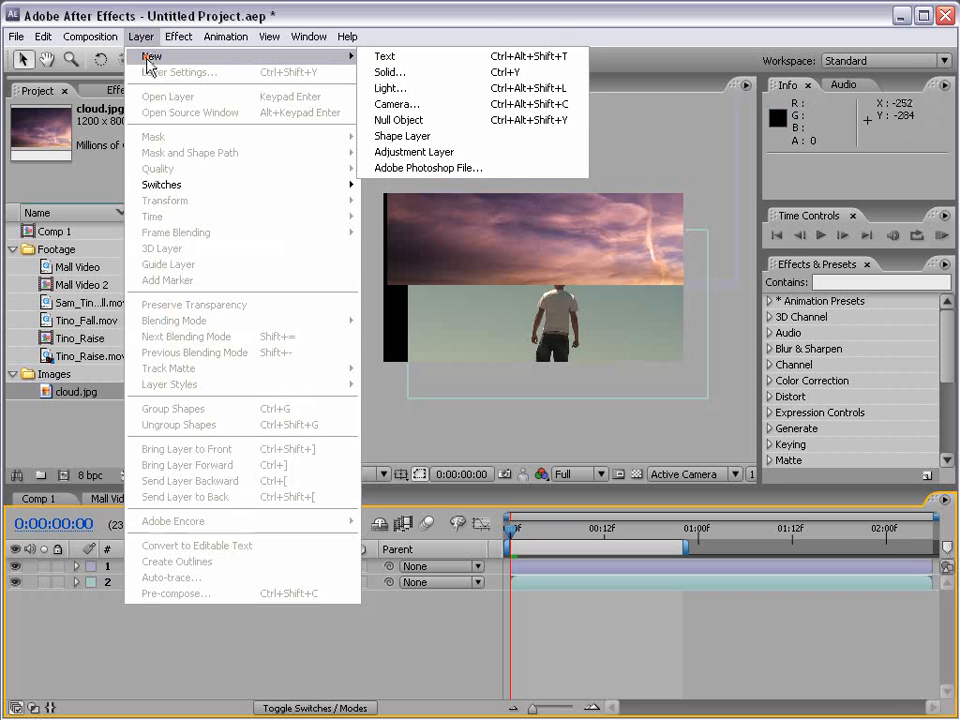
{"action": "mouse_move", "coordinate": [412, 152]}
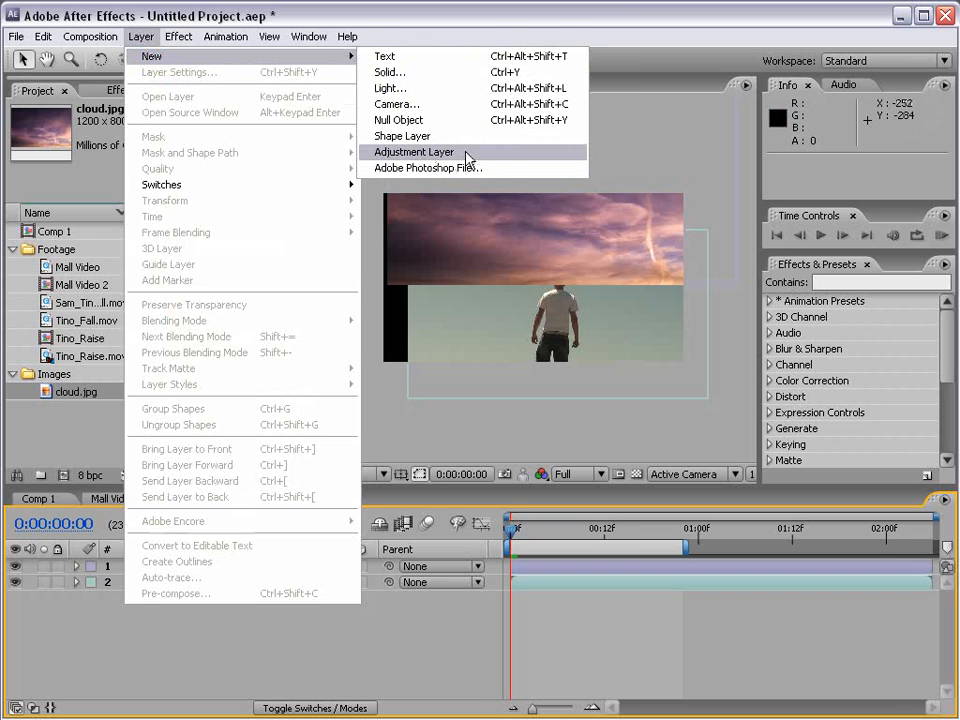
{"action": "left_click", "coordinate": [412, 152]}
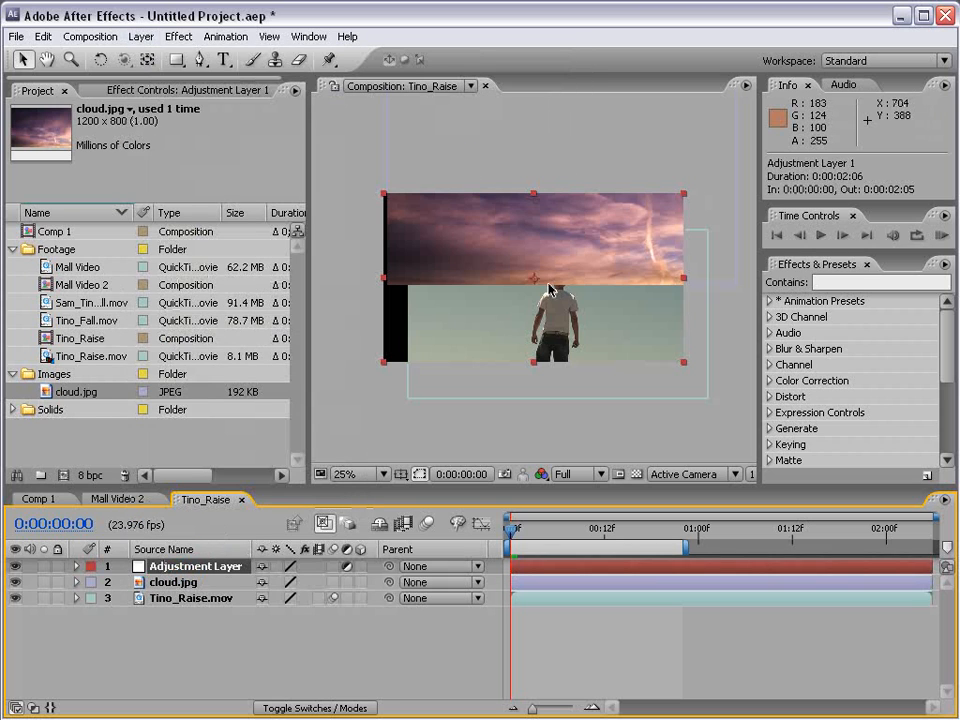
{"action": "left_click", "coordinate": [178, 36]}
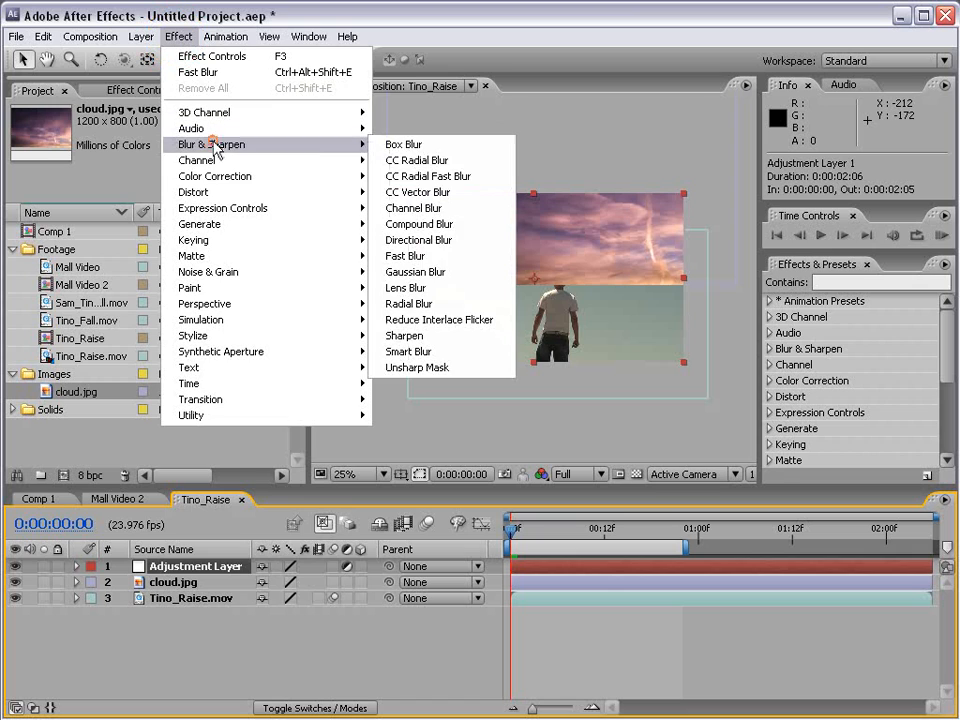
{"action": "left_click", "coordinate": [404, 256]}
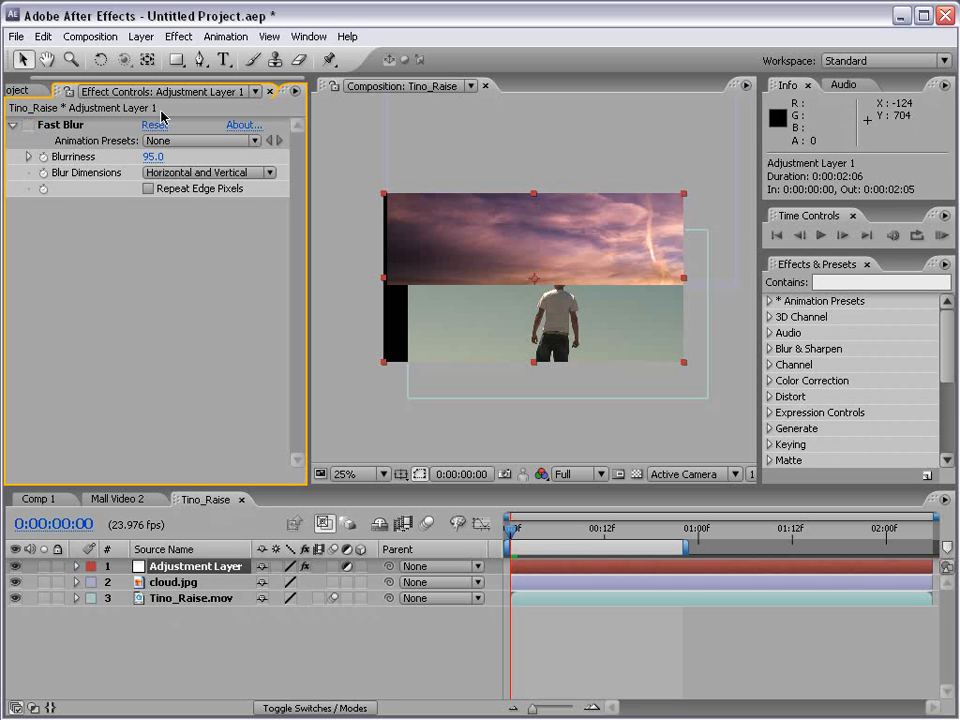
- Add a Curves effect to the adjustment layer and shape it into an S-curve
{"action": "left_click", "coordinate": [178, 36]}
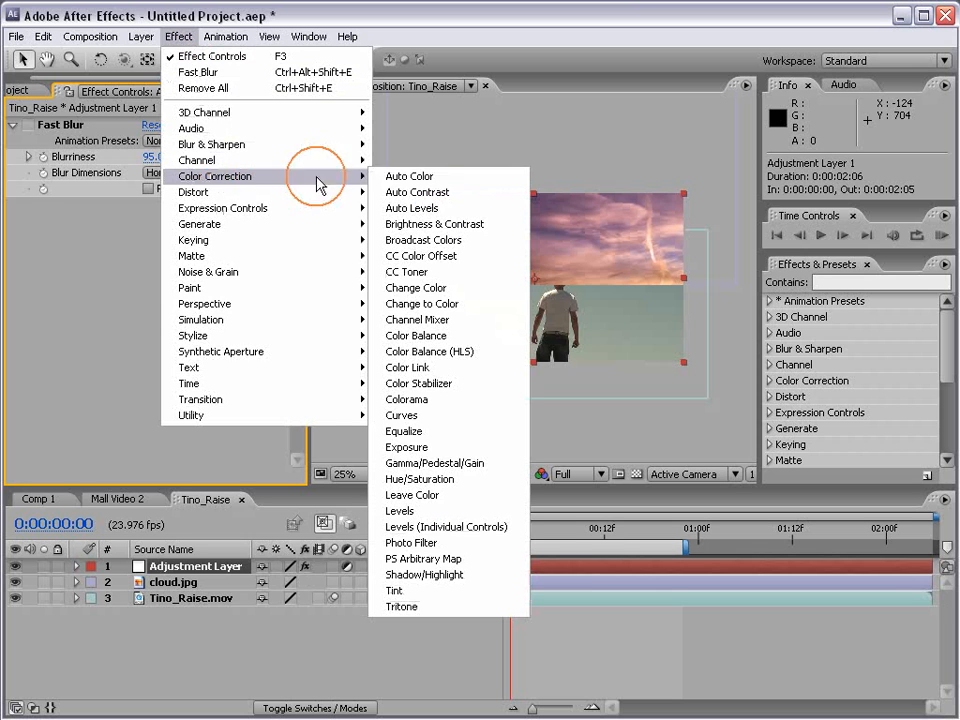
{"action": "mouse_move", "coordinate": [402, 414]}
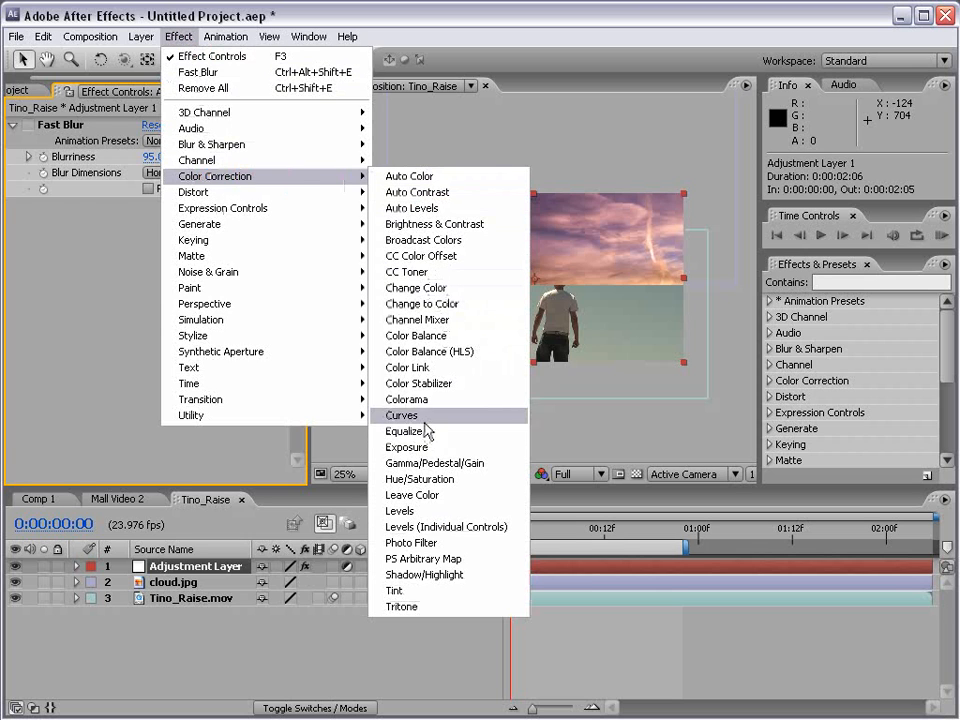
{"action": "left_click", "coordinate": [400, 414]}
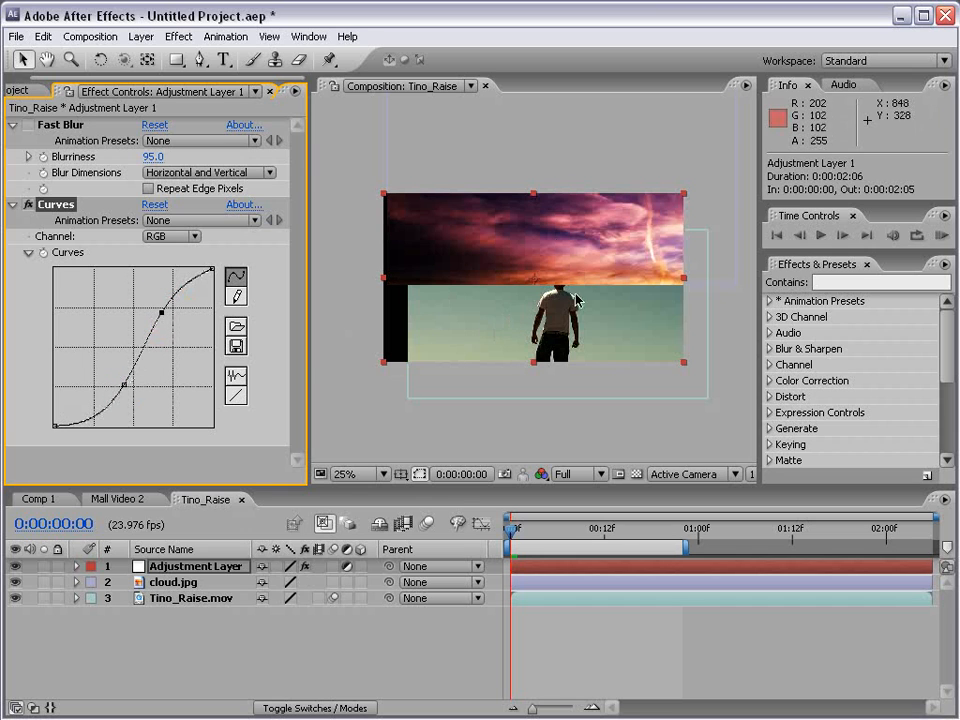
{"action": "left_click", "coordinate": [344, 474]}
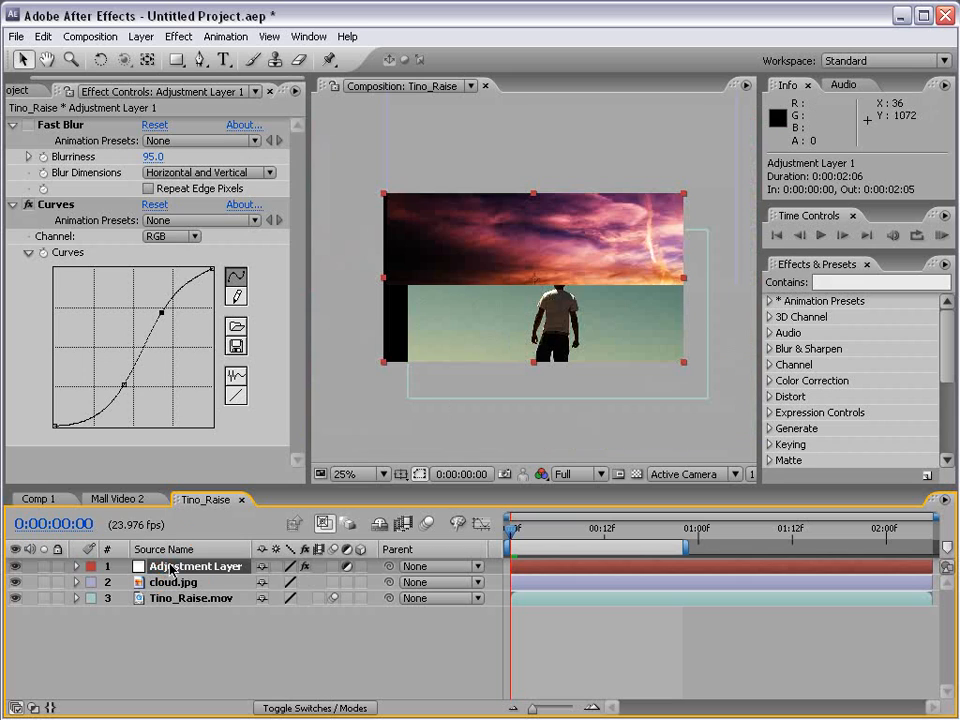
- Reorder the adjustment layer below cloud.jpg, then delete it from the comp
{"action": "left_click", "coordinate": [76, 566]}
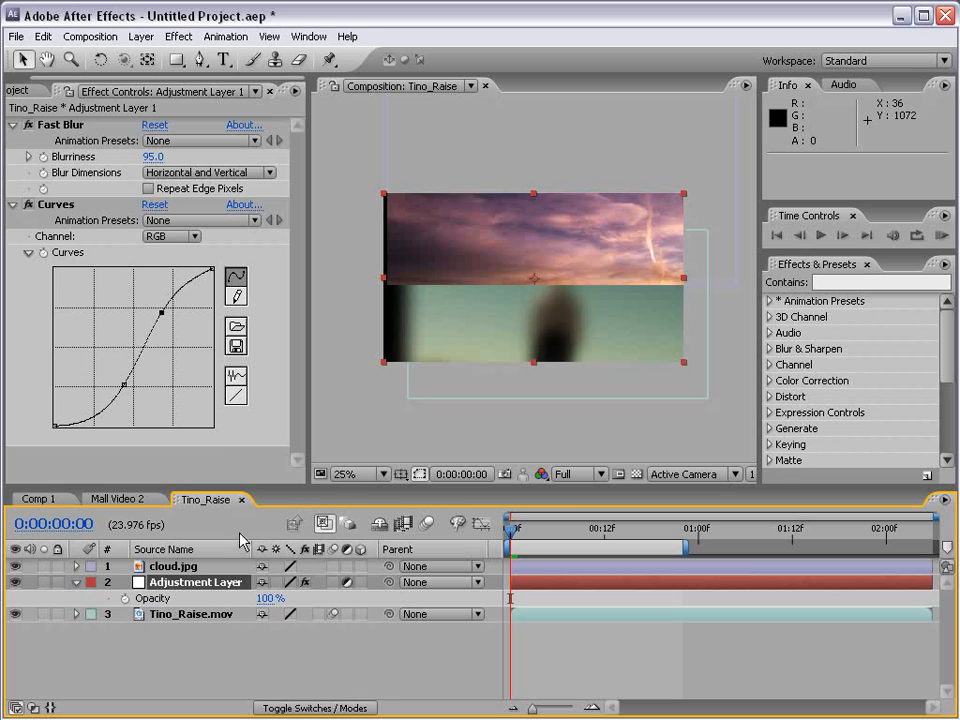
{"action": "left_click", "coordinate": [188, 614]}
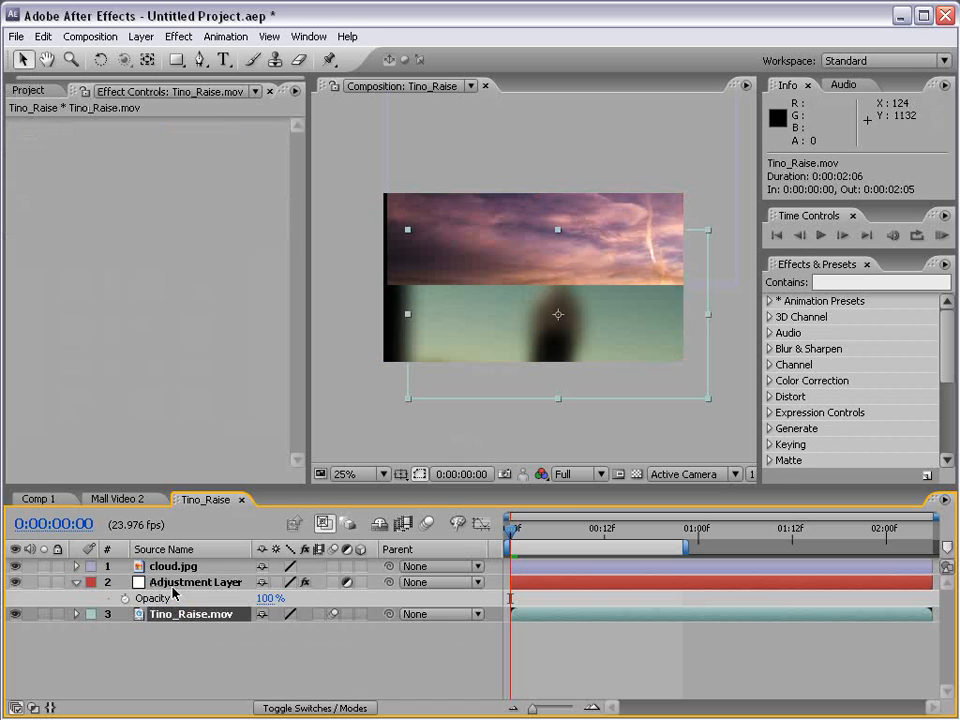
{"action": "left_click", "coordinate": [172, 566]}
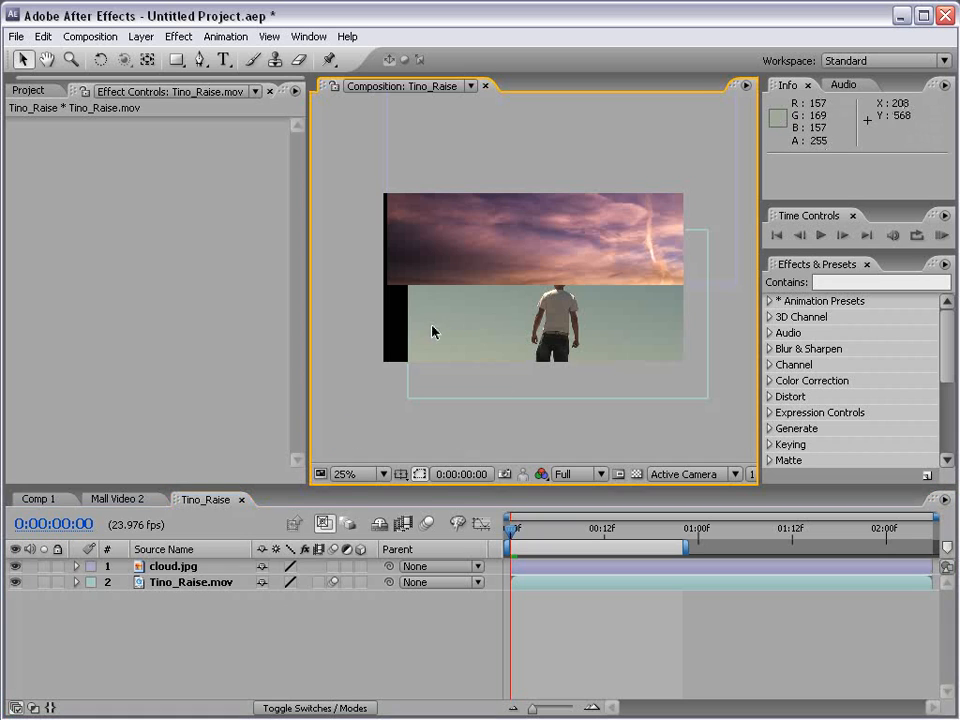
{"action": "mouse_move", "coordinate": [538, 306]}
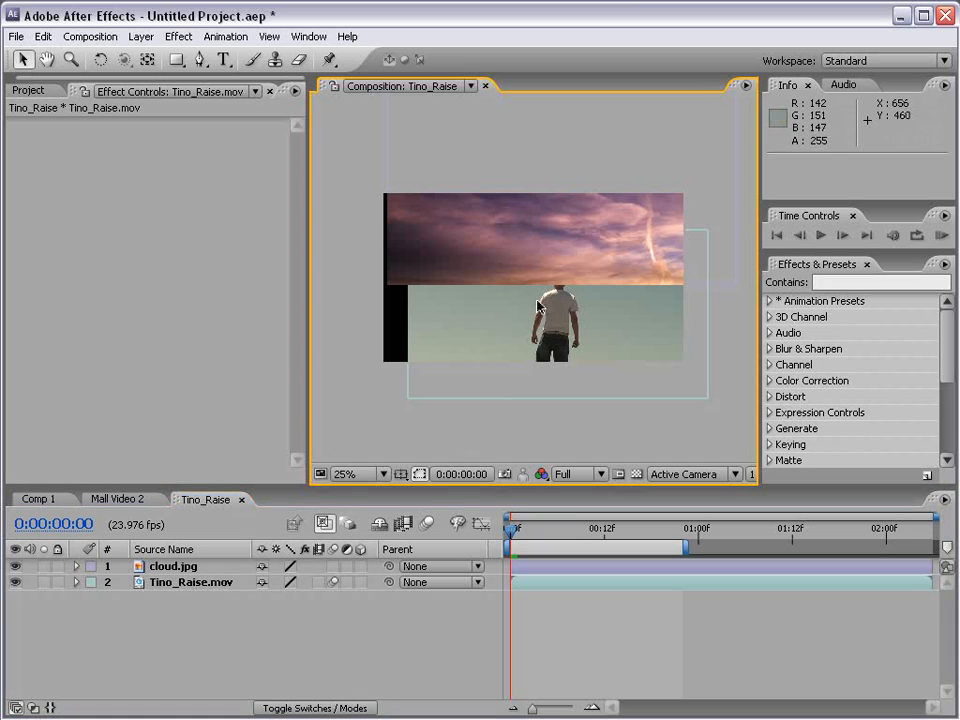
- Create a Deep Red Solid 1 layer as the comp's background
{"action": "left_click", "coordinate": [140, 36]}
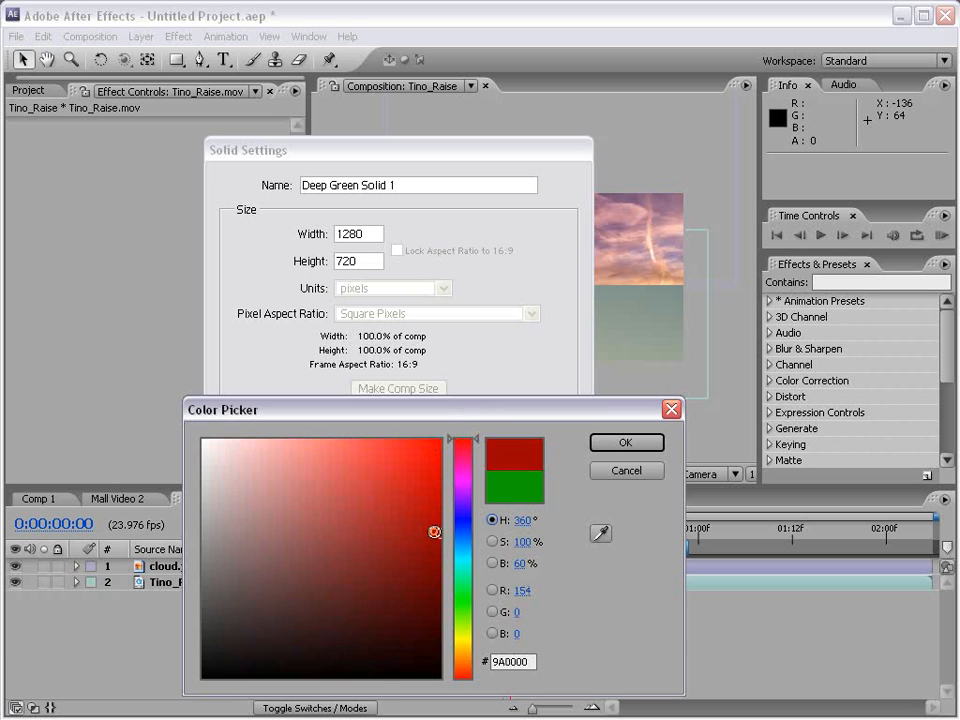
{"action": "left_click", "coordinate": [624, 442]}
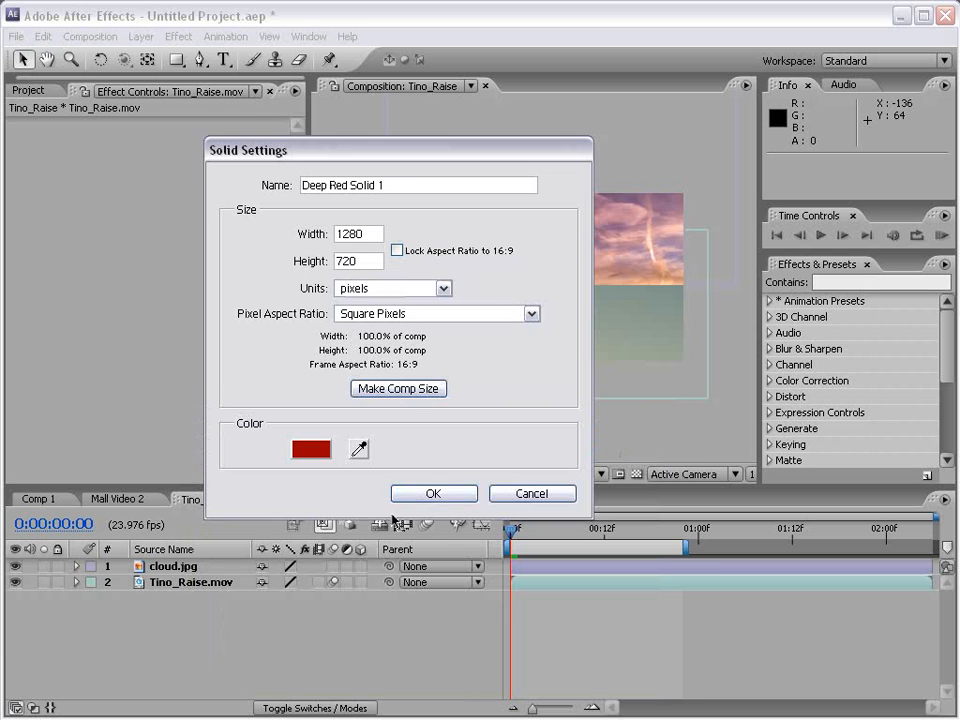
{"action": "left_click", "coordinate": [432, 492]}
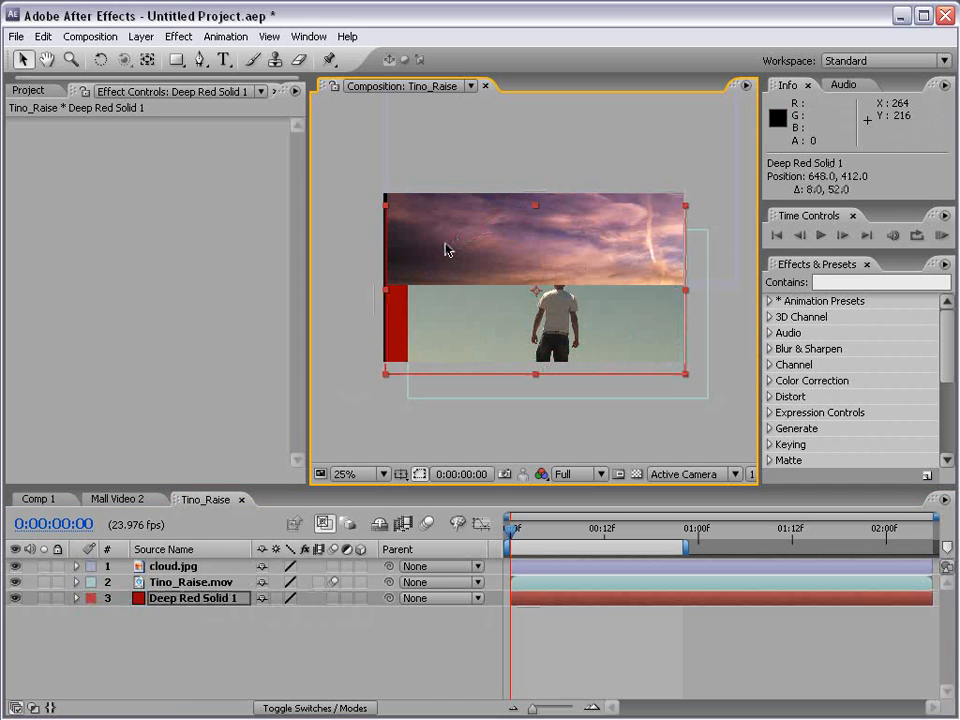
- Shrink cloud.jpg and place it to the right of the video
{"action": "left_click", "coordinate": [190, 582]}
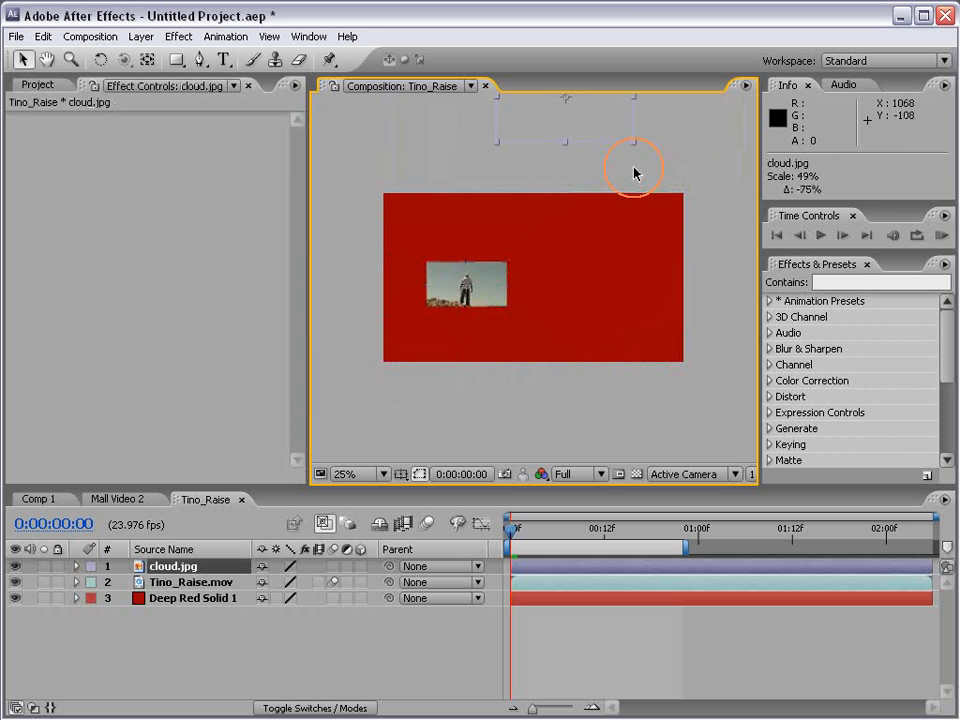
{"action": "left_click_drag", "start_coordinate": [630, 170], "coordinate": [576, 290]}
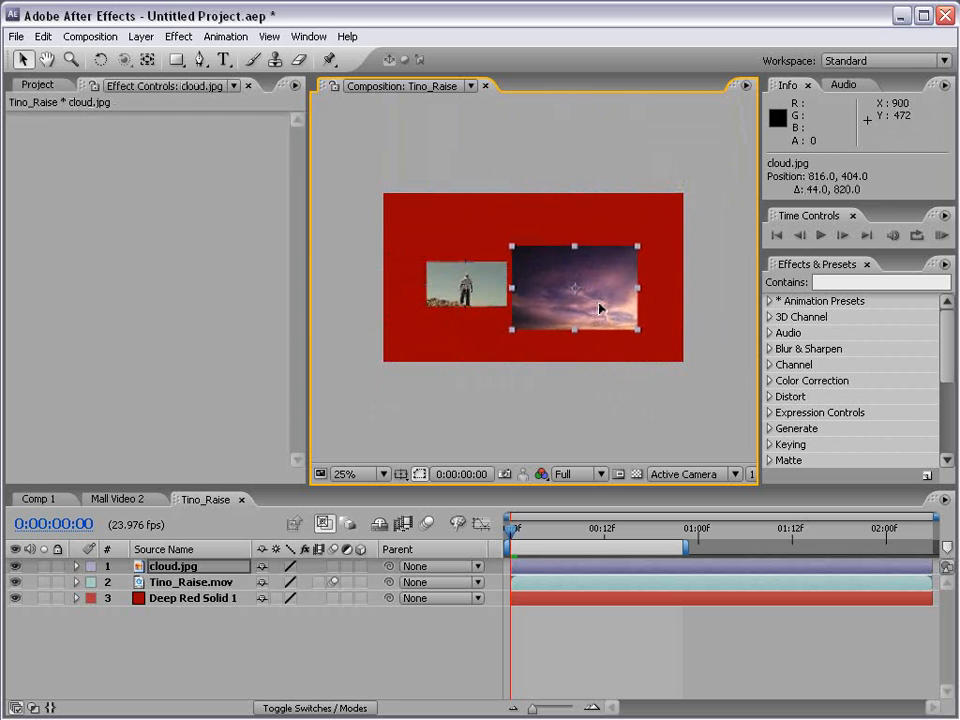